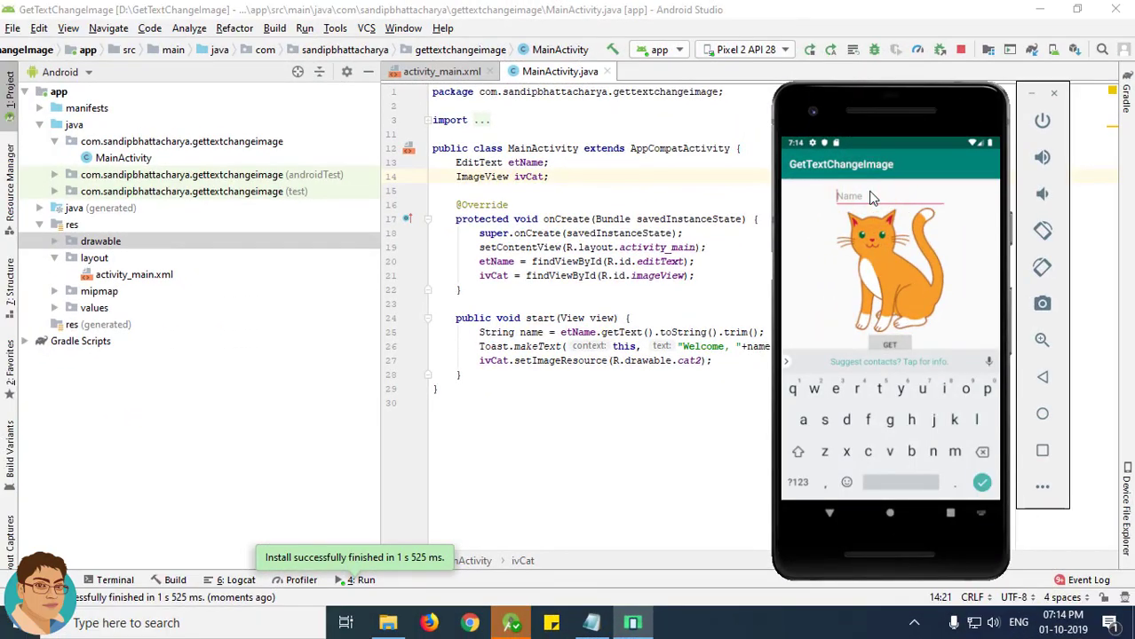
# - Enter the name Sandip in the emulator and submit it with GET to swap the cat image
pyautogui.write('Sandip')
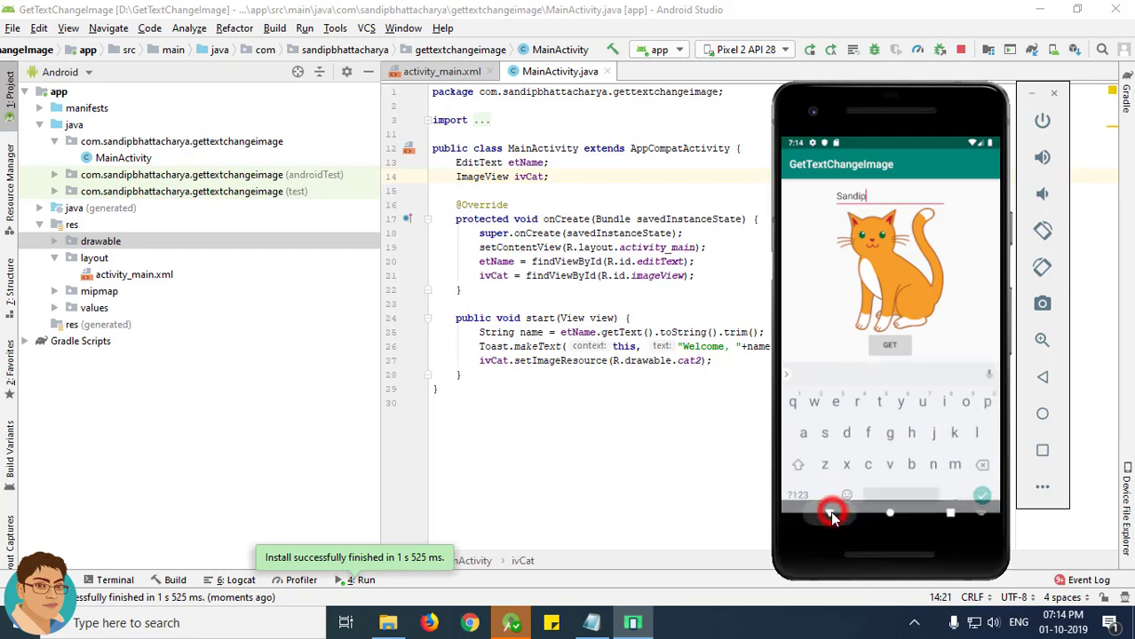
pyautogui.click(828, 513)
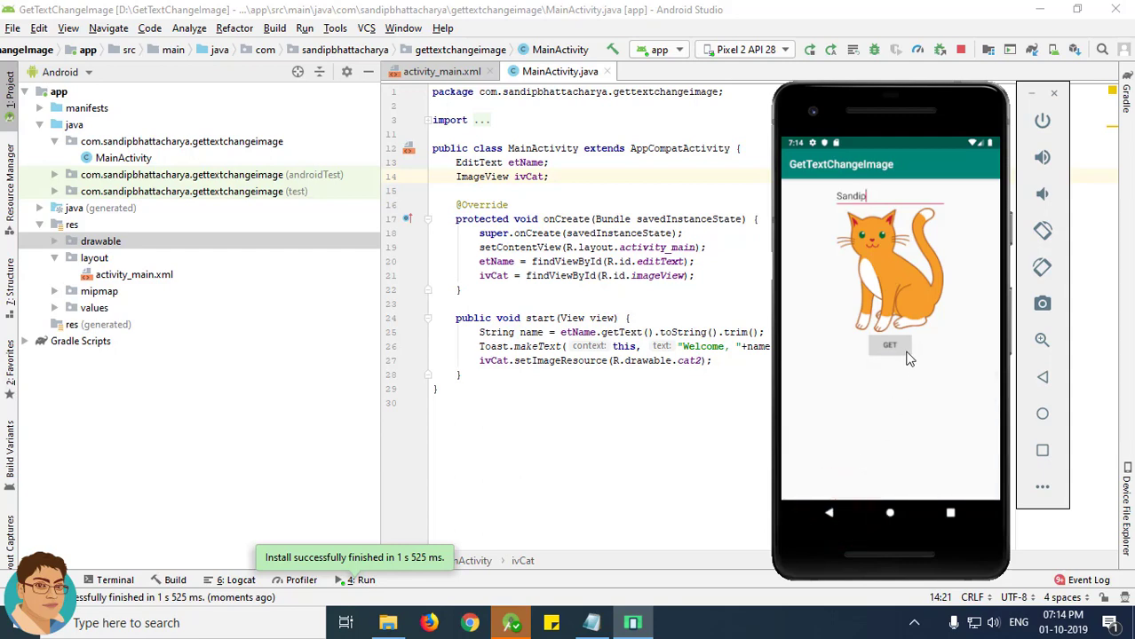
pyautogui.click(889, 346)
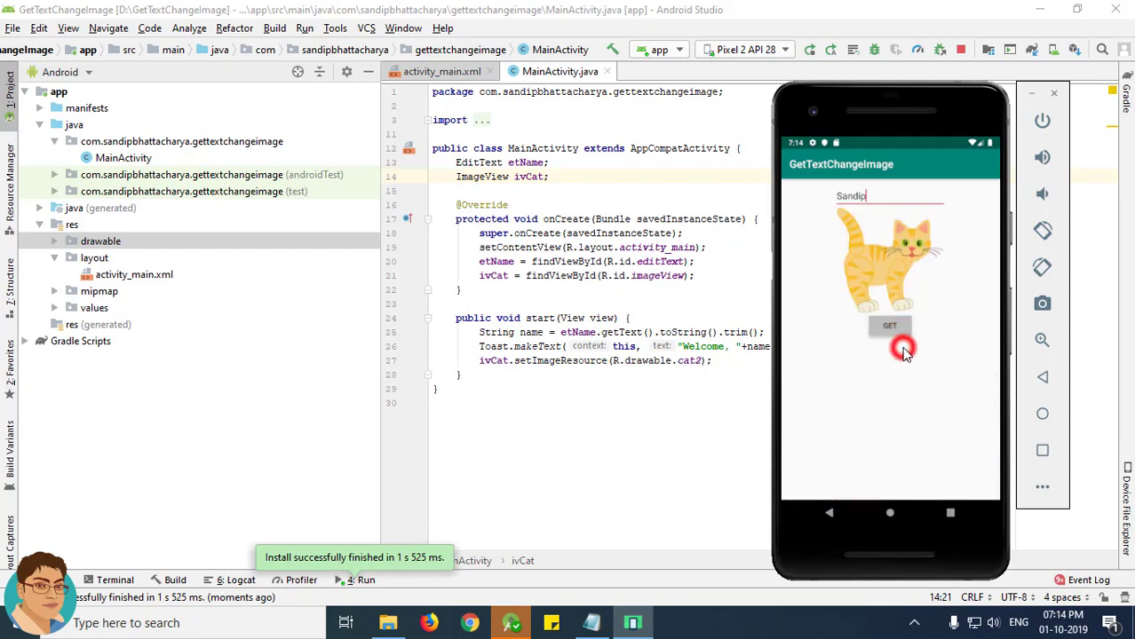
pyautogui.click(889, 325)
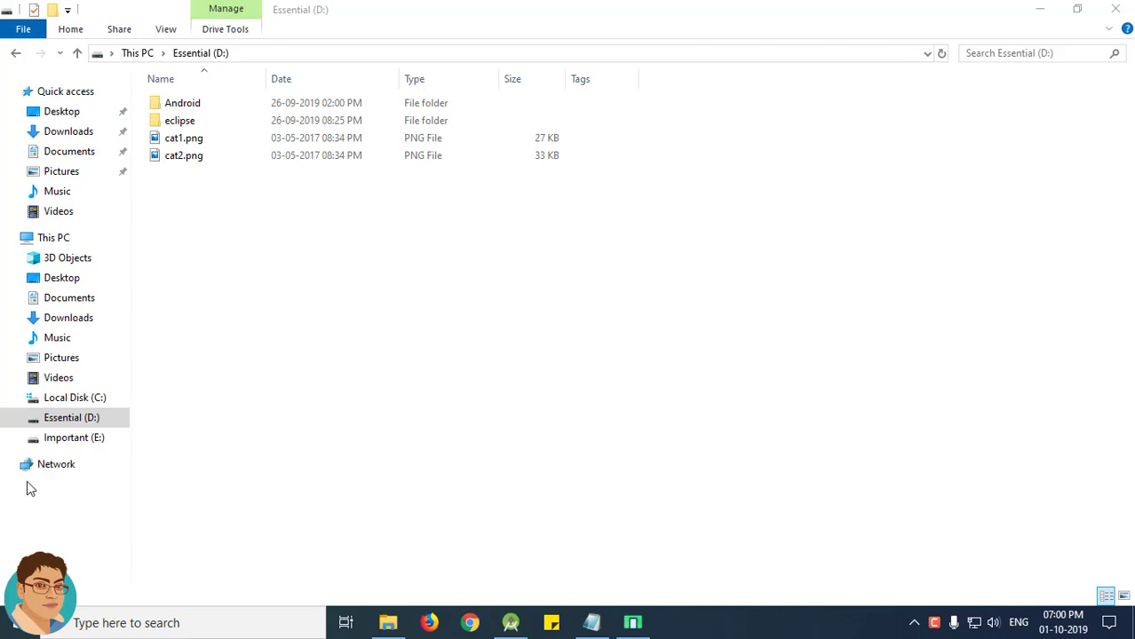
# - Launch Android Studio from the taskbar to show its Welcome screen
pyautogui.click(509, 623)
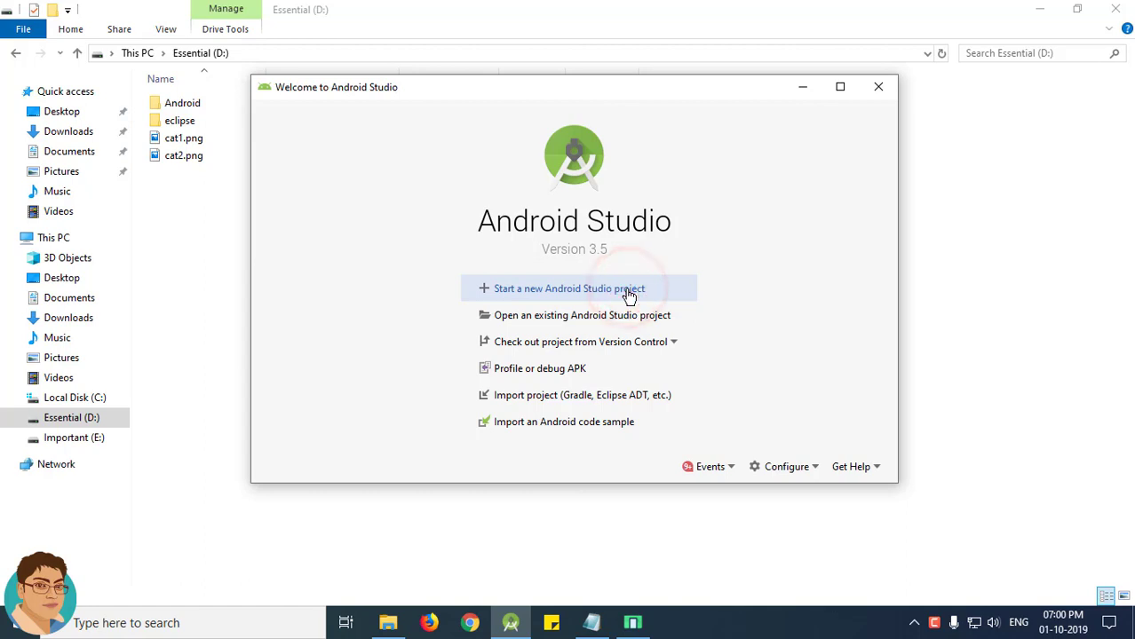
# - Start a new project using the Empty Activity template
pyautogui.click(570, 288)
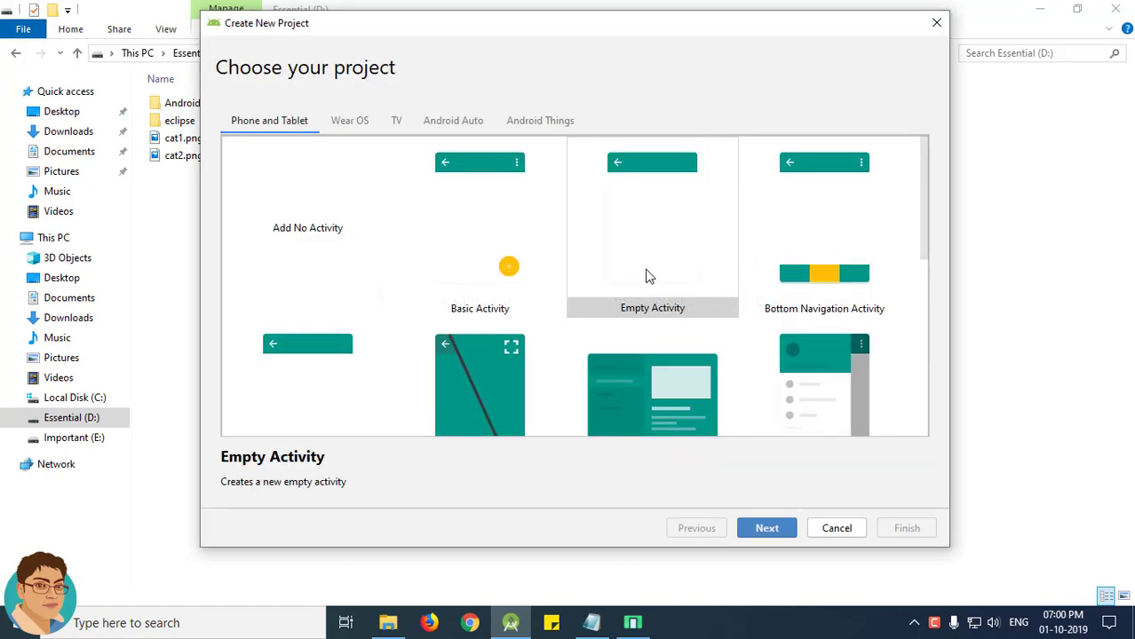
pyautogui.click(652, 227)
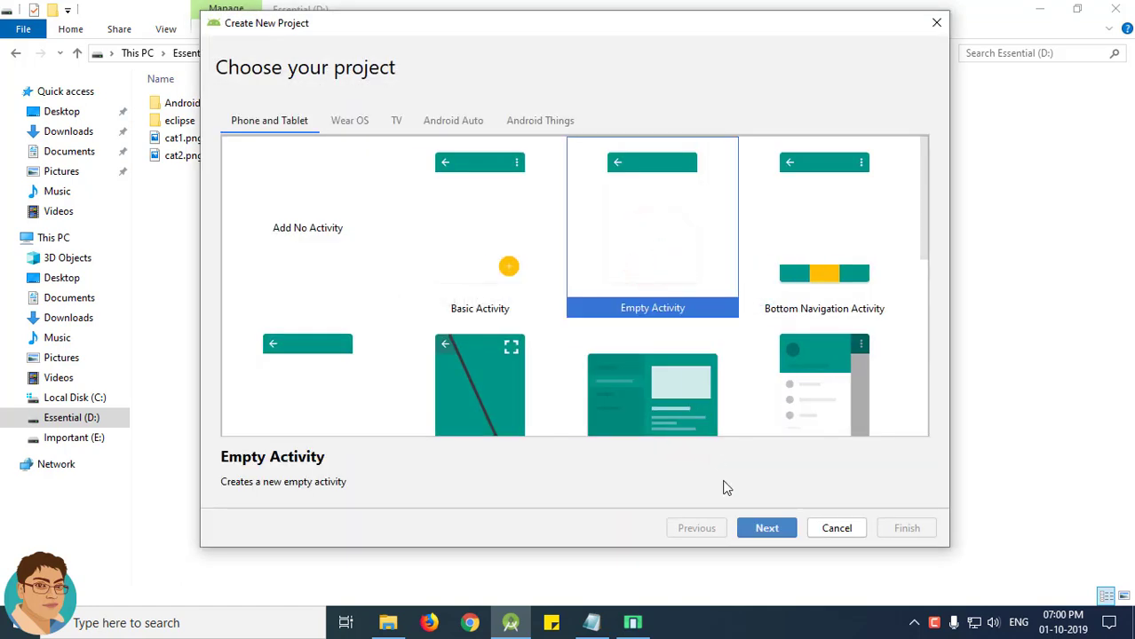
pyautogui.click(767, 528)
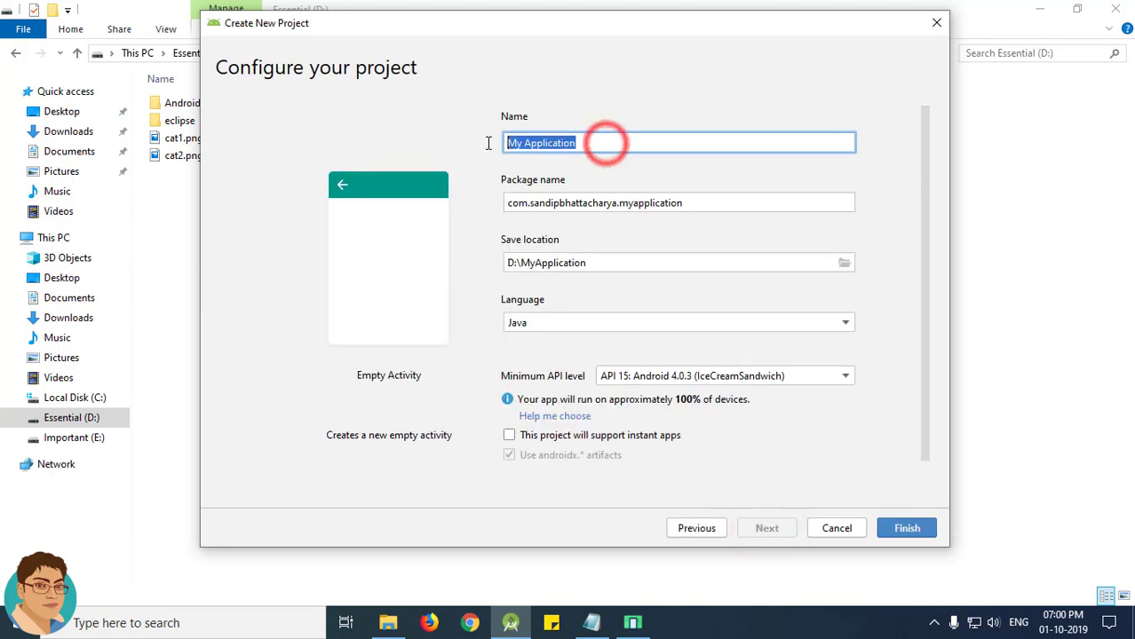
# - Name the project GetTextChangeImage, keep Java, and finish creating it at D:\GetTextChangeImage
pyautogui.write('Get')
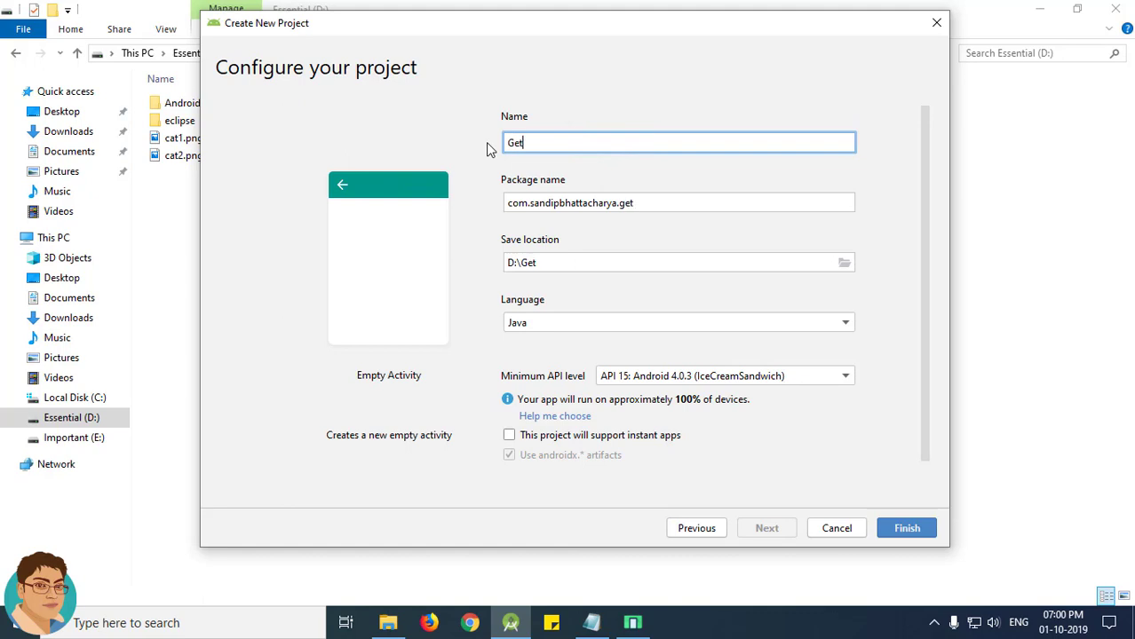
pyautogui.write('Text')
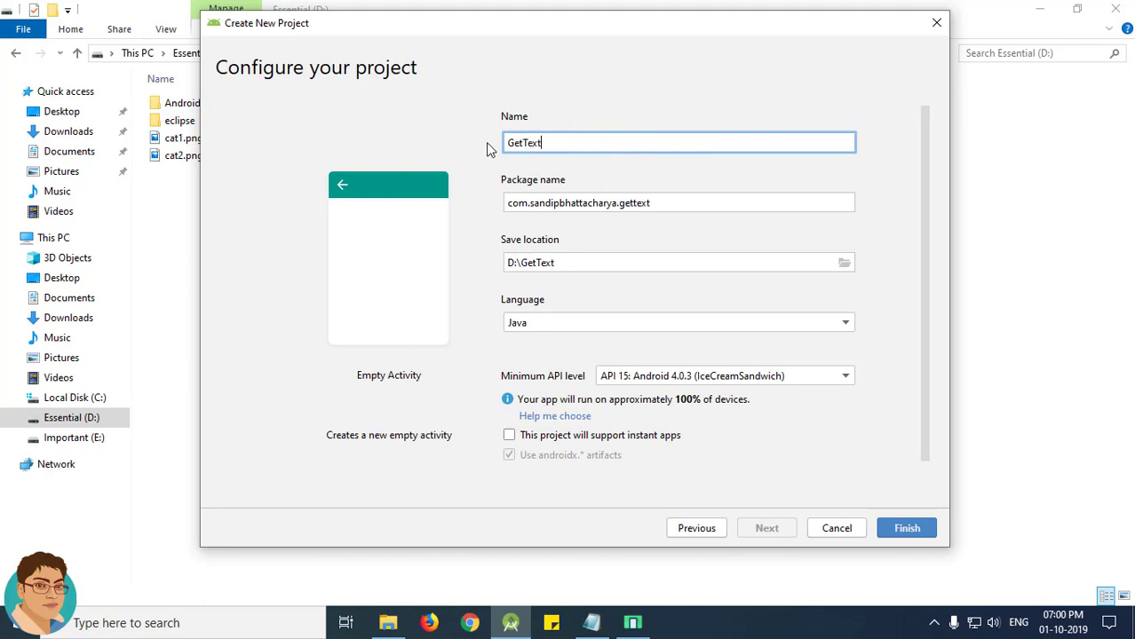
pyautogui.write('ChangeImage')
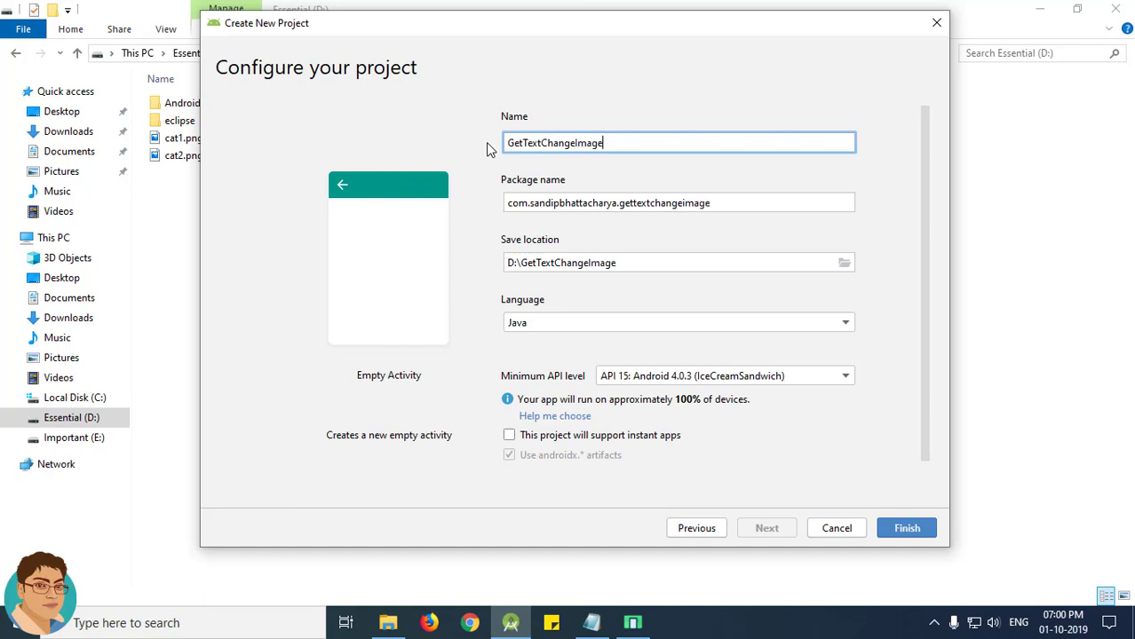
pyautogui.moveTo(580, 199)
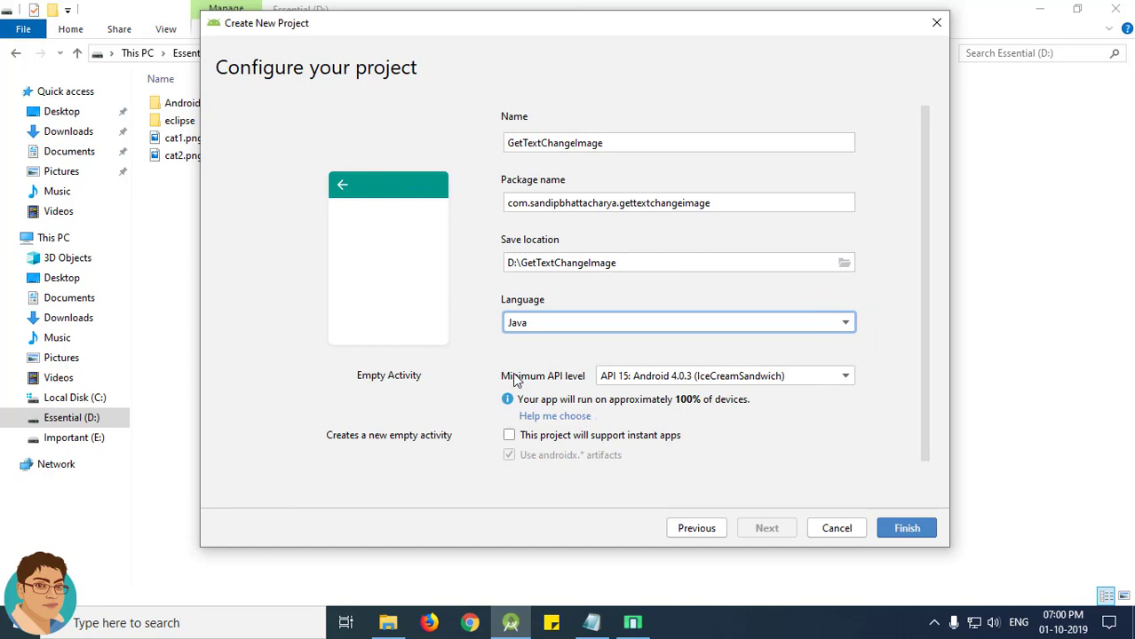
pyautogui.moveTo(610, 392)
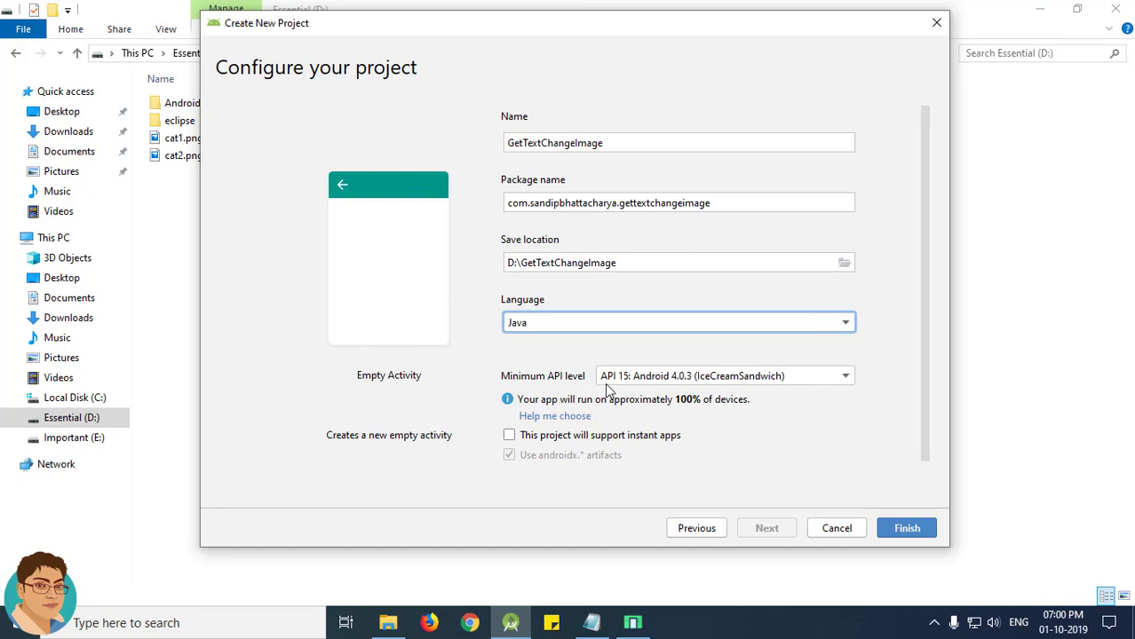
pyautogui.moveTo(626, 389)
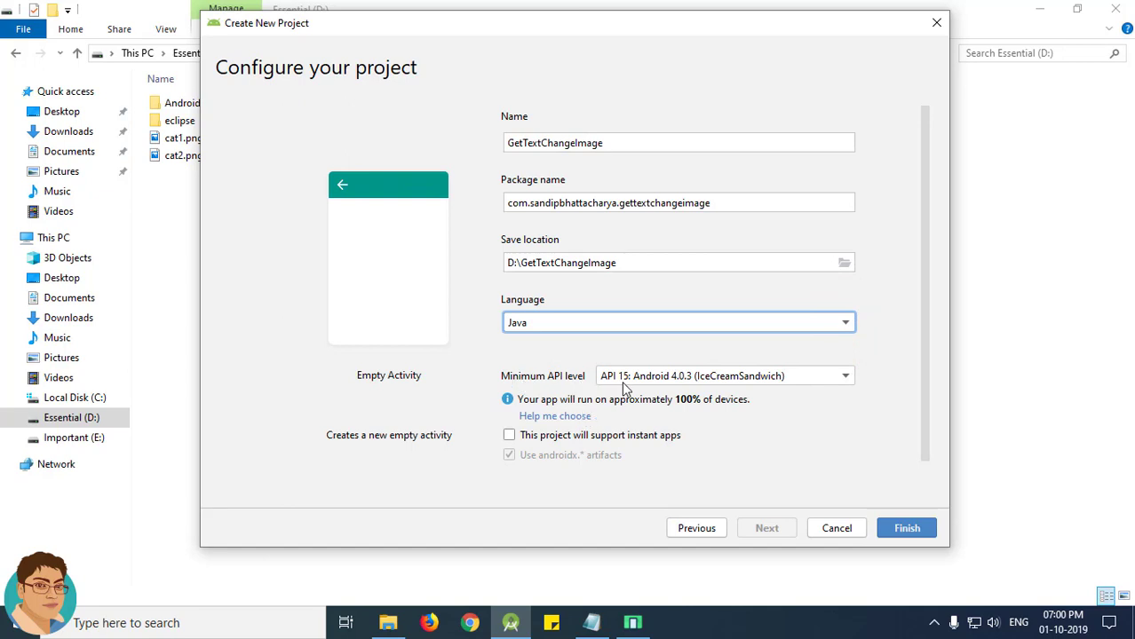
pyautogui.moveTo(661, 411)
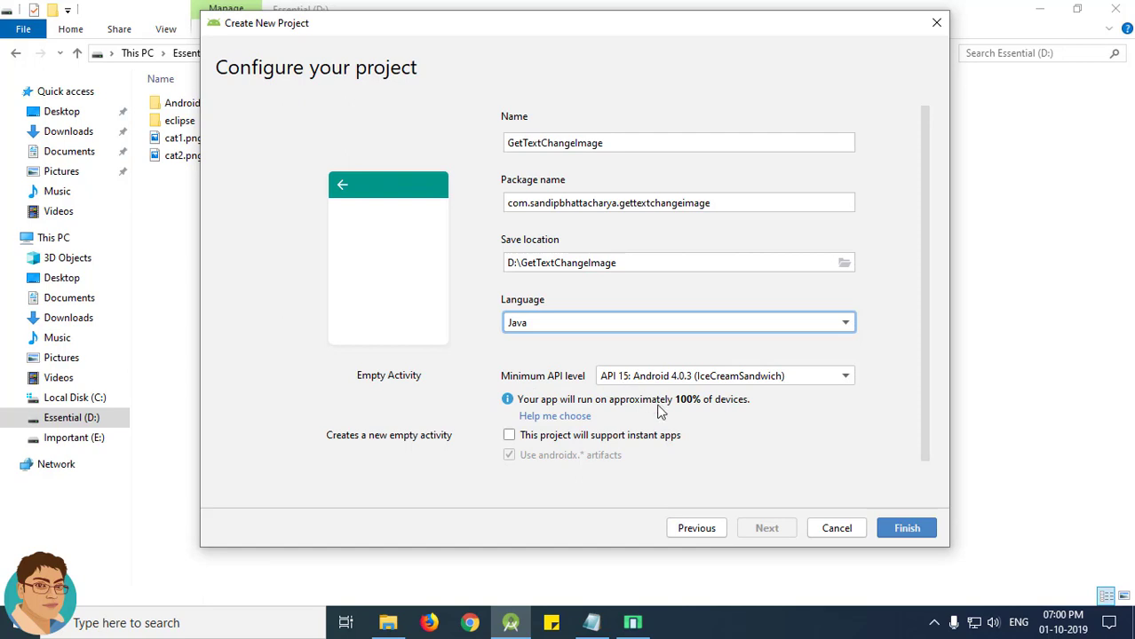
pyautogui.click(905, 527)
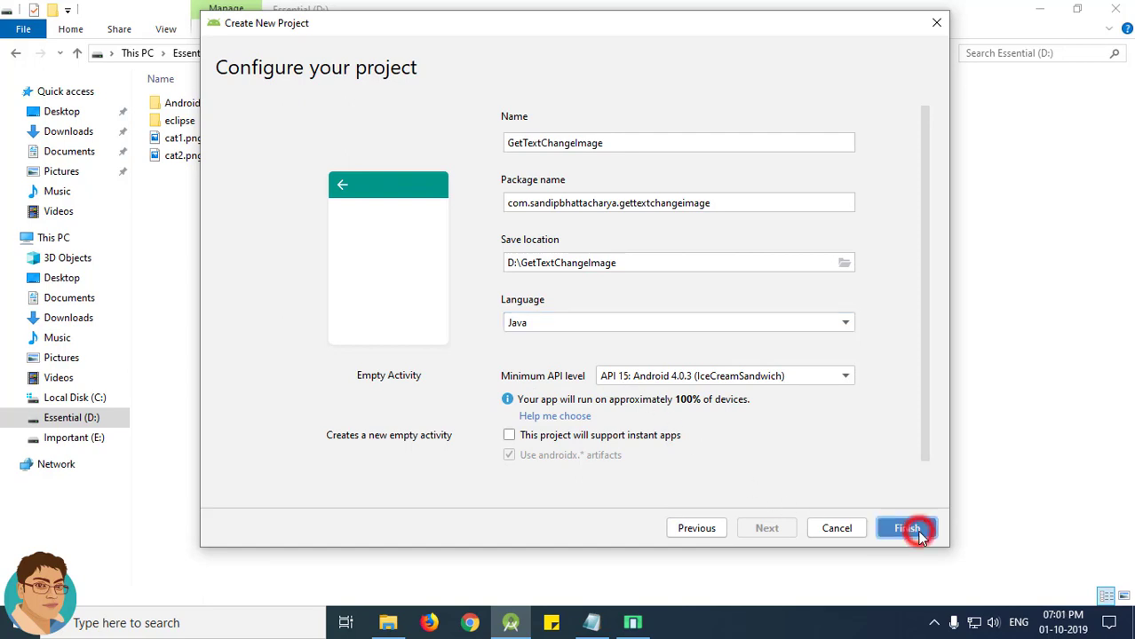
pyautogui.click(907, 528)
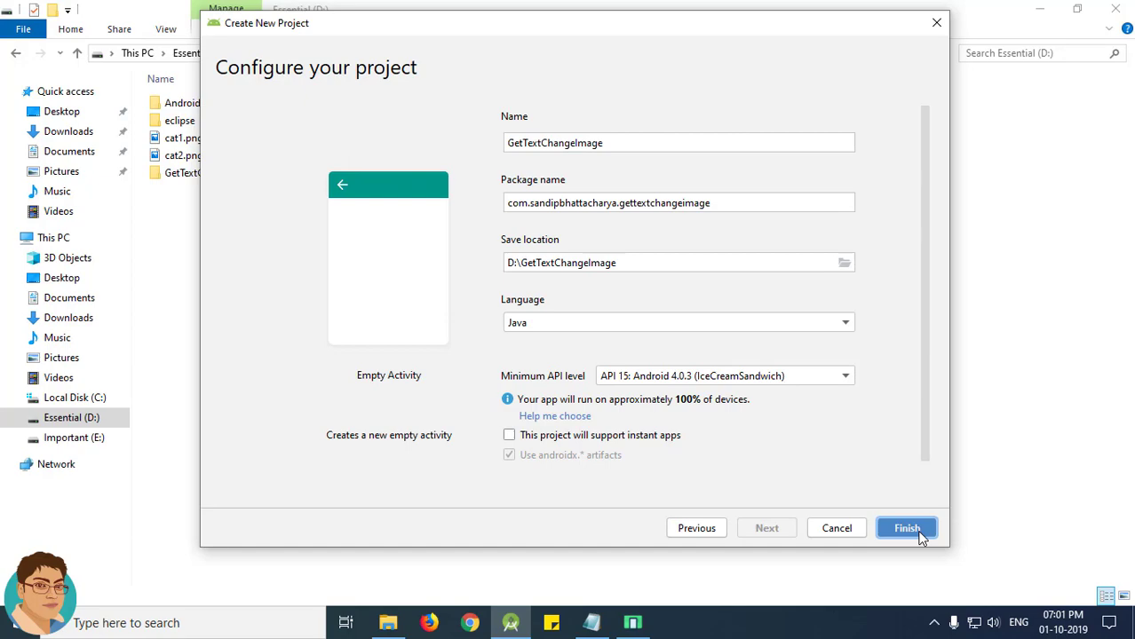
# - Let the new project open and Gradle sync, then expand the app module in the Project pane
pyautogui.click(907, 528)
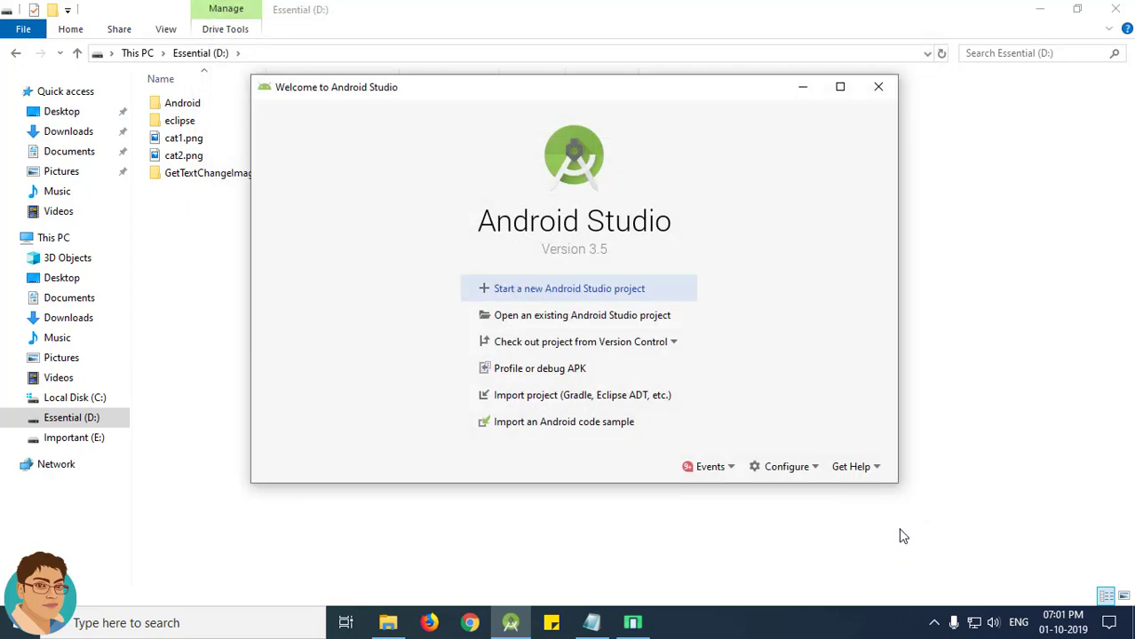
pyautogui.click(878, 86)
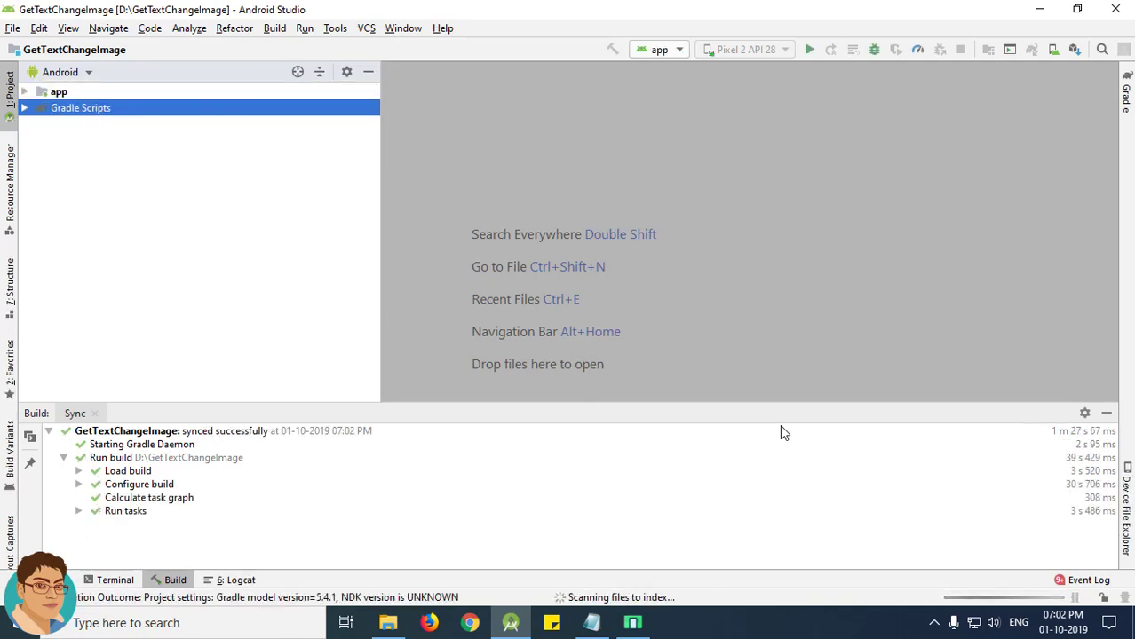
pyautogui.click(59, 92)
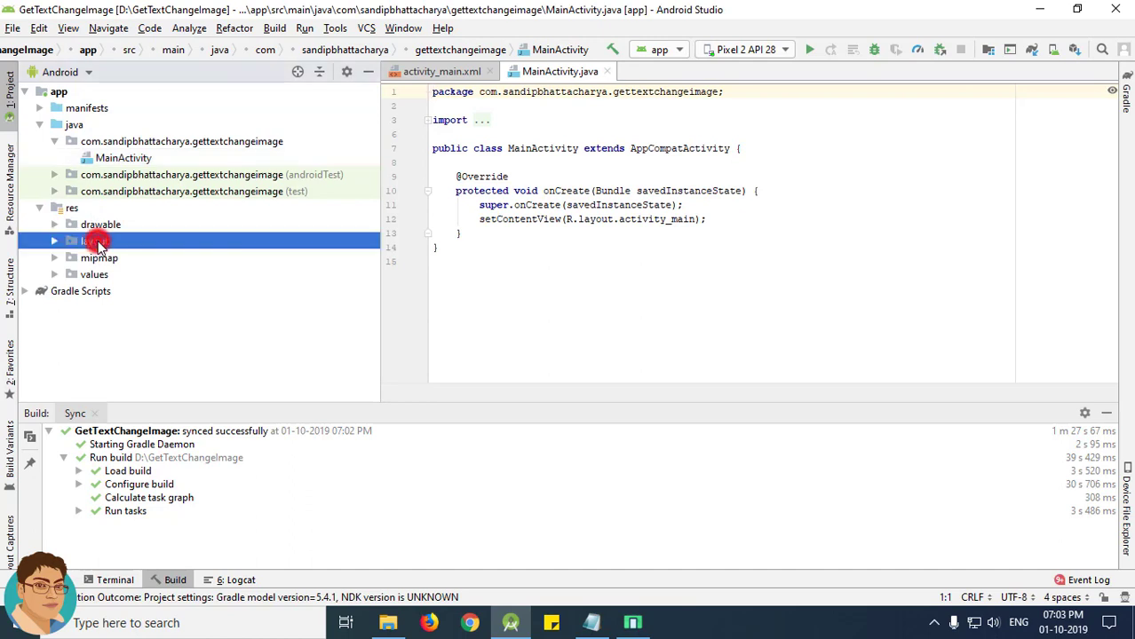
# - Delete the default Hello World TextView from activity_main.xml, leaving an empty RelativeLayout
pyautogui.doubleClick(134, 257)
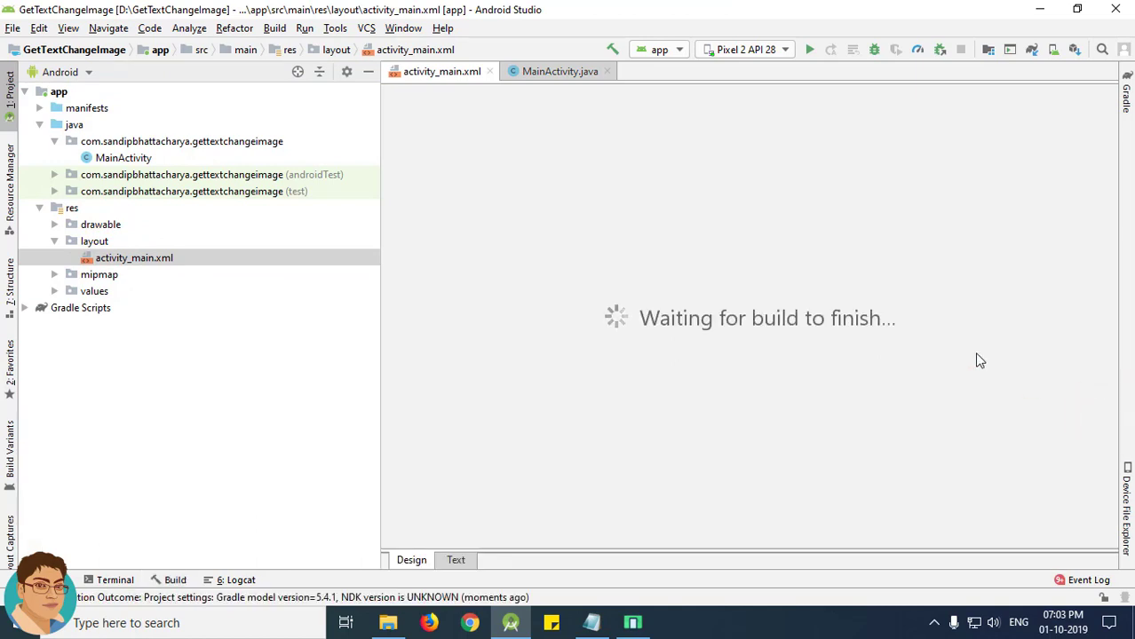
pyautogui.moveTo(719, 508)
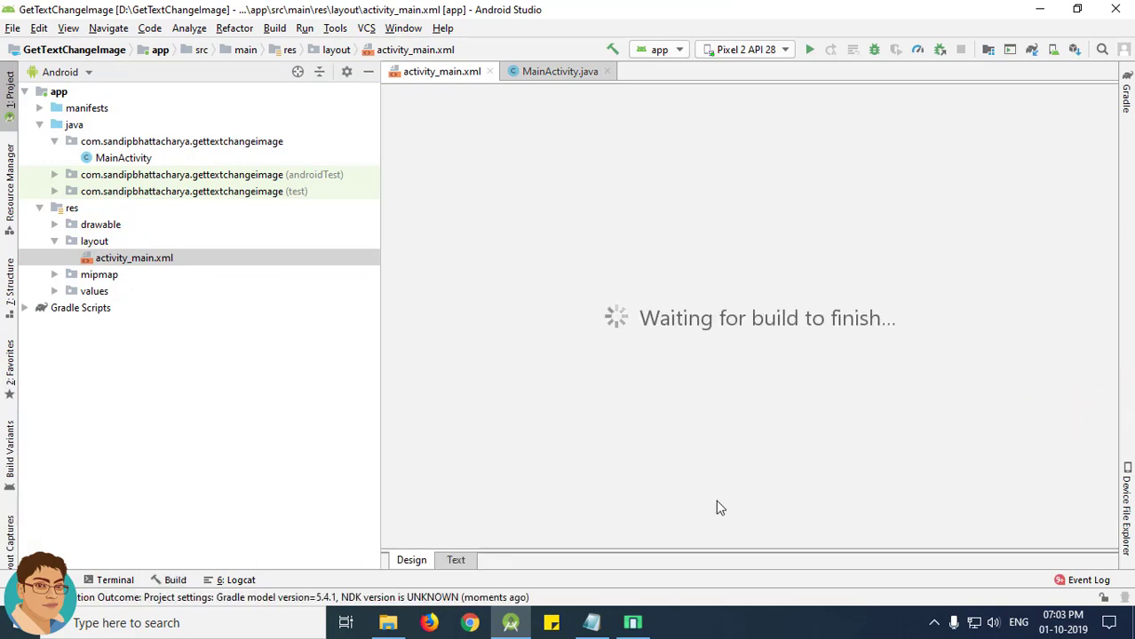
pyautogui.click(456, 559)
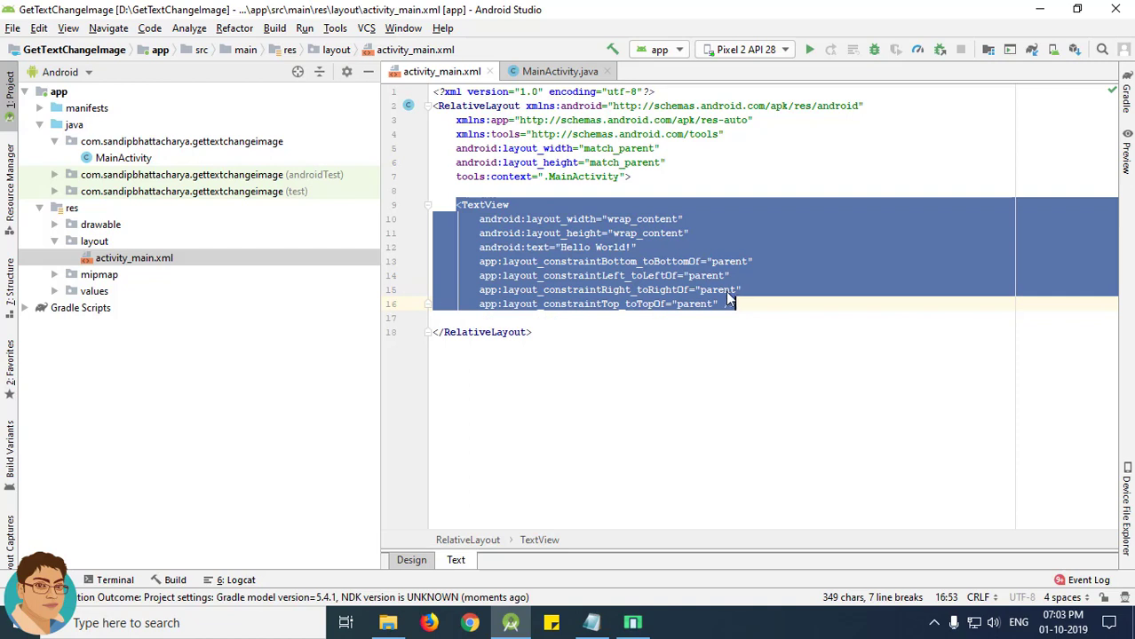
pyautogui.press('Delete')
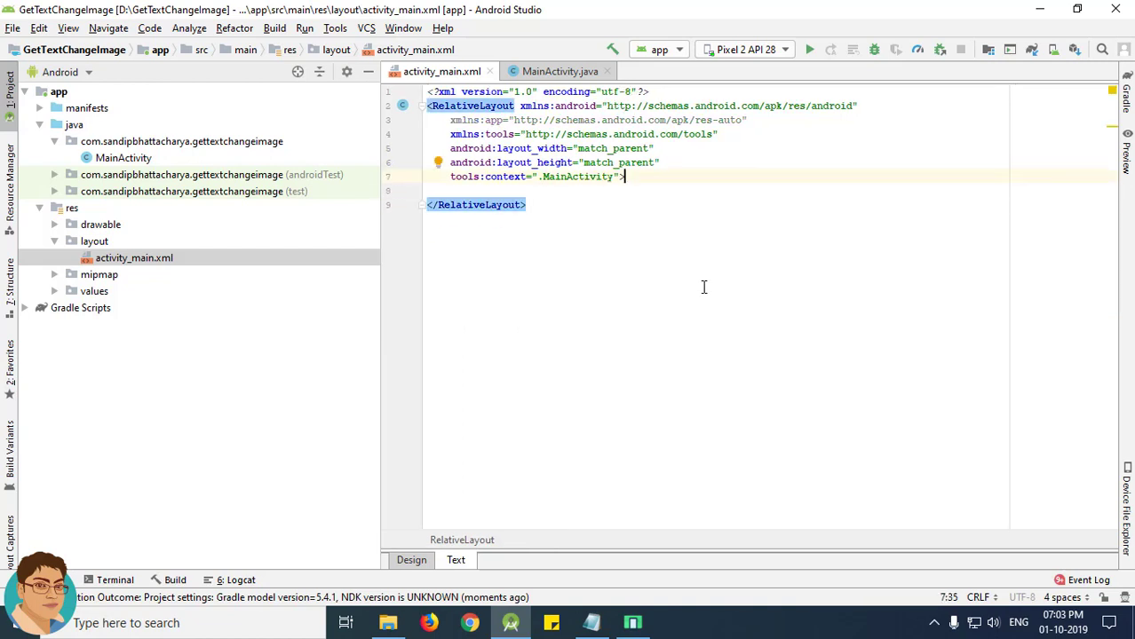
pyautogui.click(412, 560)
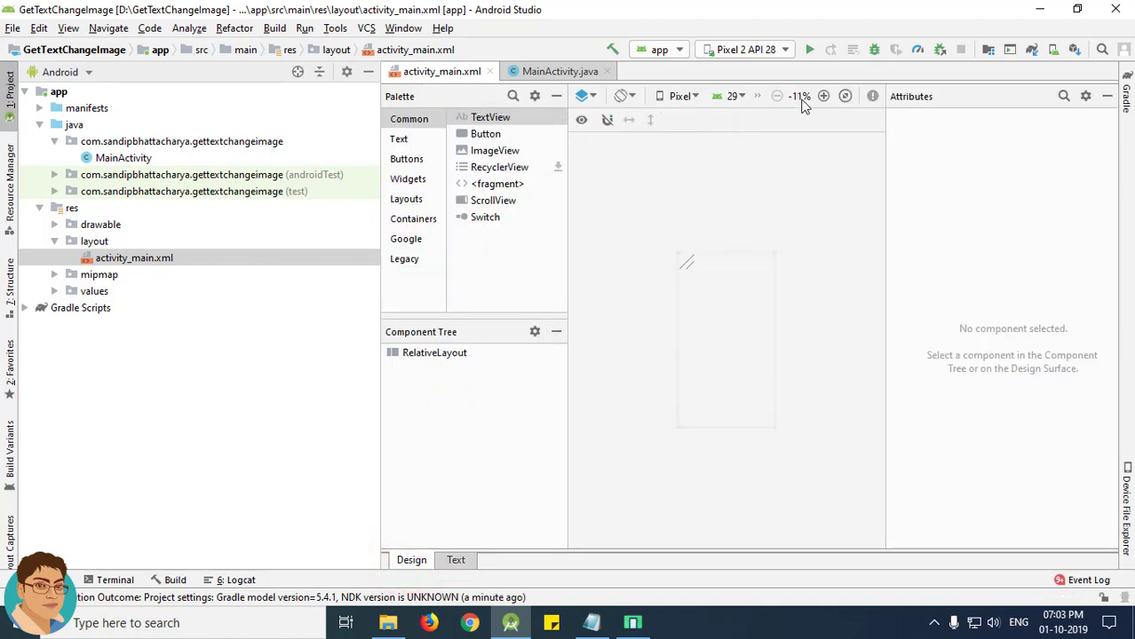
# - Drag a Plain Text field (editText showing Name) onto the top of the layout
pyautogui.click(823, 96)
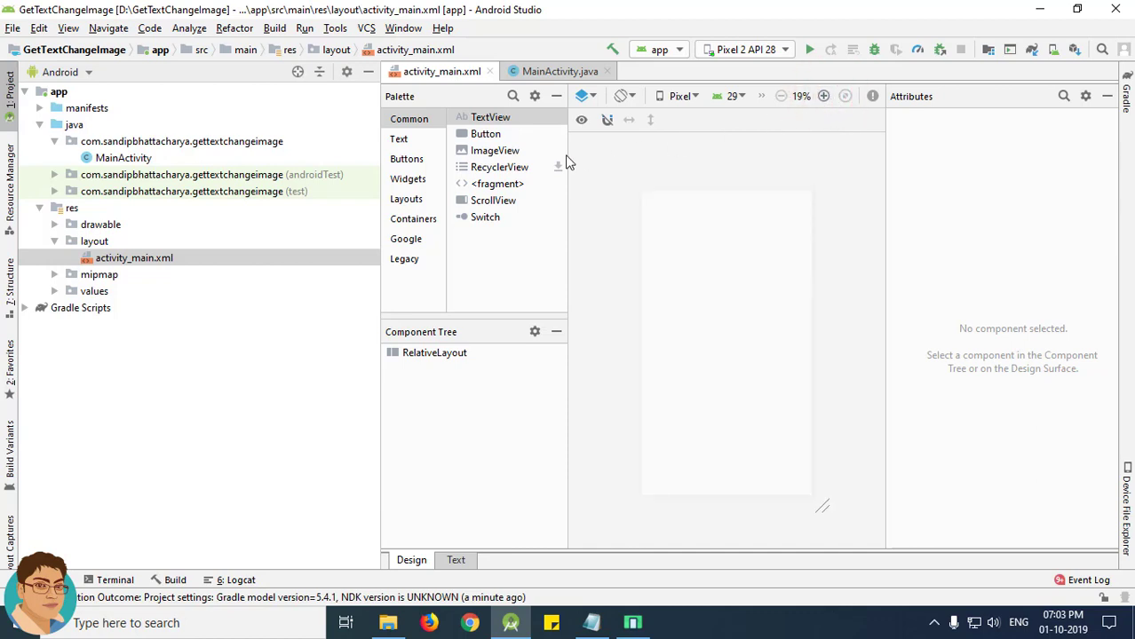
pyautogui.click(399, 138)
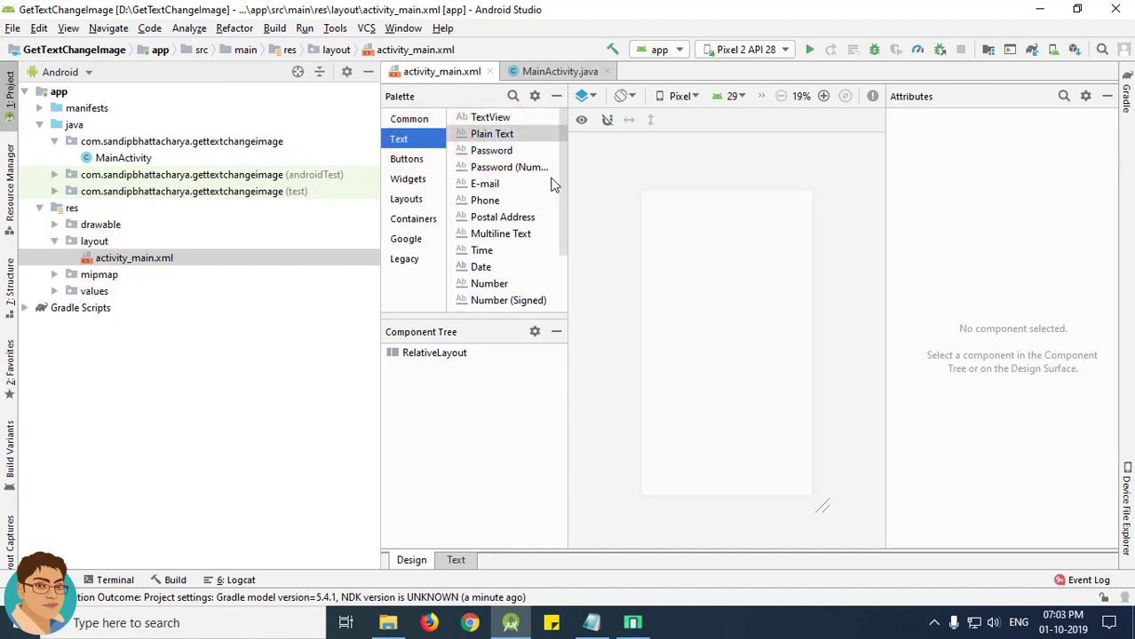
pyautogui.moveTo(491, 133); pyautogui.dragTo(691, 208)
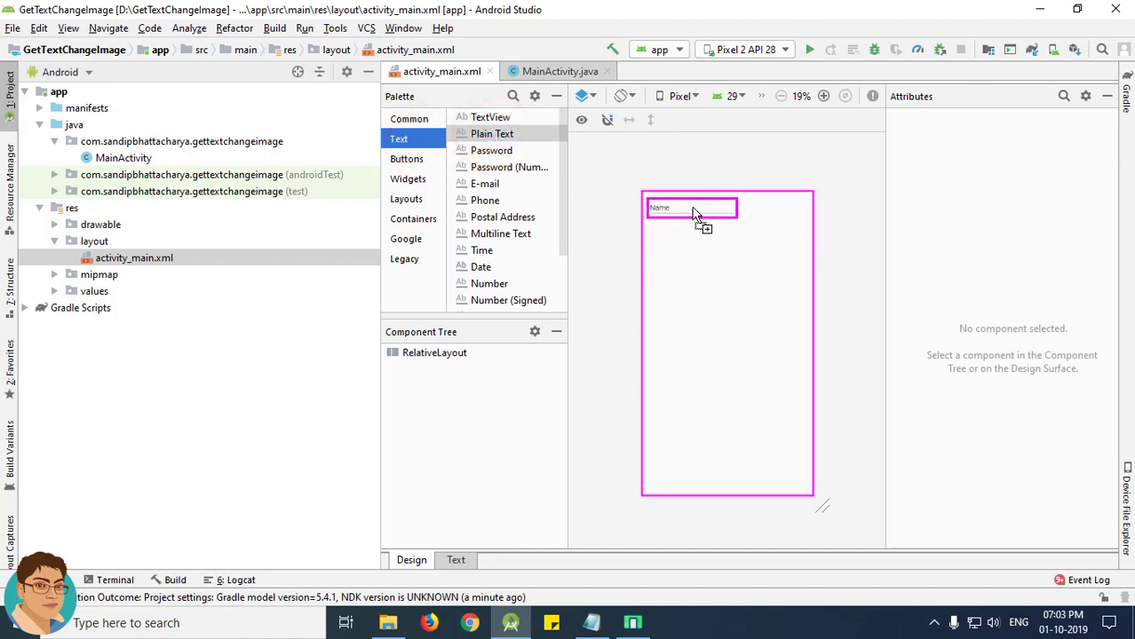
pyautogui.click(691, 208)
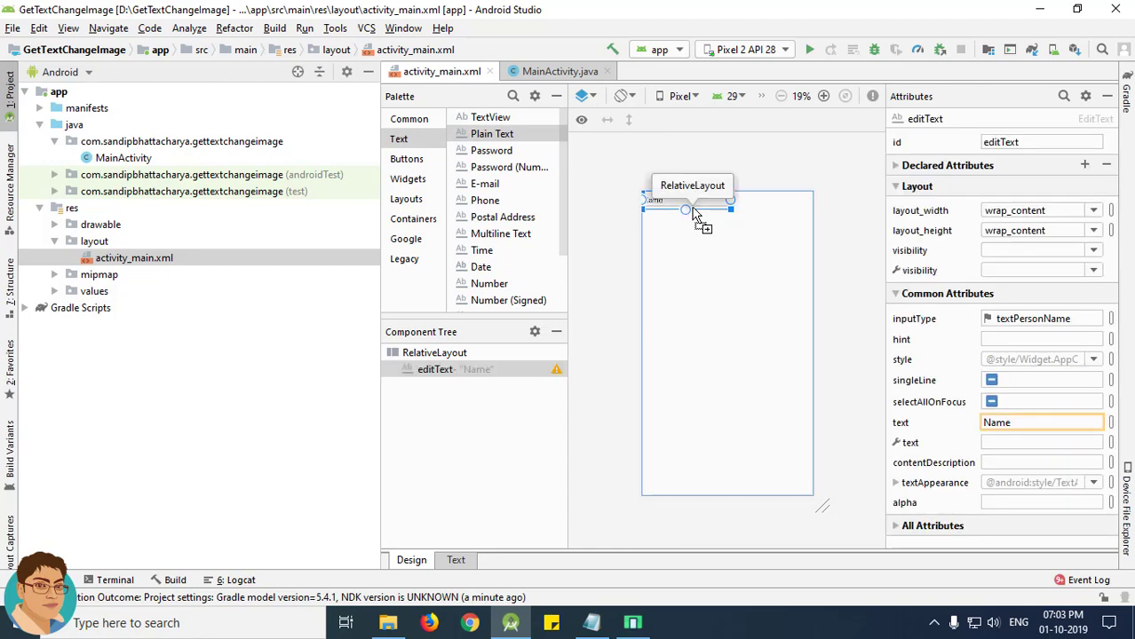
pyautogui.click(456, 560)
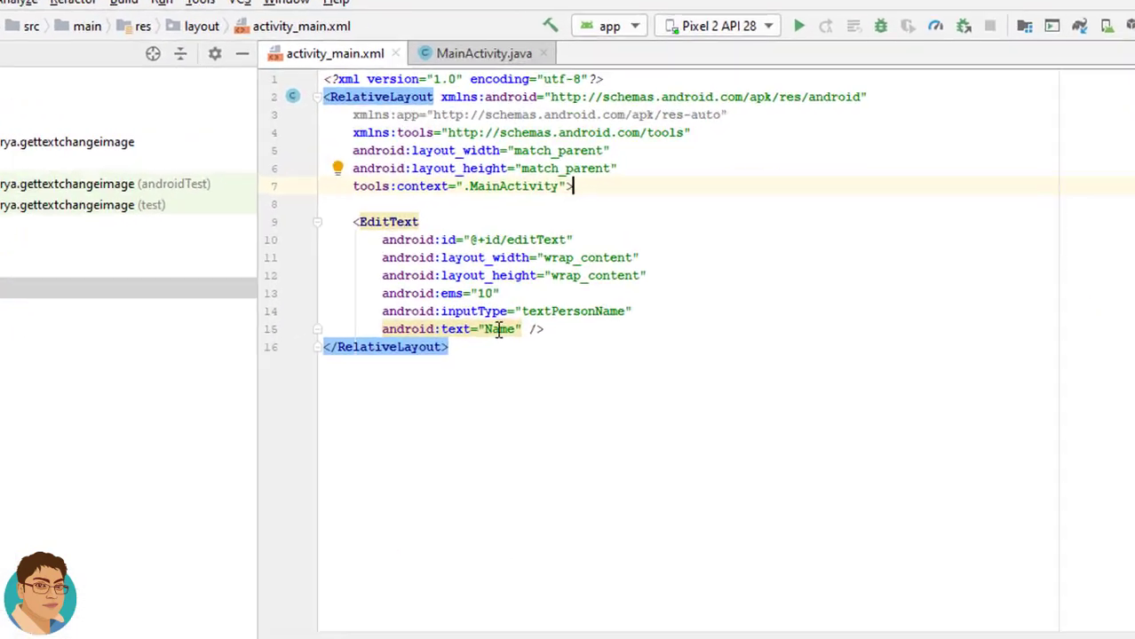
# - Change the field's text to android:hint="Name" and centre it with layout_centerHorizontal="true"
pyautogui.doubleClick(502, 329)
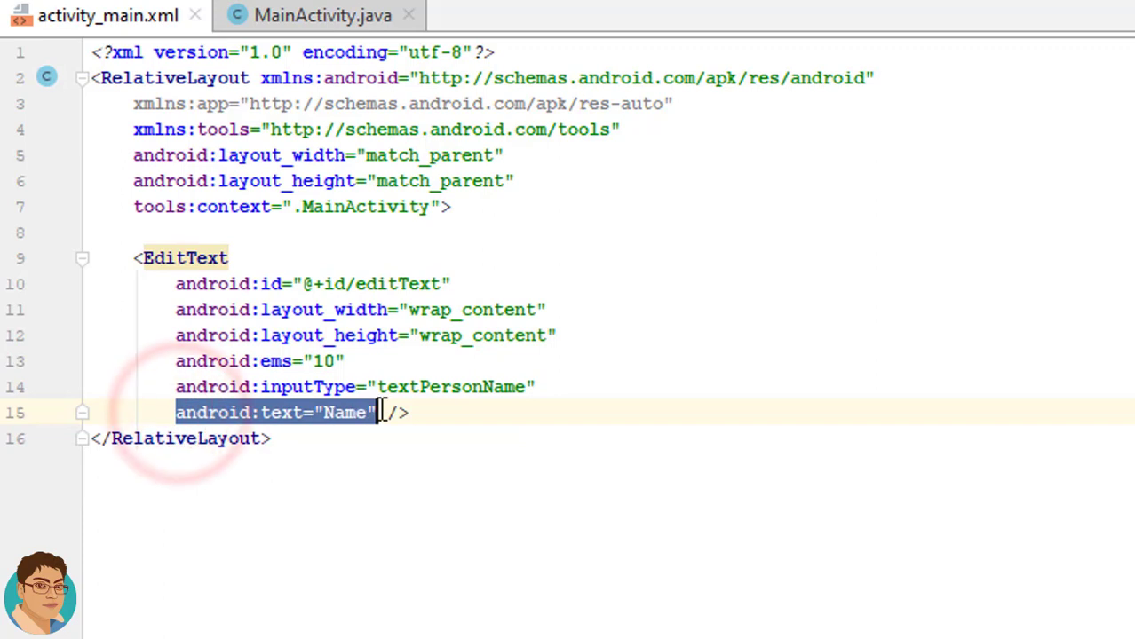
pyautogui.press('Delete')
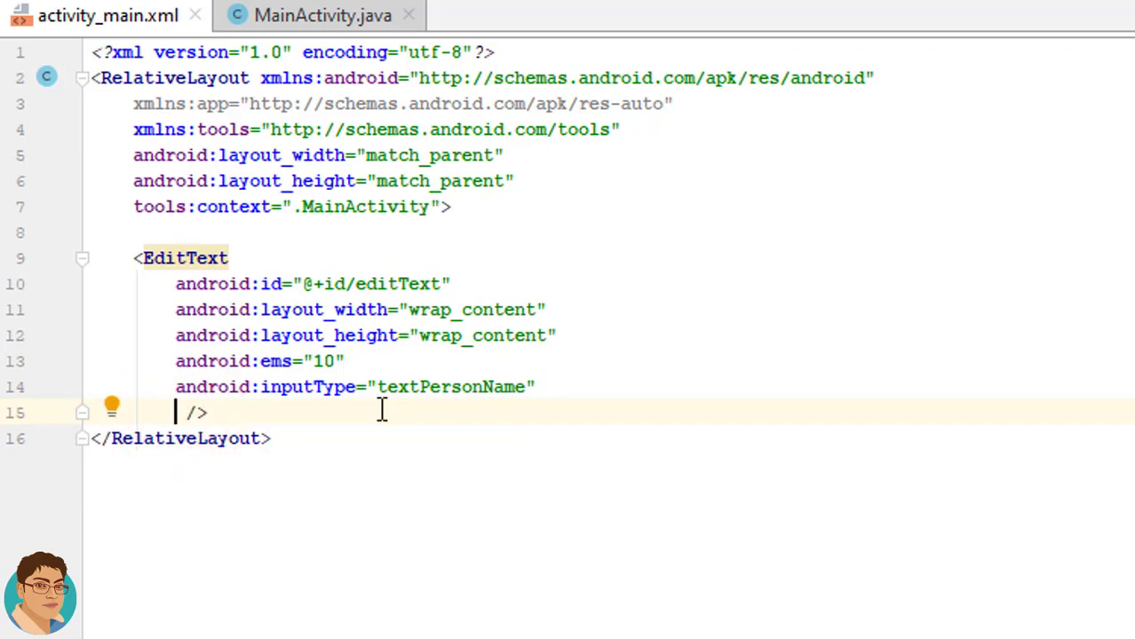
pyautogui.write('hint="Nam')
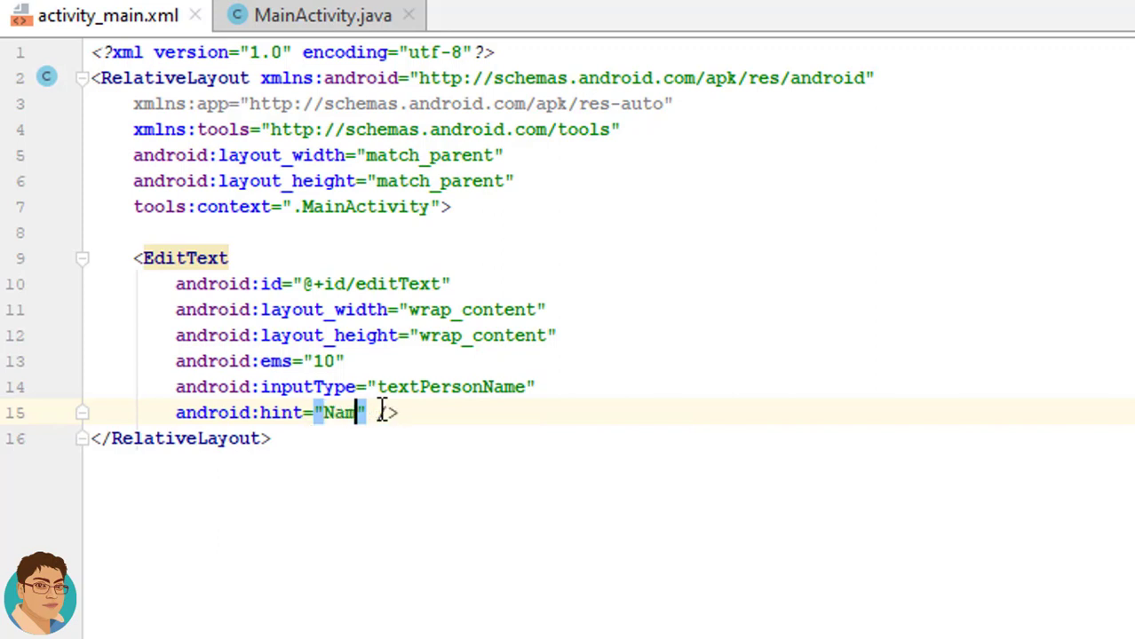
pyautogui.write('e')
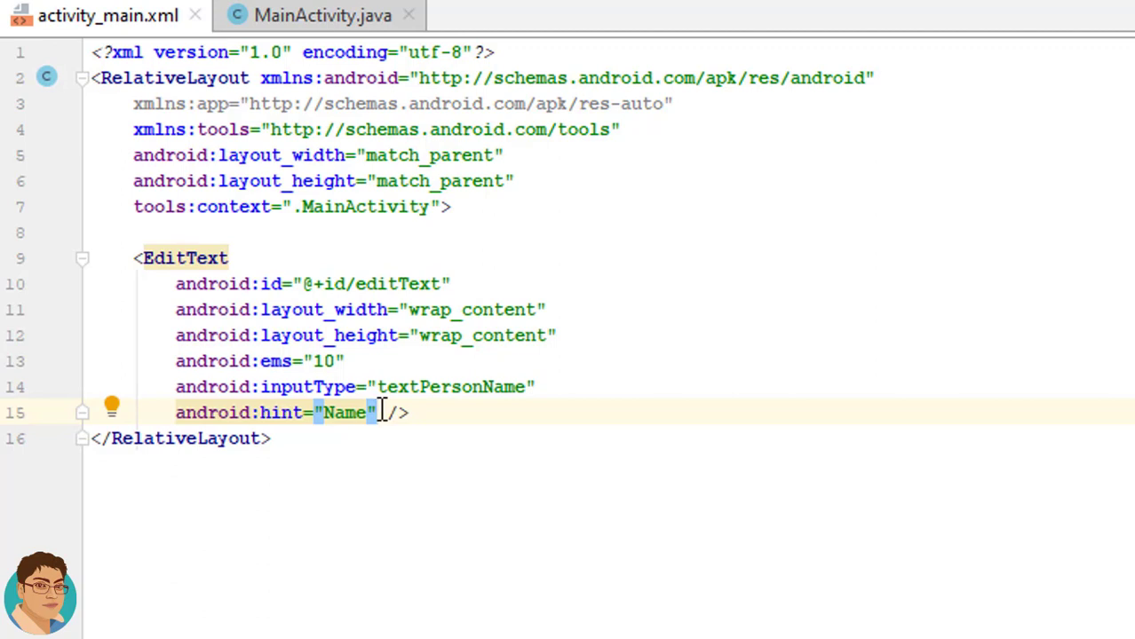
pyautogui.press('enter')
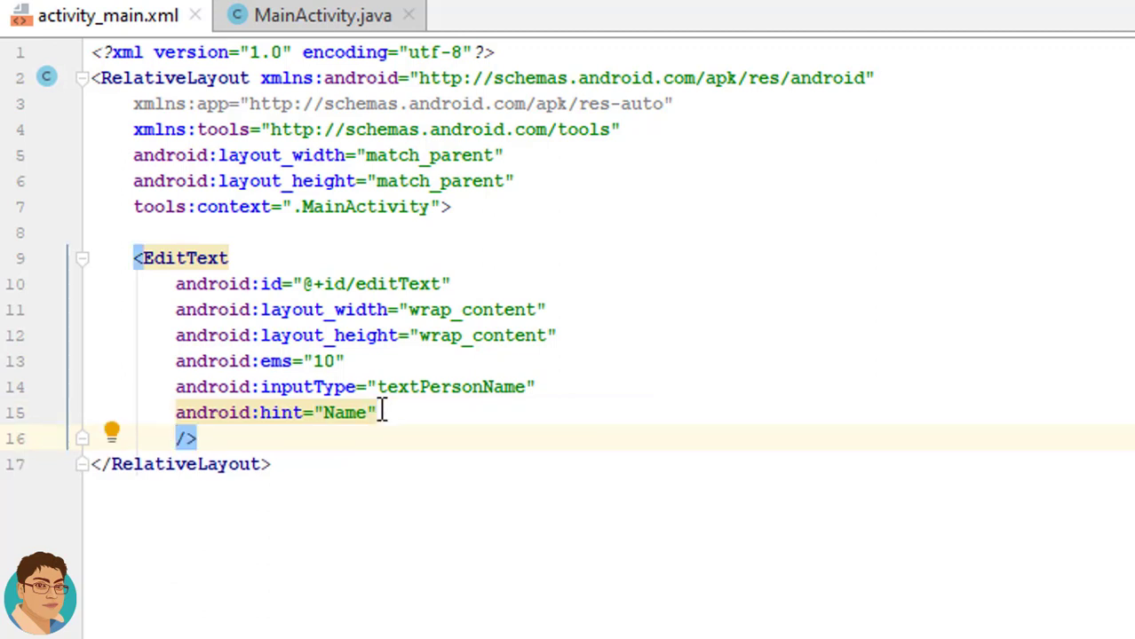
pyautogui.write('layout')
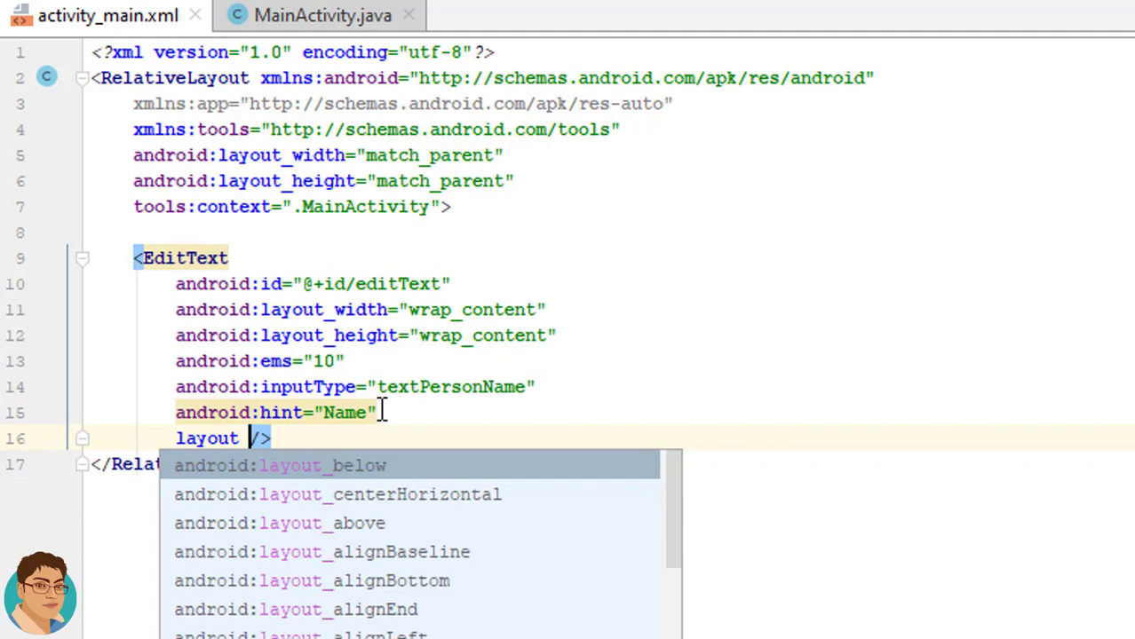
pyautogui.write('d')
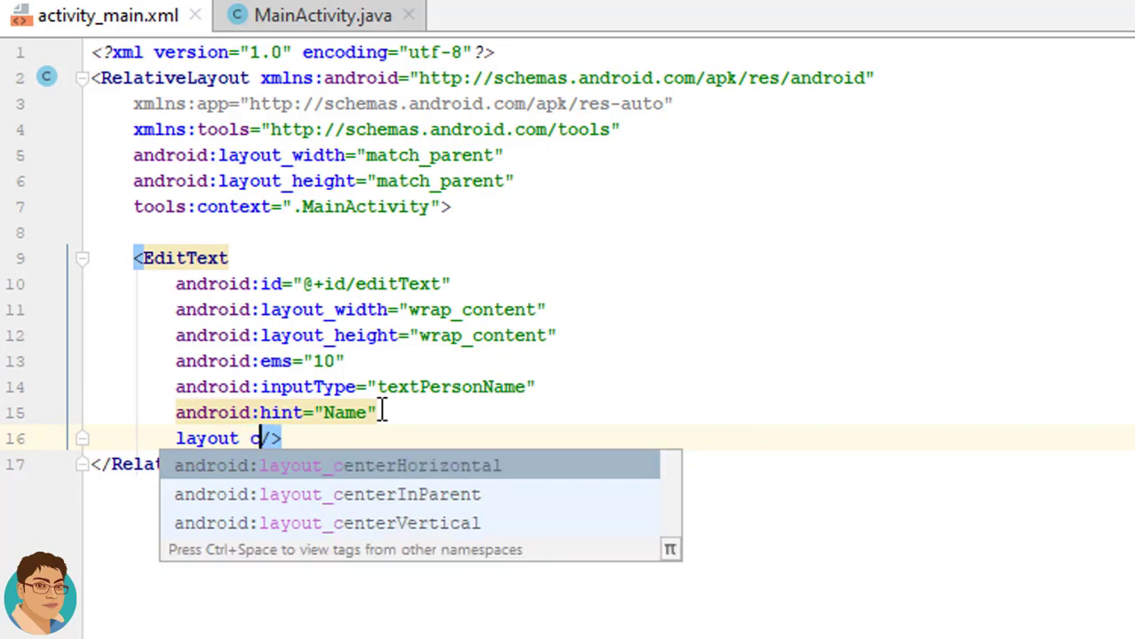
pyautogui.click(380, 465)
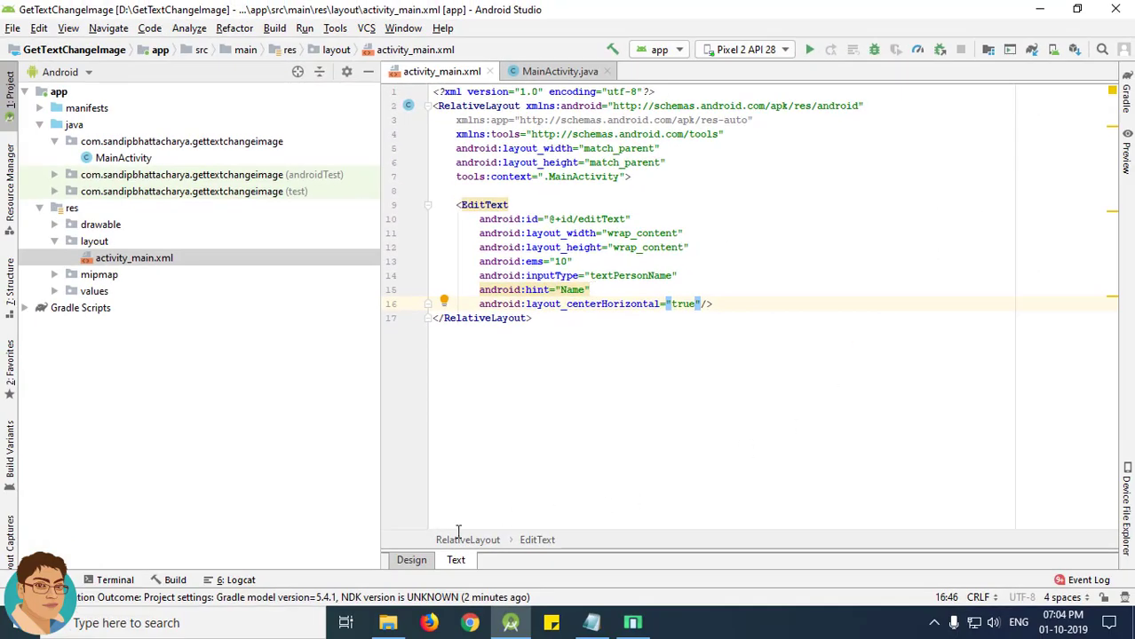
pyautogui.click(412, 559)
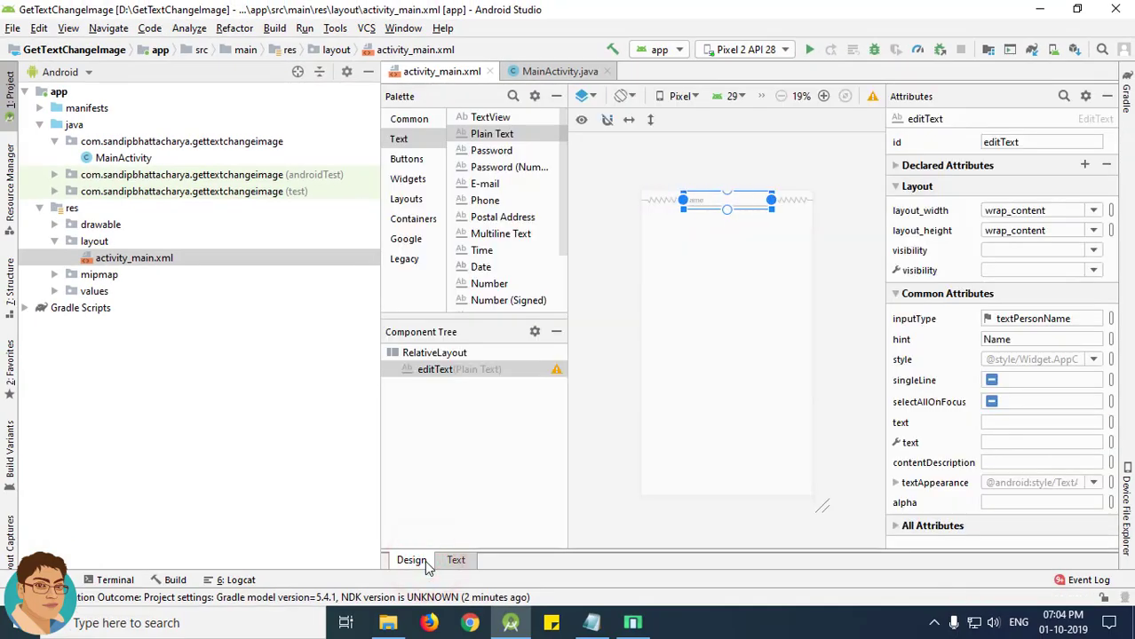
pyautogui.click(456, 559)
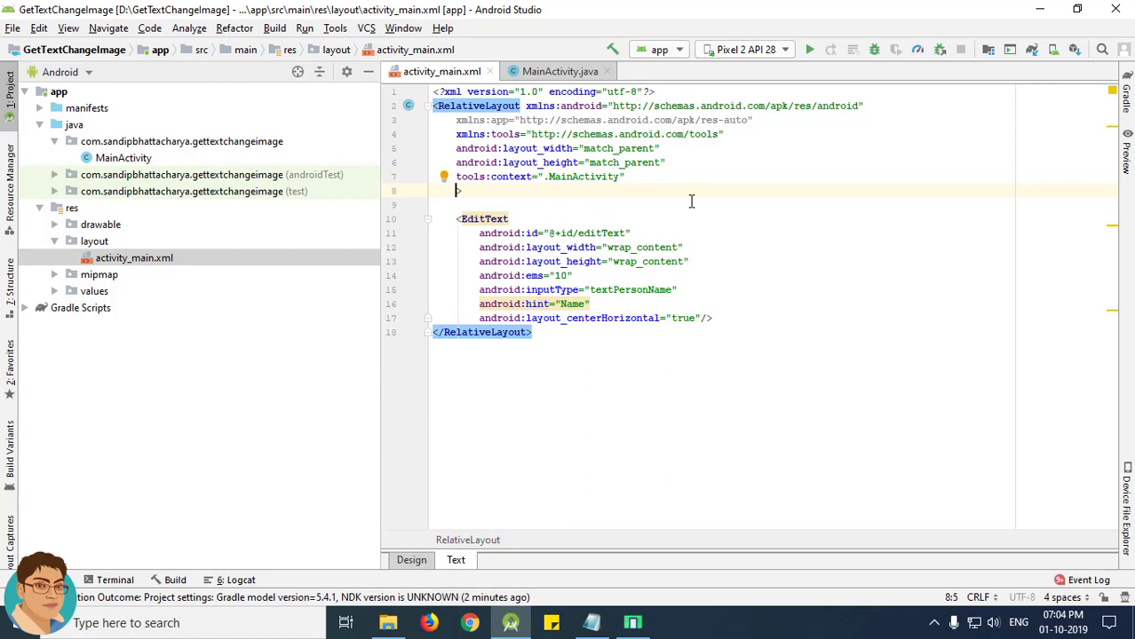
# - Give the RelativeLayout android:padding="10dp" and check it in the Design preview
pyautogui.write('android:padding="')
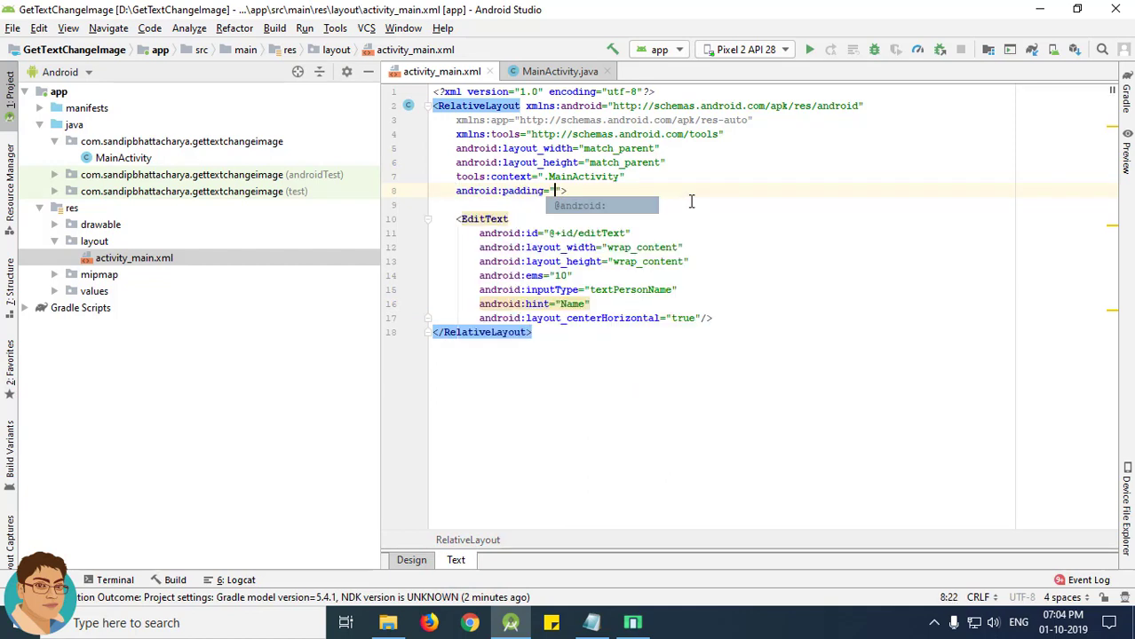
pyautogui.write('10dp')
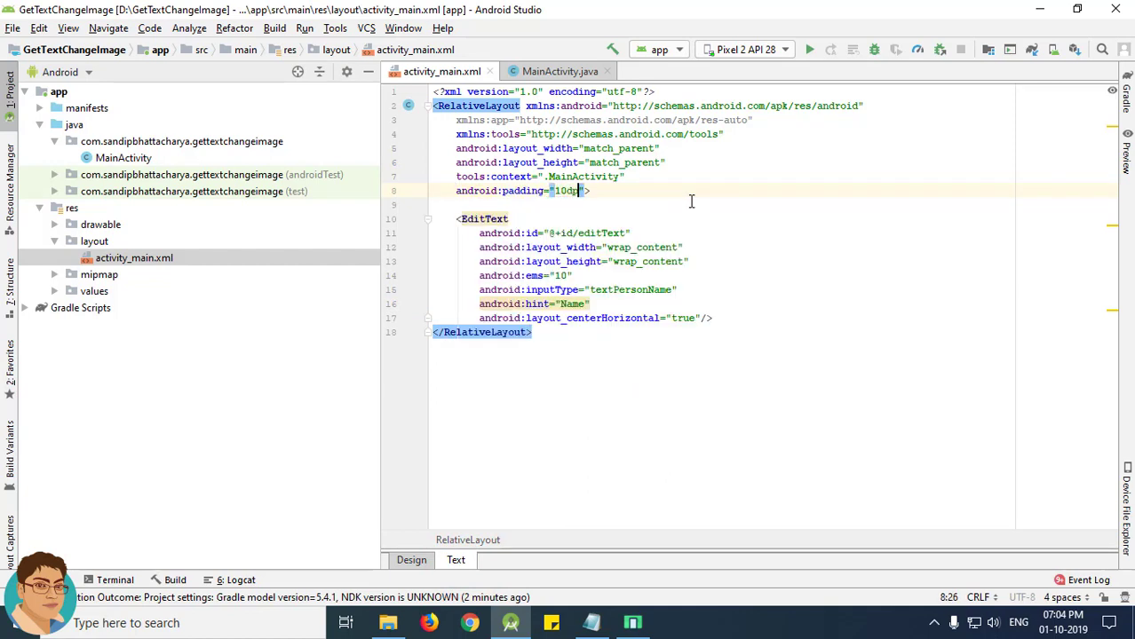
pyautogui.click(411, 560)
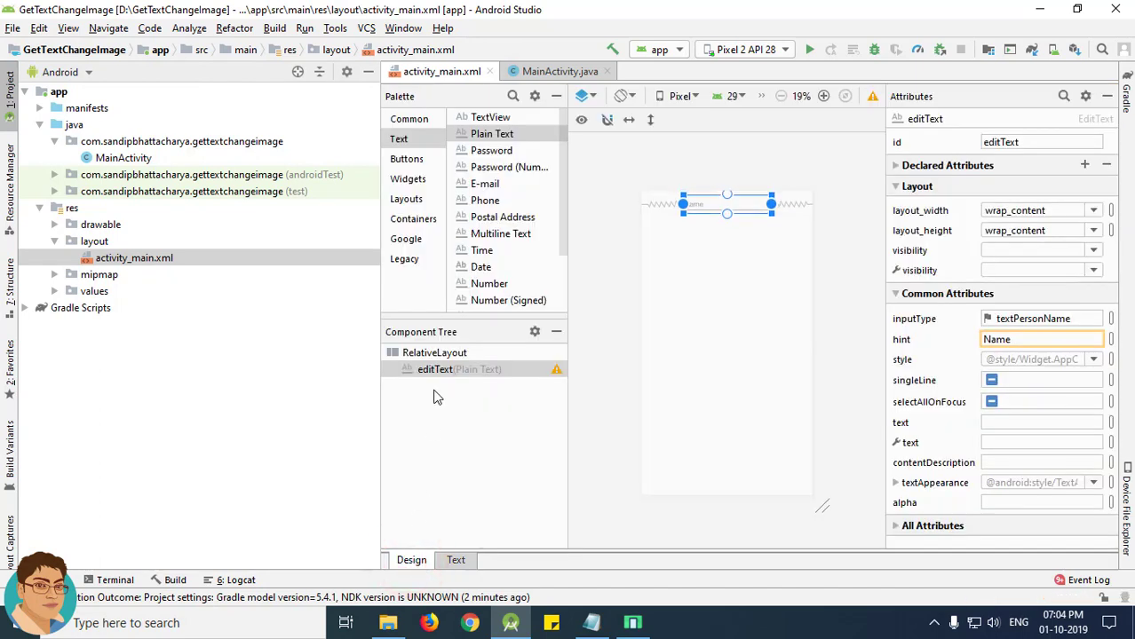
pyautogui.click(408, 179)
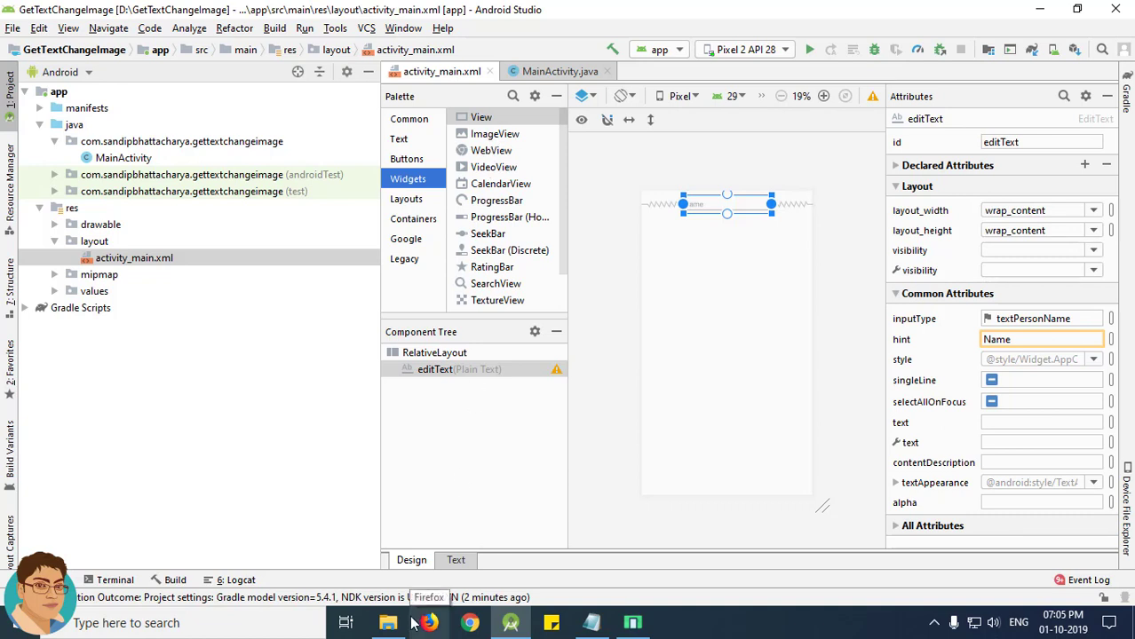
# - Preview a cat PNG in Photos, then select cat1.png and cat2.png and copy them
pyautogui.click(388, 622)
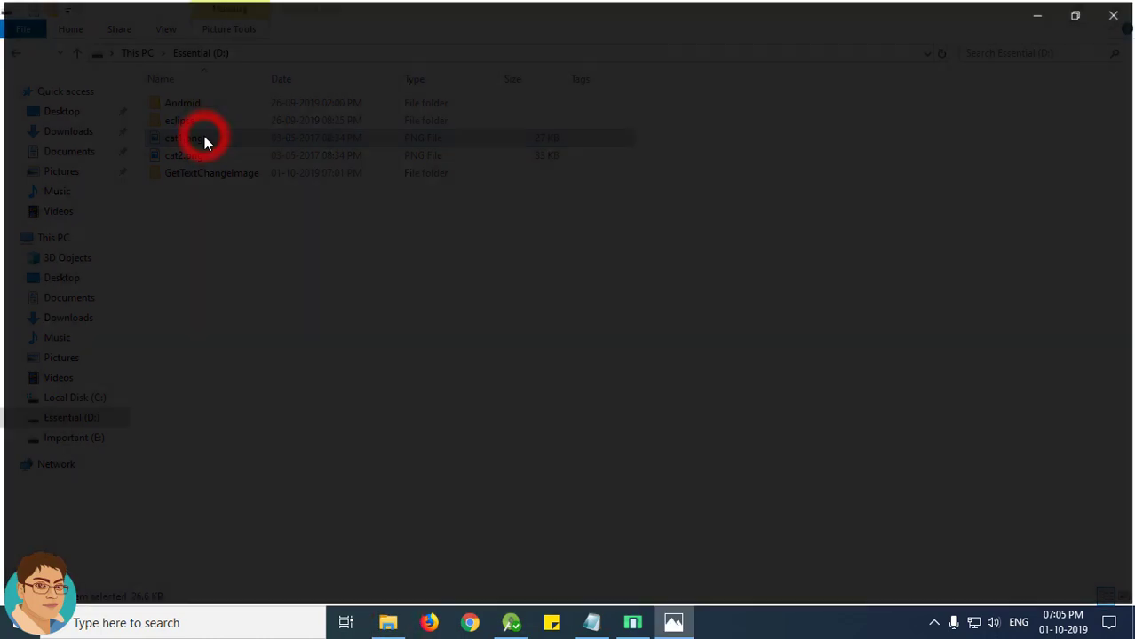
pyautogui.doubleClick(182, 138)
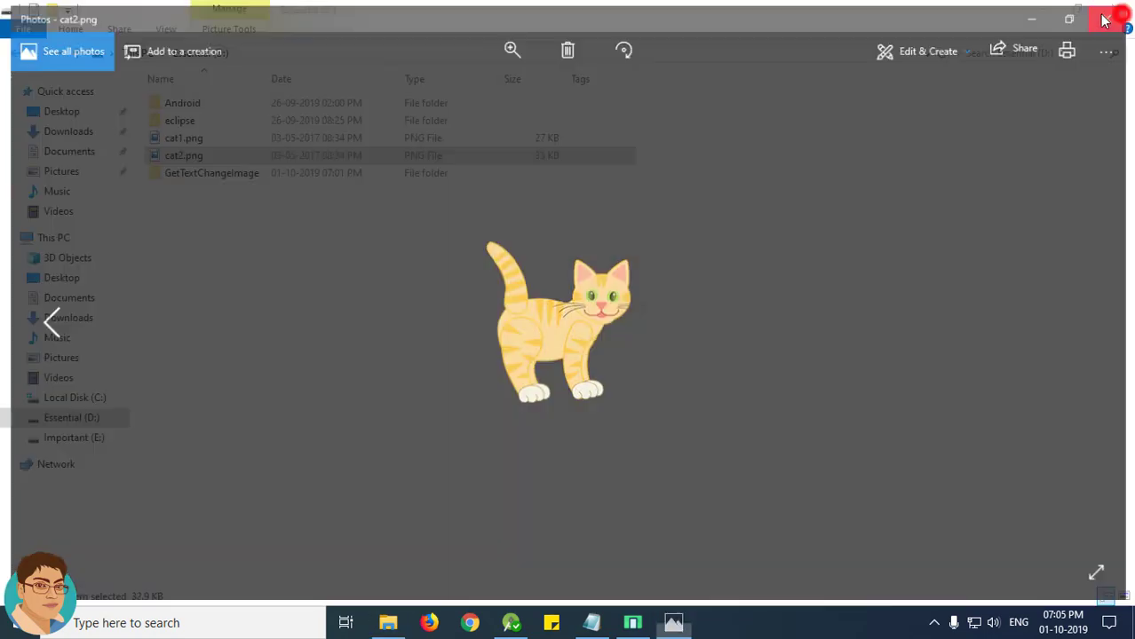
pyautogui.click(1104, 19)
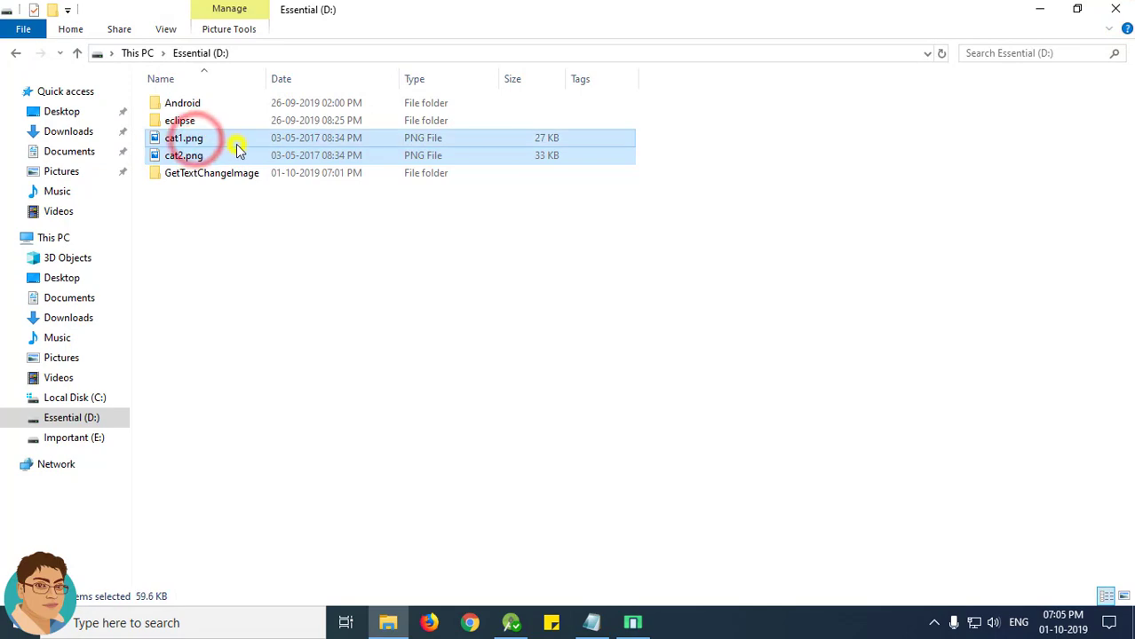
pyautogui.rightClick(184, 147)
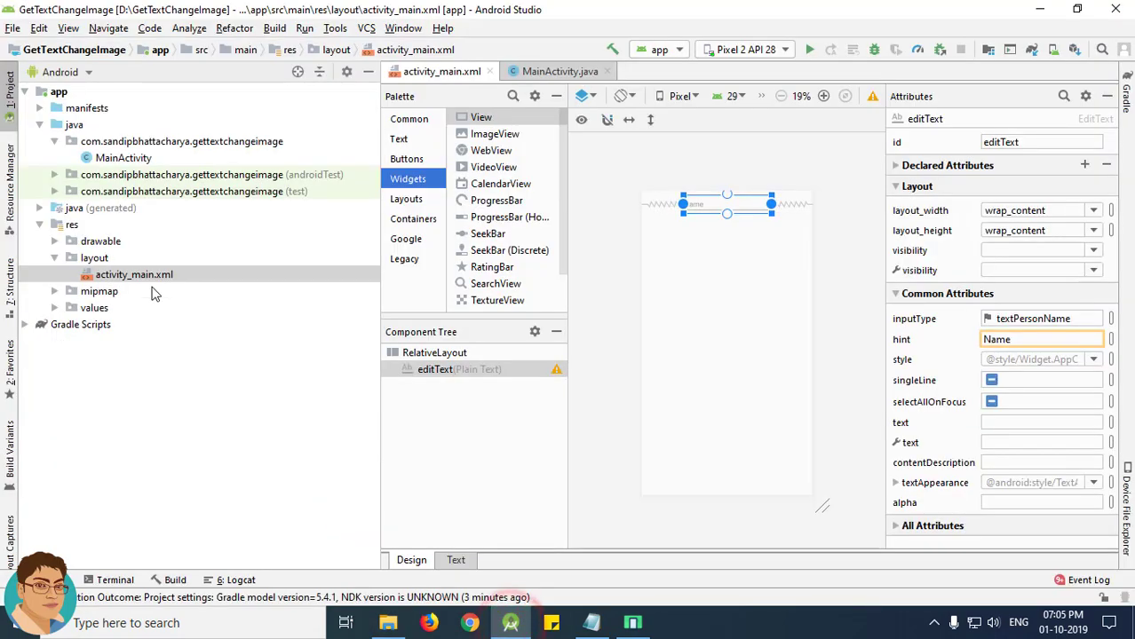
# - Paste both cat images into the project's res/drawable directory
pyautogui.click(101, 241)
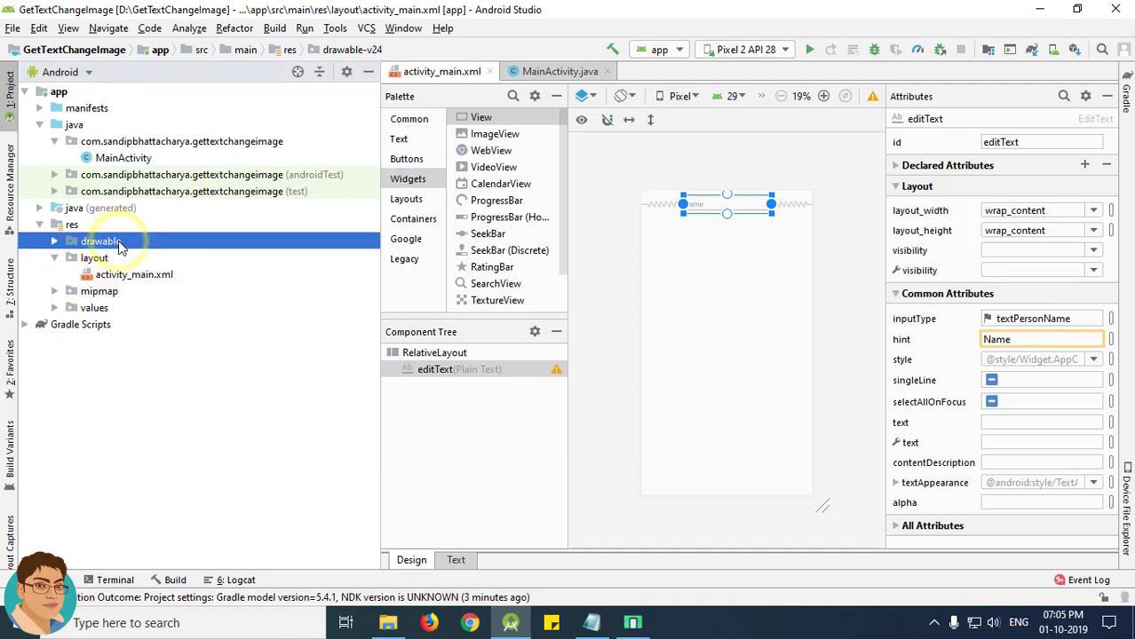
pyautogui.moveTo(194, 219)
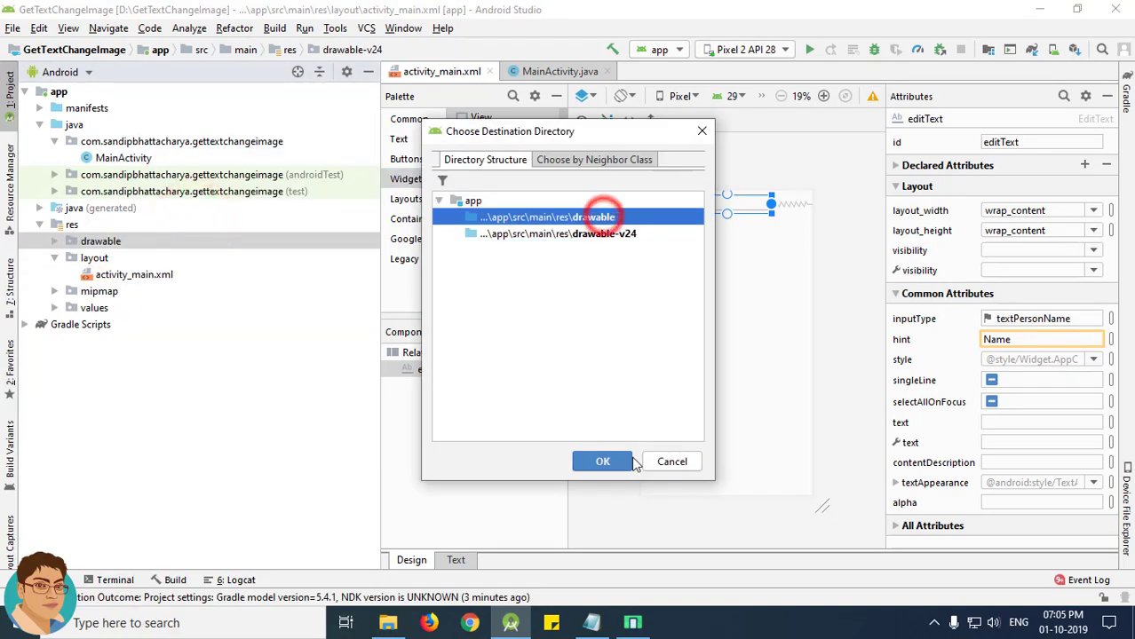
pyautogui.click(602, 461)
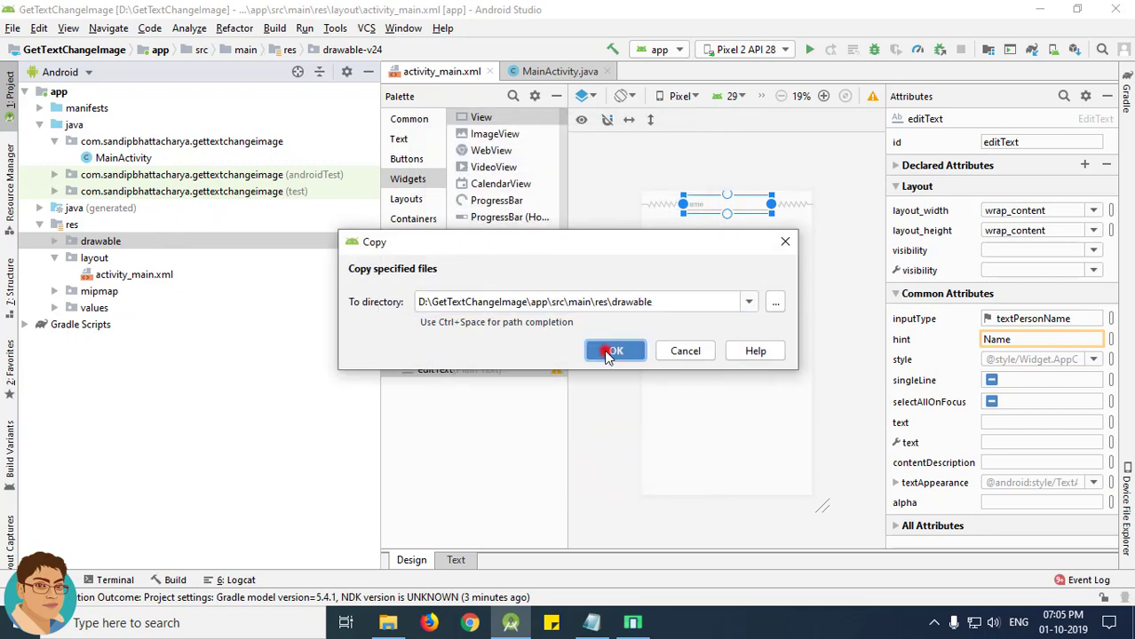
pyautogui.click(614, 350)
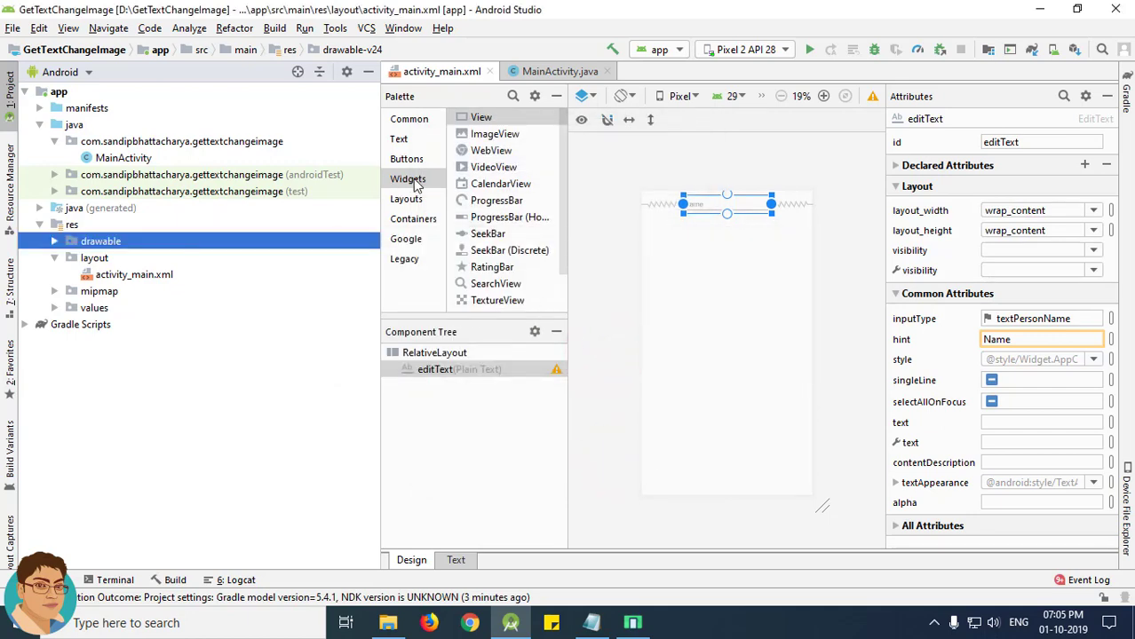
# - Add an ImageView to the layout using the project drawable cat1 as its picture
pyautogui.click(494, 133)
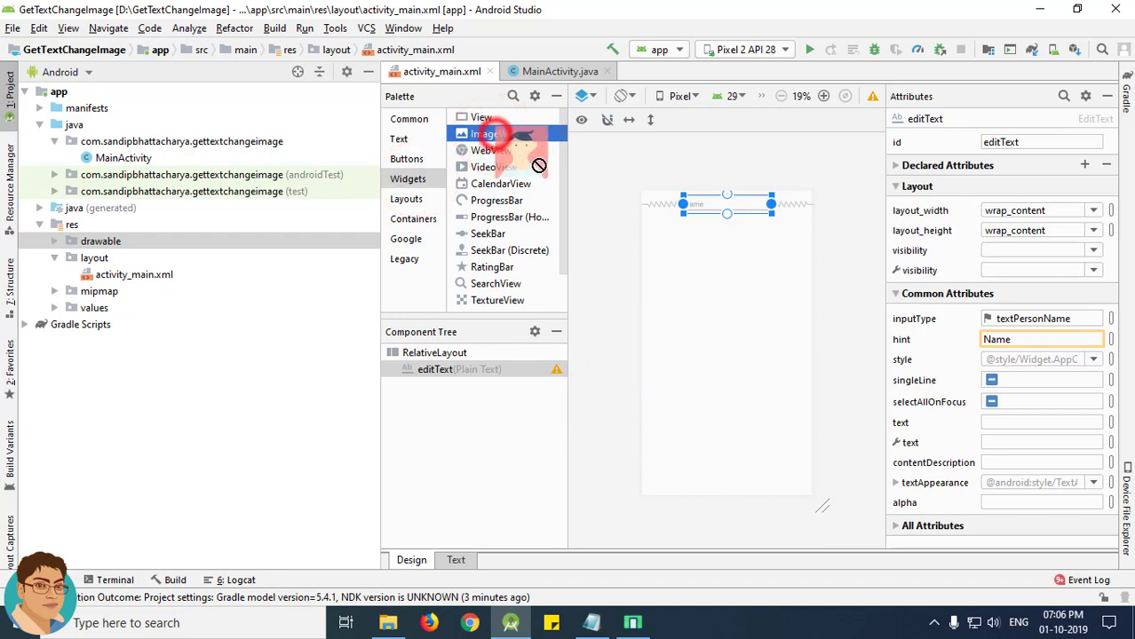
pyautogui.moveTo(485, 133); pyautogui.dragTo(726, 247)
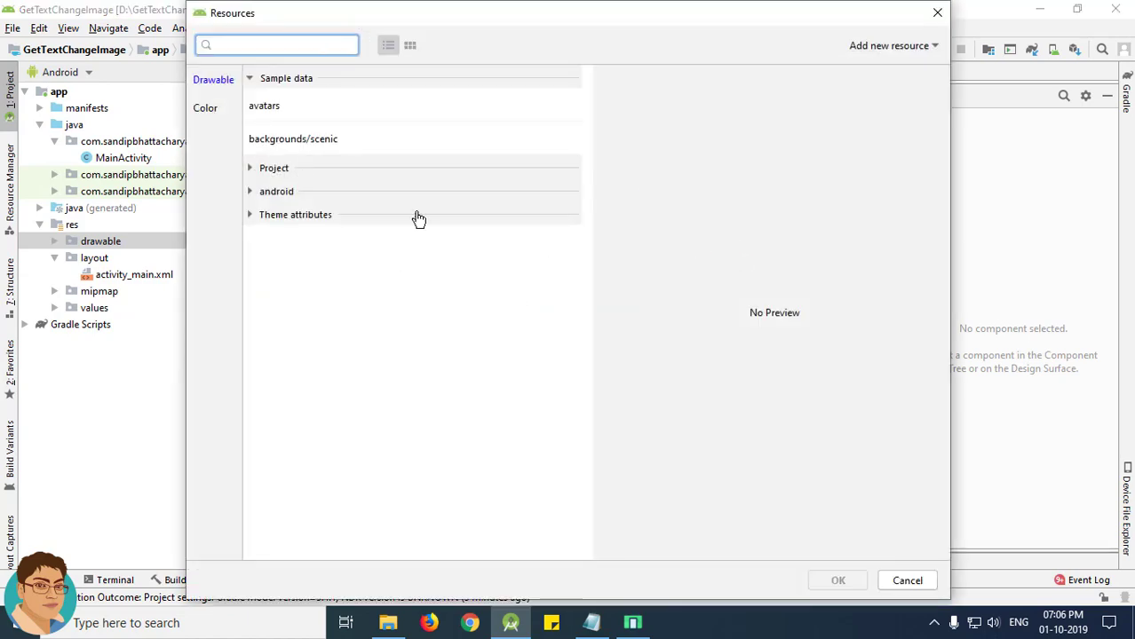
pyautogui.click(251, 168)
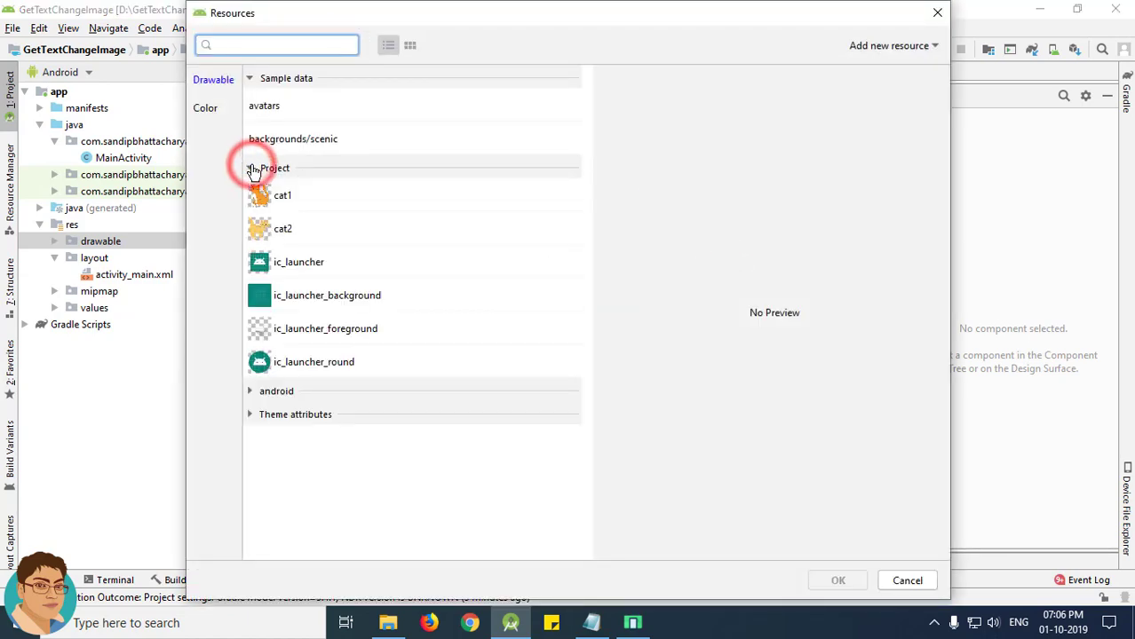
pyautogui.click(283, 195)
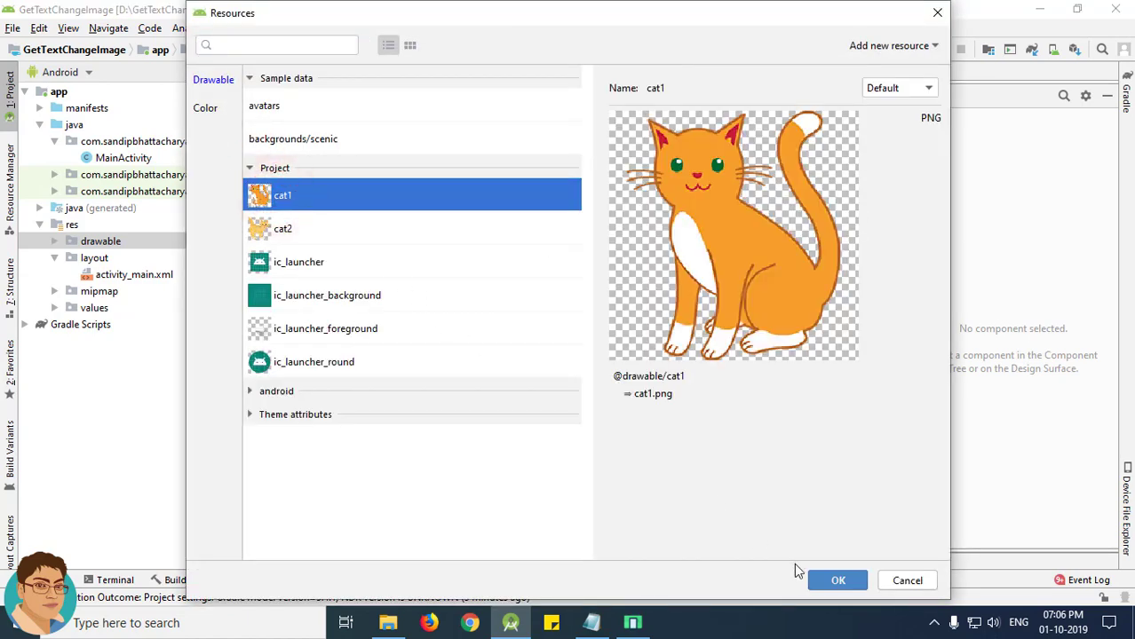
pyautogui.click(837, 580)
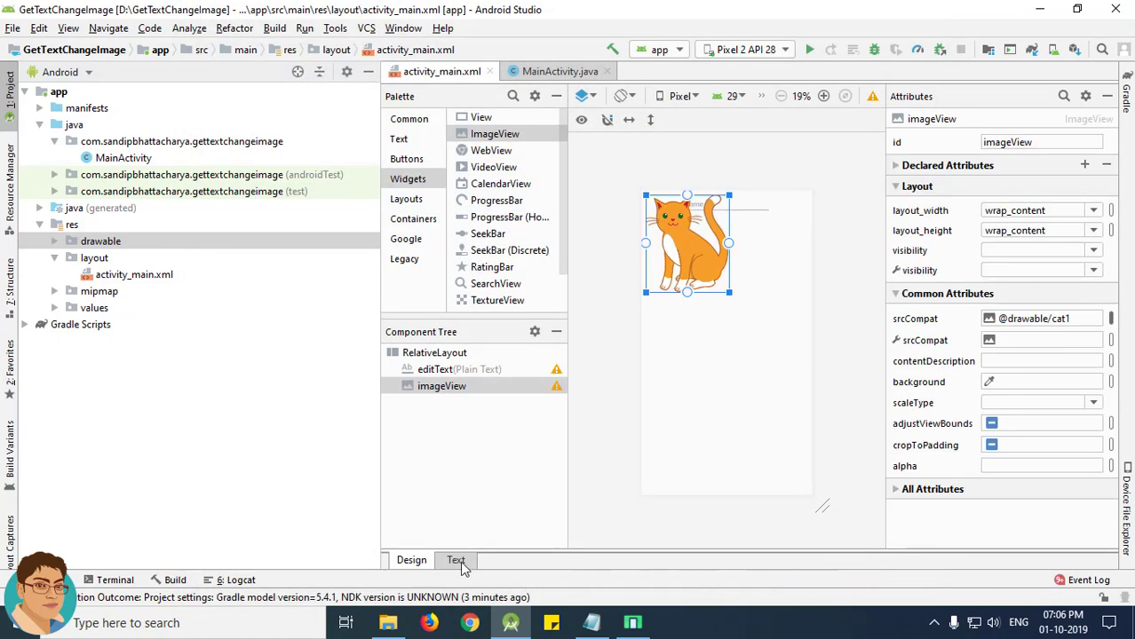
# - Add layout_below="@+id/editText" to the ImageView so the cat sits under the Name field
pyautogui.click(456, 559)
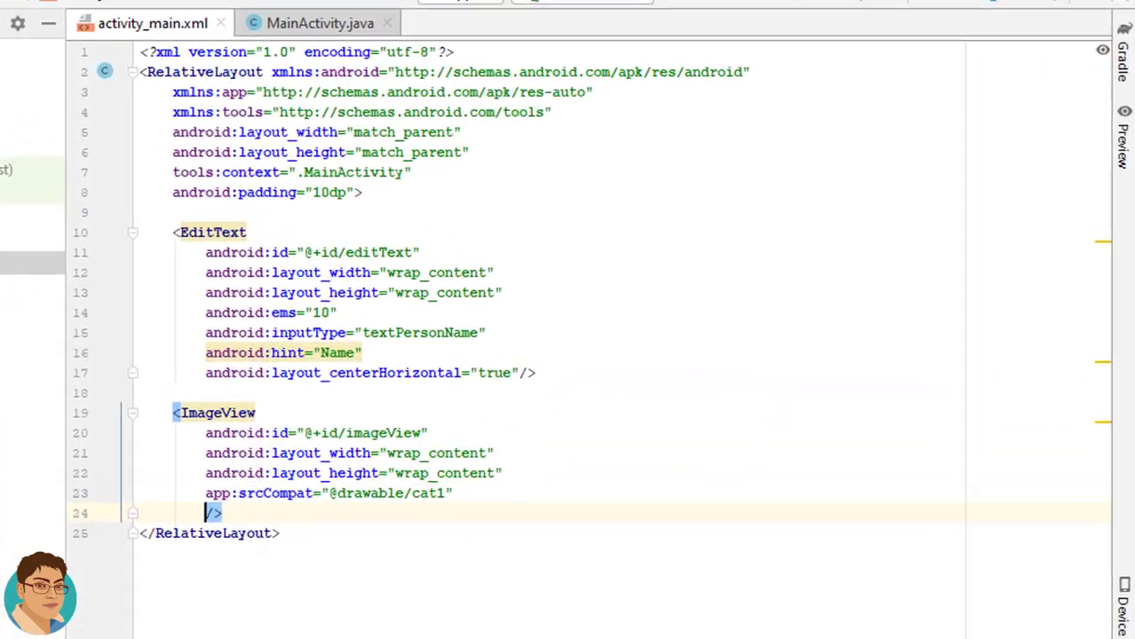
pyautogui.write('layout_below="')
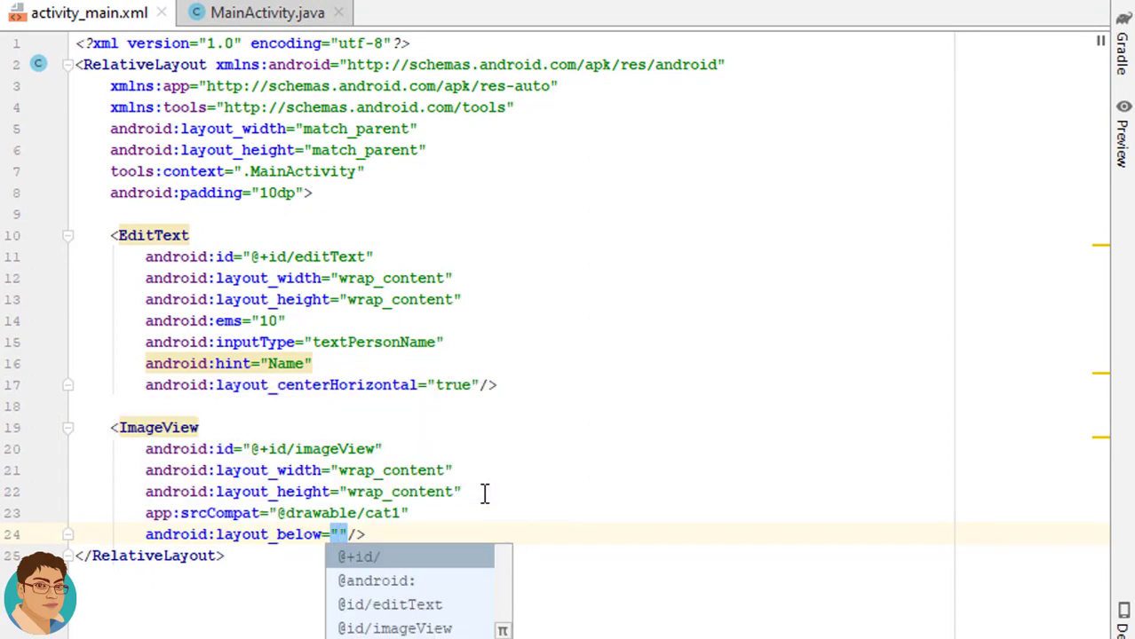
pyautogui.click(359, 557)
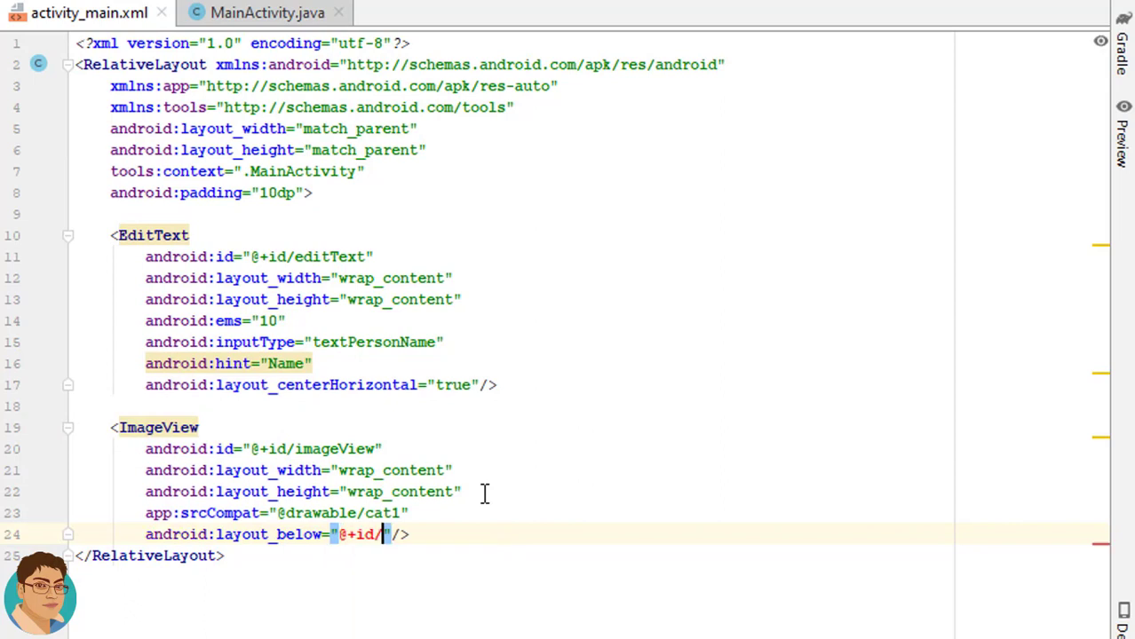
pyautogui.write('ed')
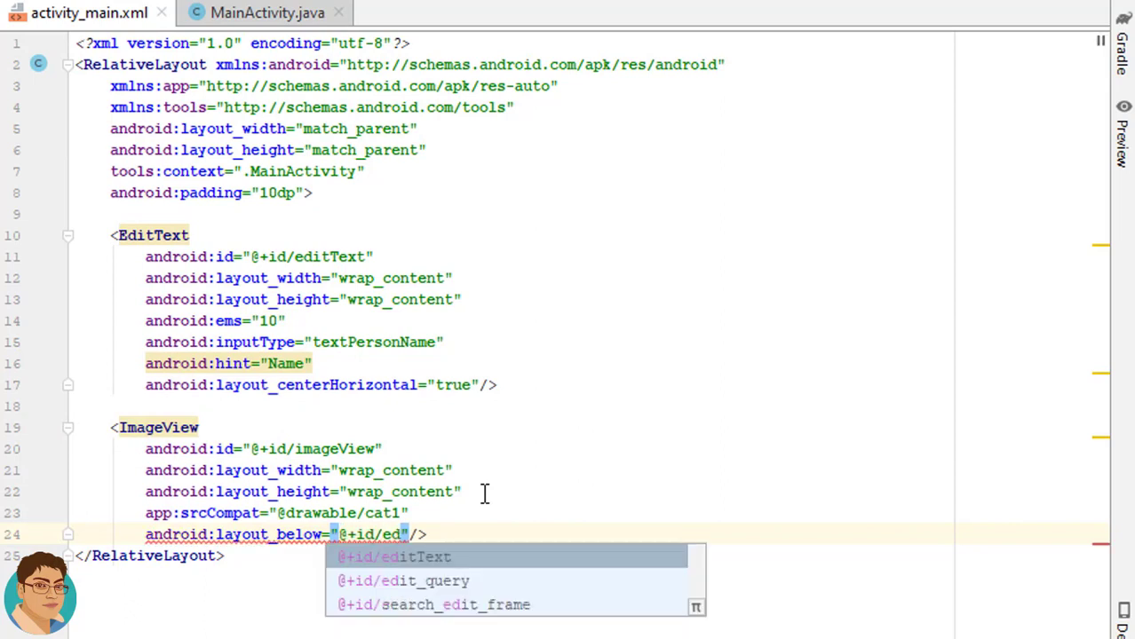
pyautogui.click(394, 556)
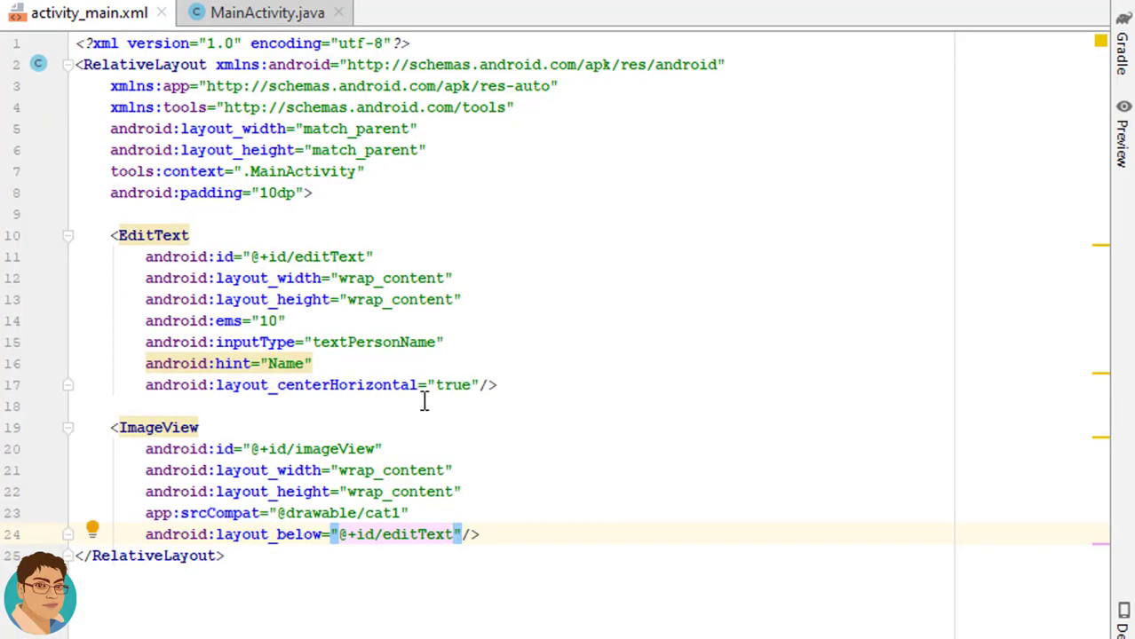
pyautogui.moveTo(361, 407)
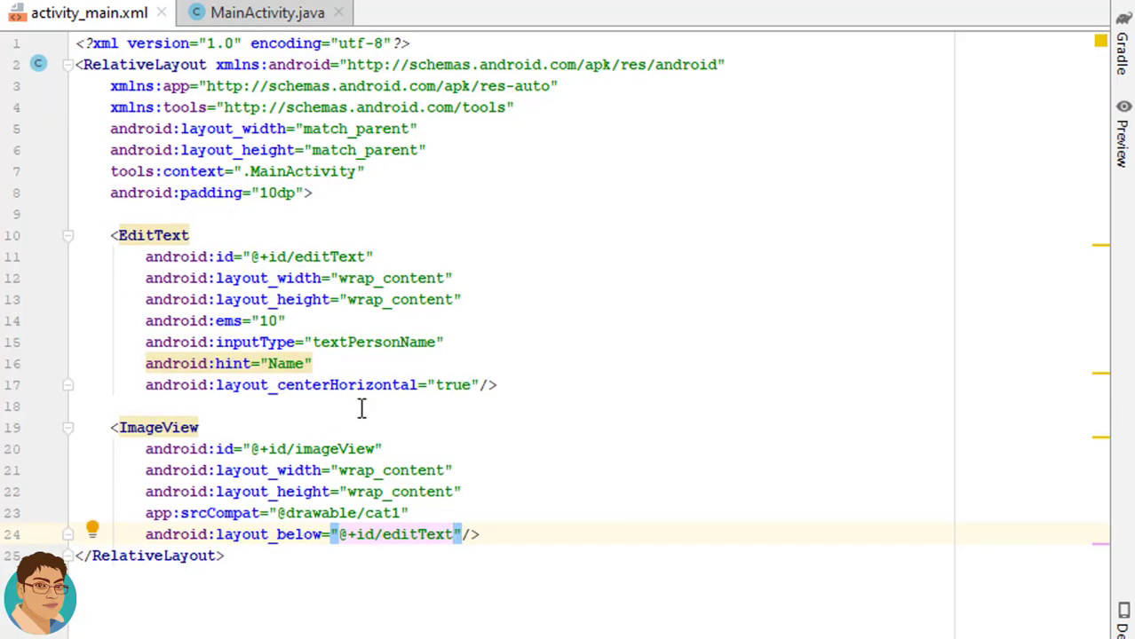
# - Copy layout_centerHorizontal="true" onto the ImageView and view the centred cat in Design
pyautogui.doubleClick(164, 385)
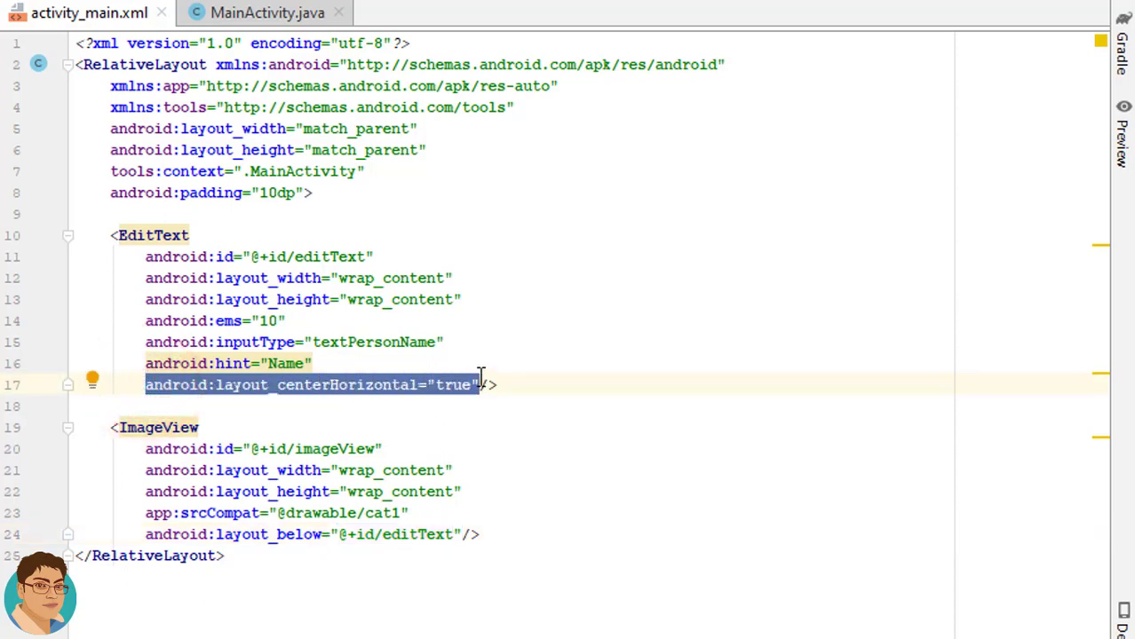
pyautogui.click(460, 534)
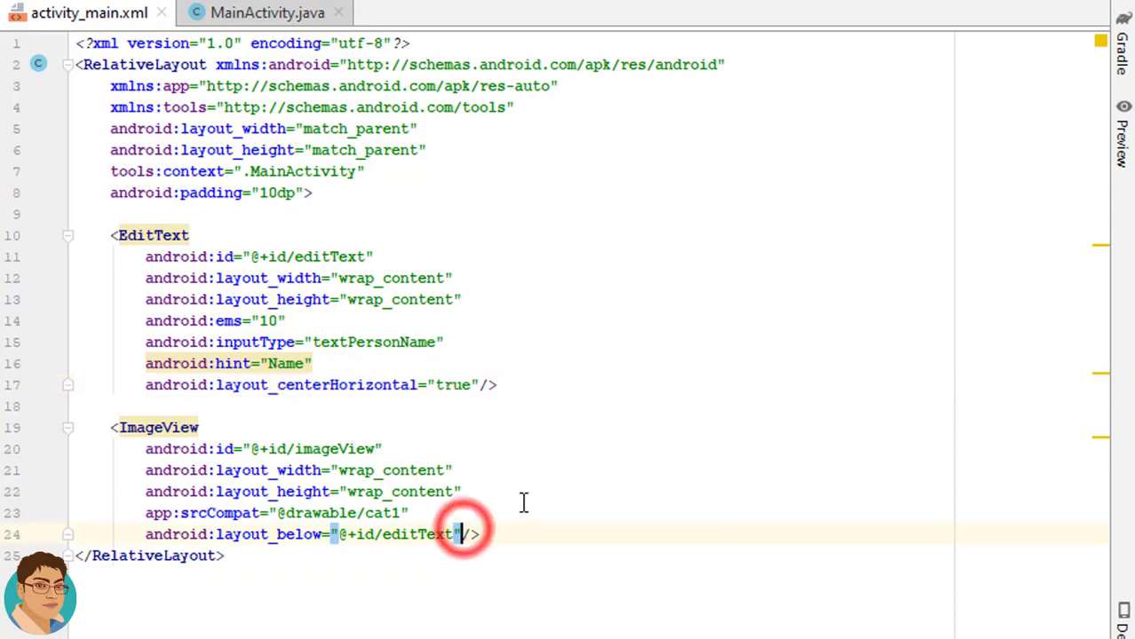
pyautogui.write('android:layout_centerHorizontal="true"/>')
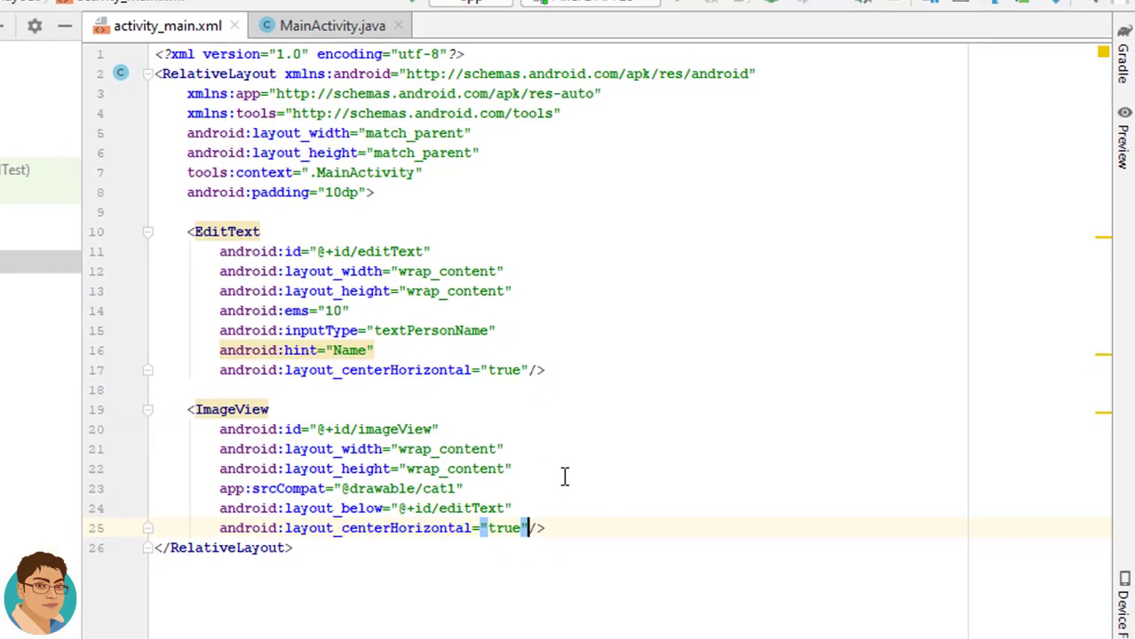
pyautogui.click(412, 560)
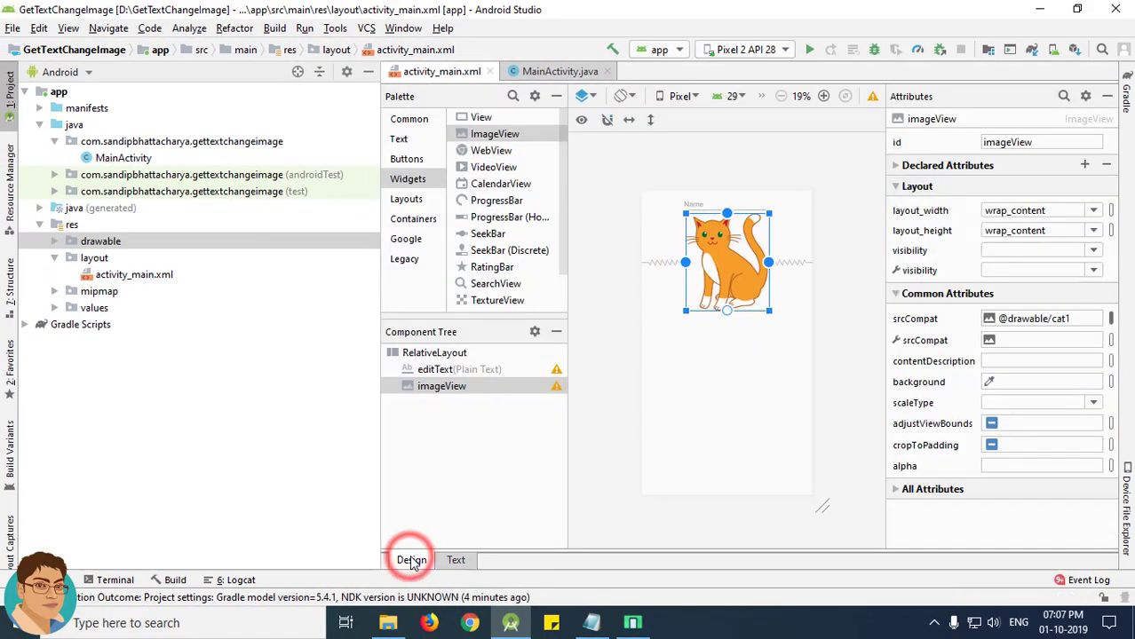
pyautogui.click(411, 560)
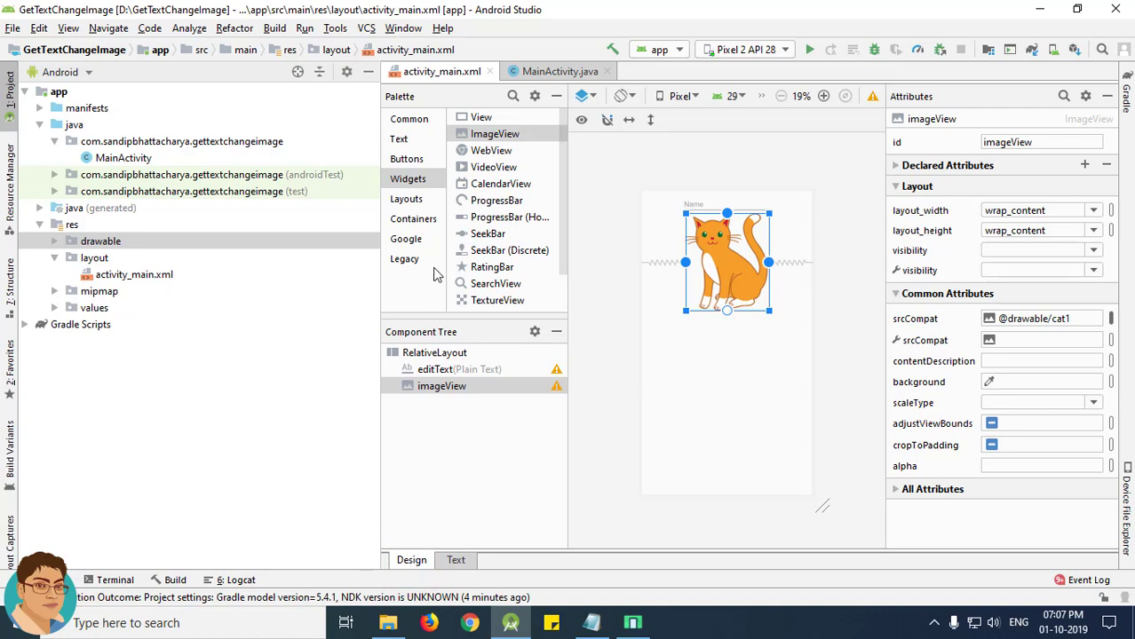
# - Drag a Button from the Common palette and set layout_below="@+id/imageView" on it
pyautogui.click(409, 118)
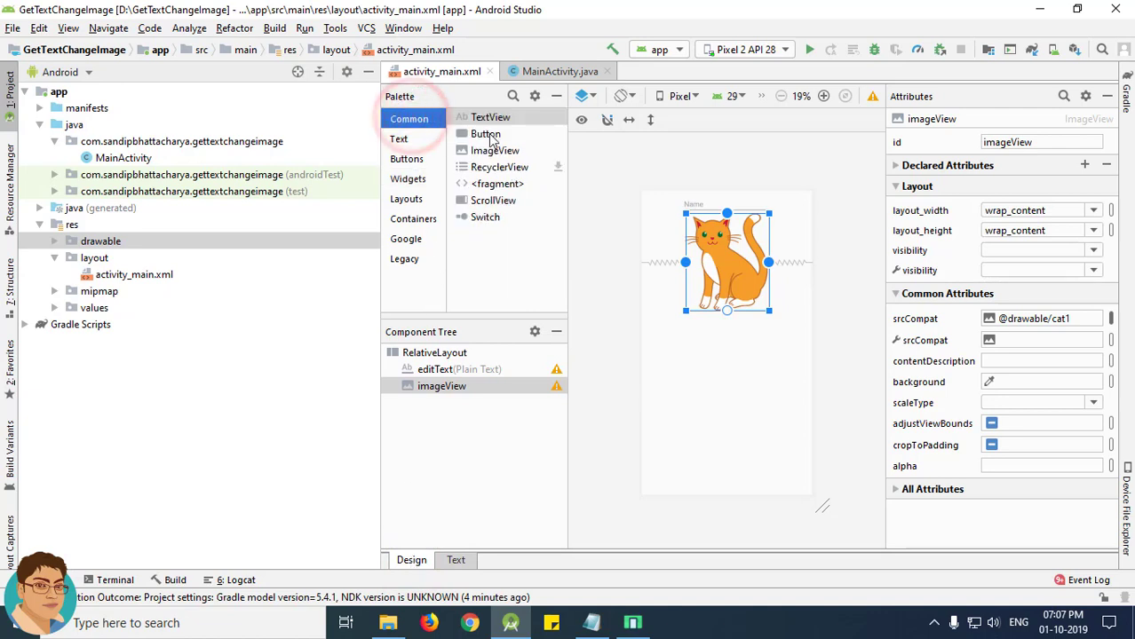
pyautogui.moveTo(486, 134); pyautogui.dragTo(713, 275)
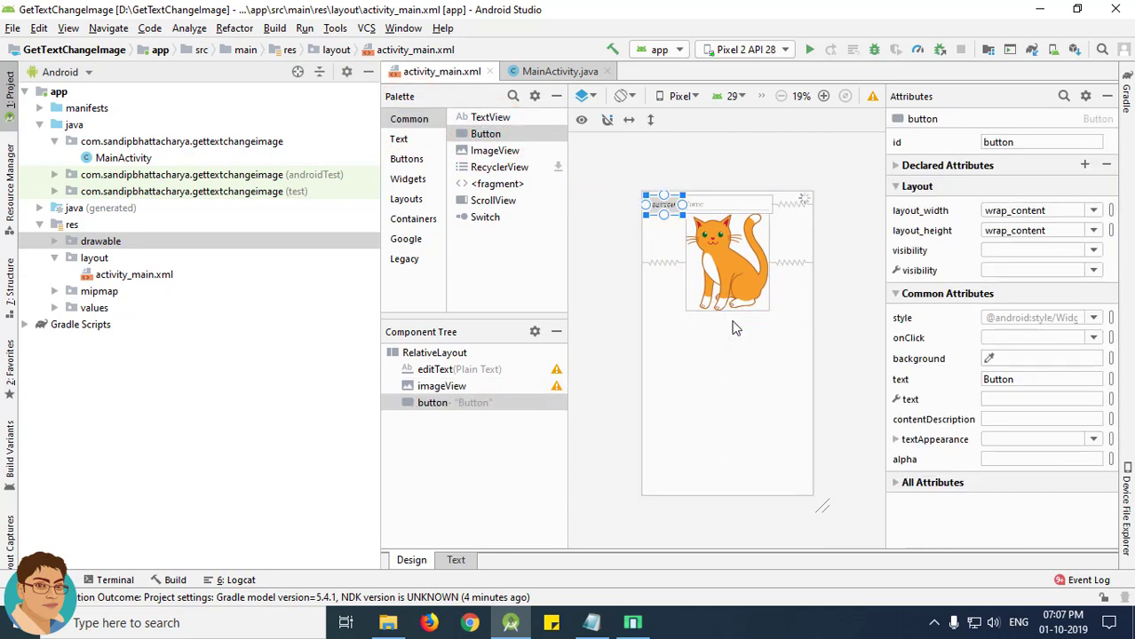
pyautogui.click(455, 559)
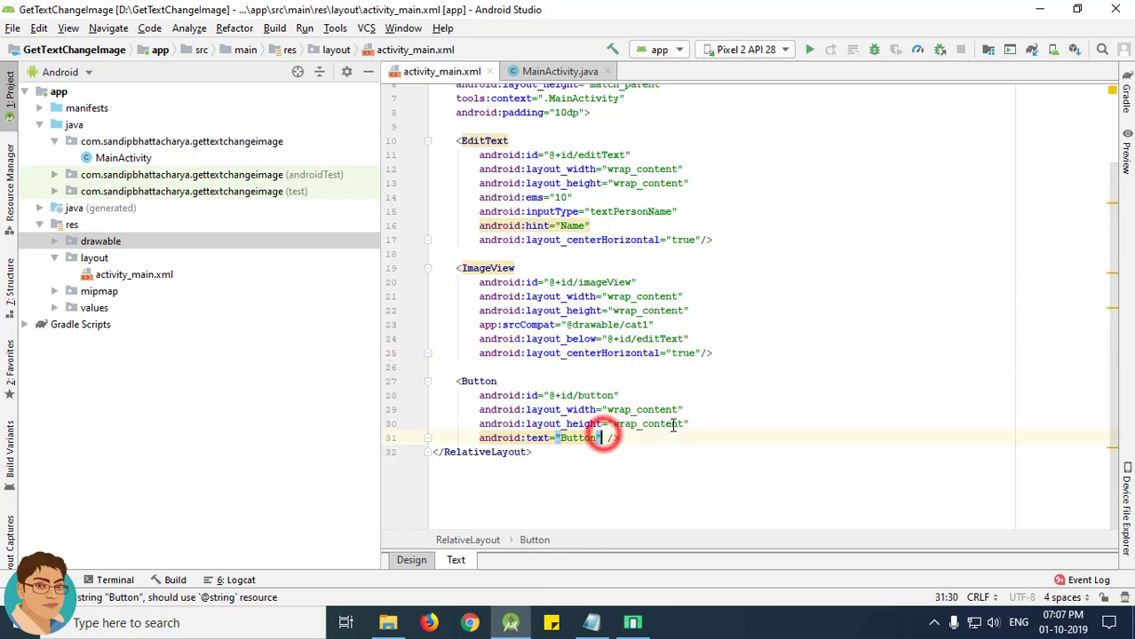
pyautogui.write('layout_below=""/>')
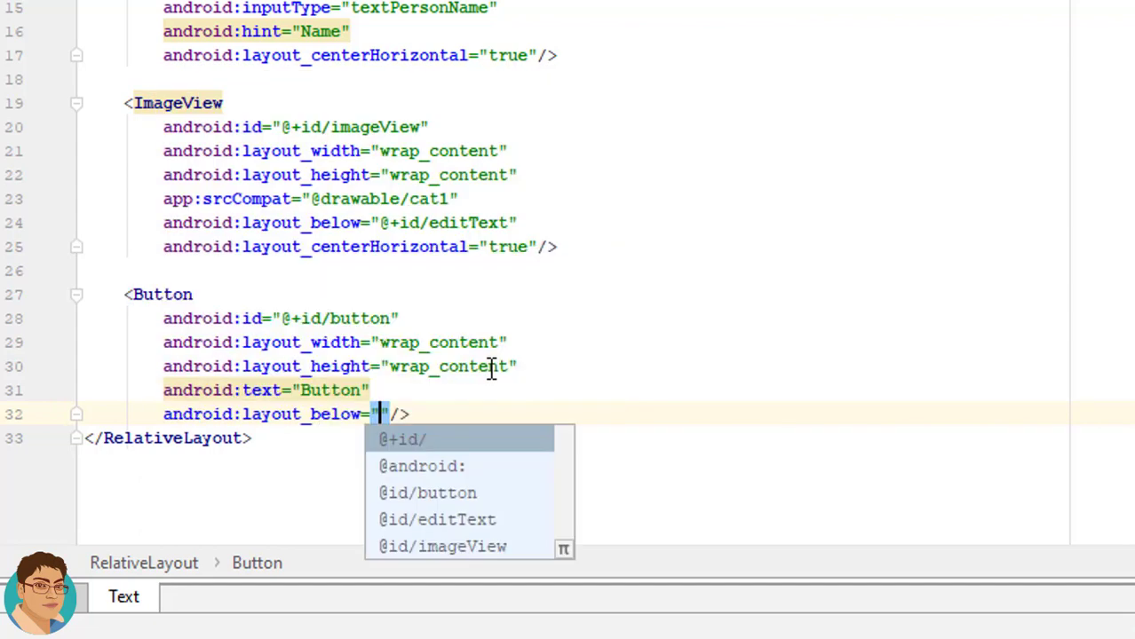
pyautogui.click(401, 439)
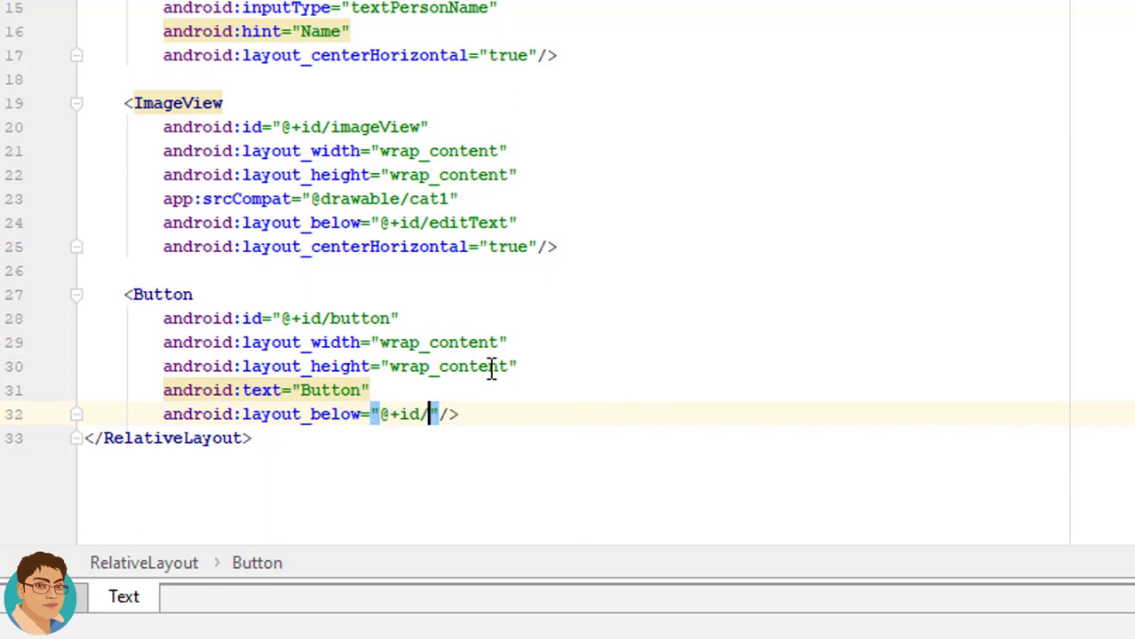
pyautogui.write('im')
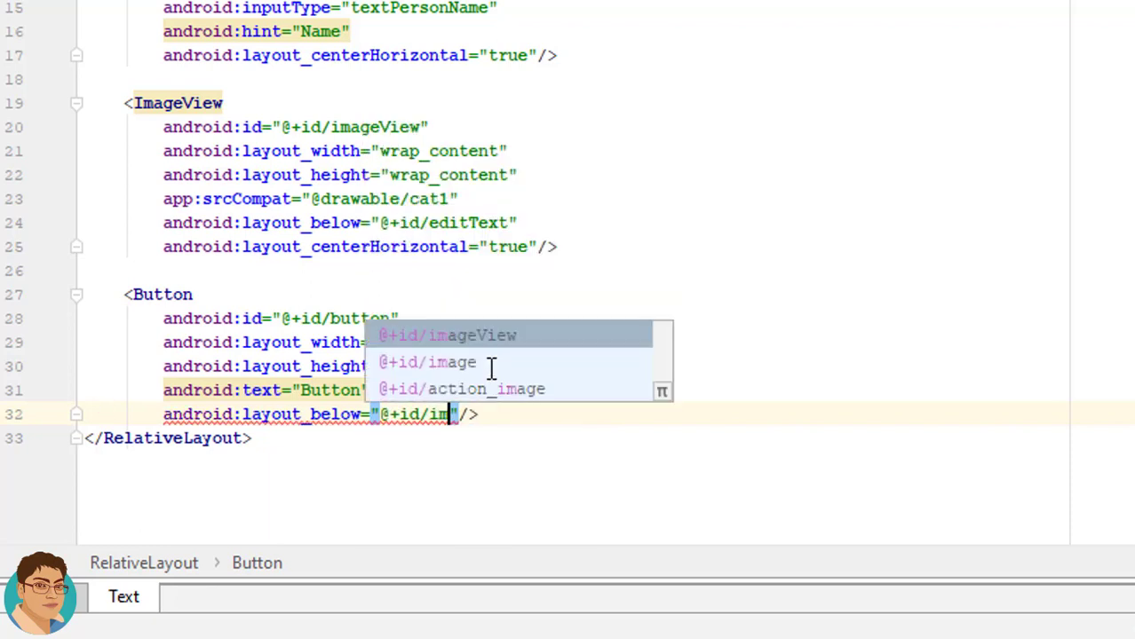
pyautogui.click(448, 335)
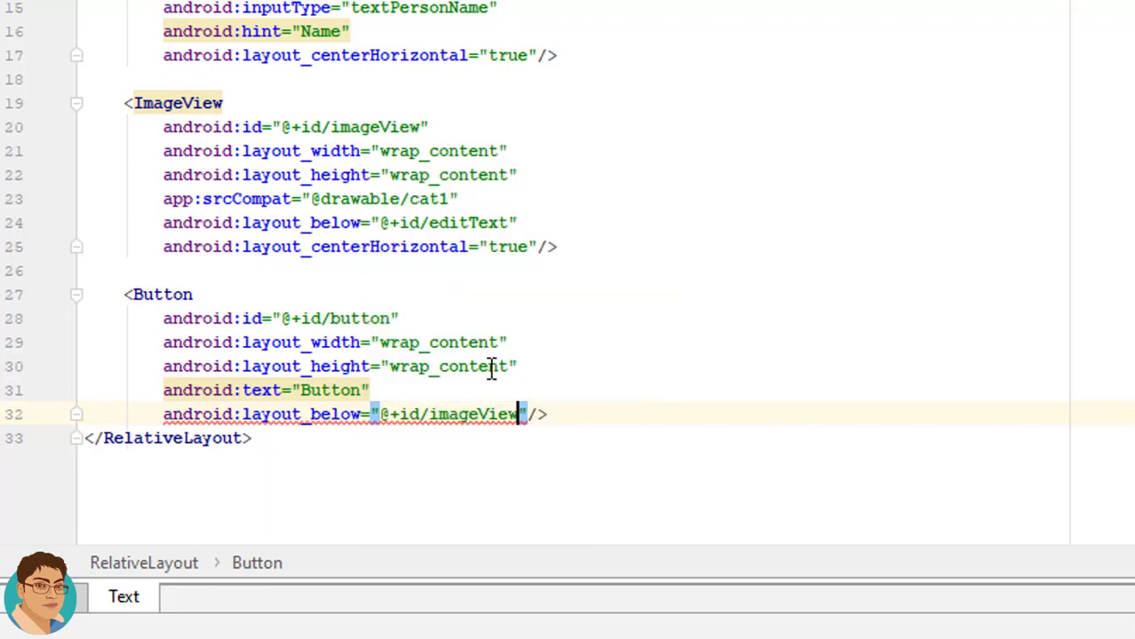
pyautogui.moveTo(333, 390)
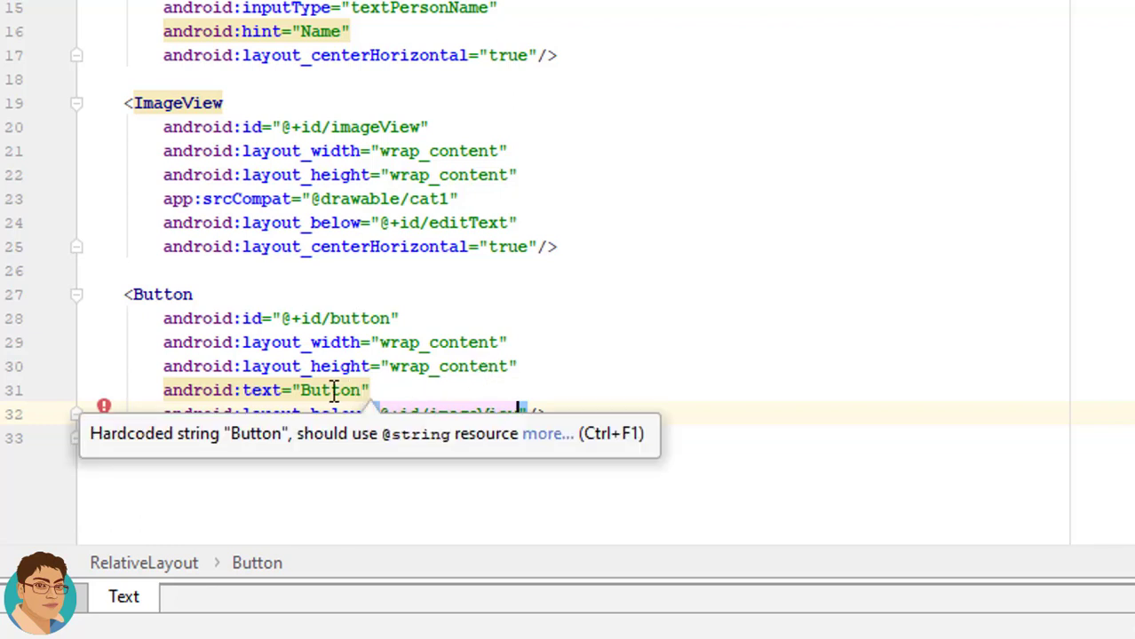
# - Label the button Get, centre it horizontally and preview it below the cat image
pyautogui.doubleClick(329, 390)
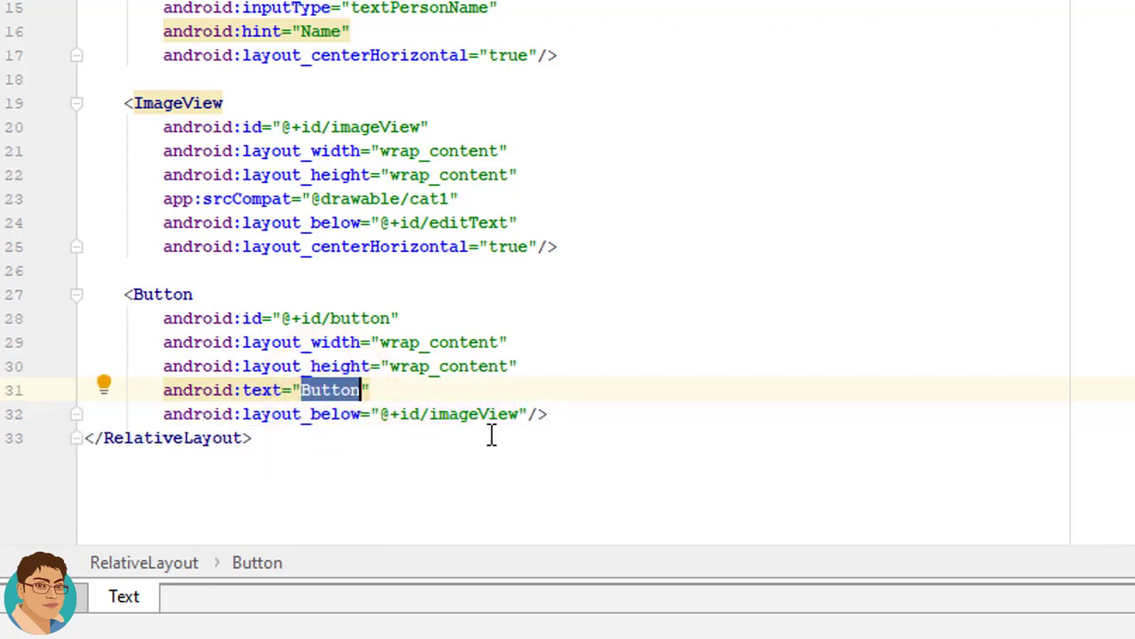
pyautogui.write('Get')
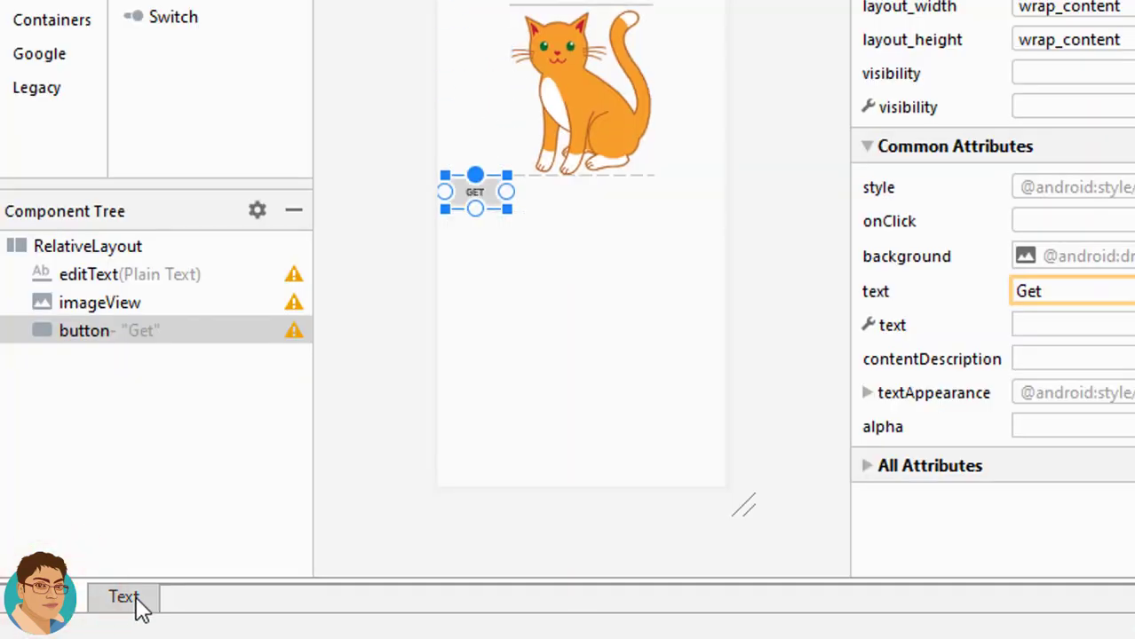
pyautogui.click(124, 596)
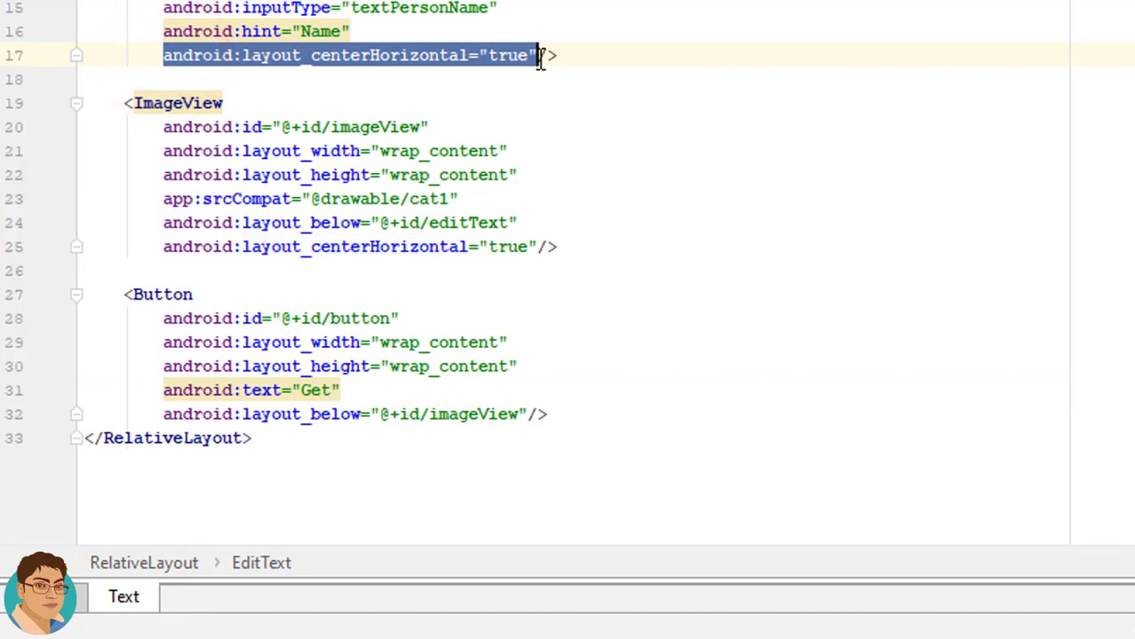
pyautogui.moveTo(523, 291)
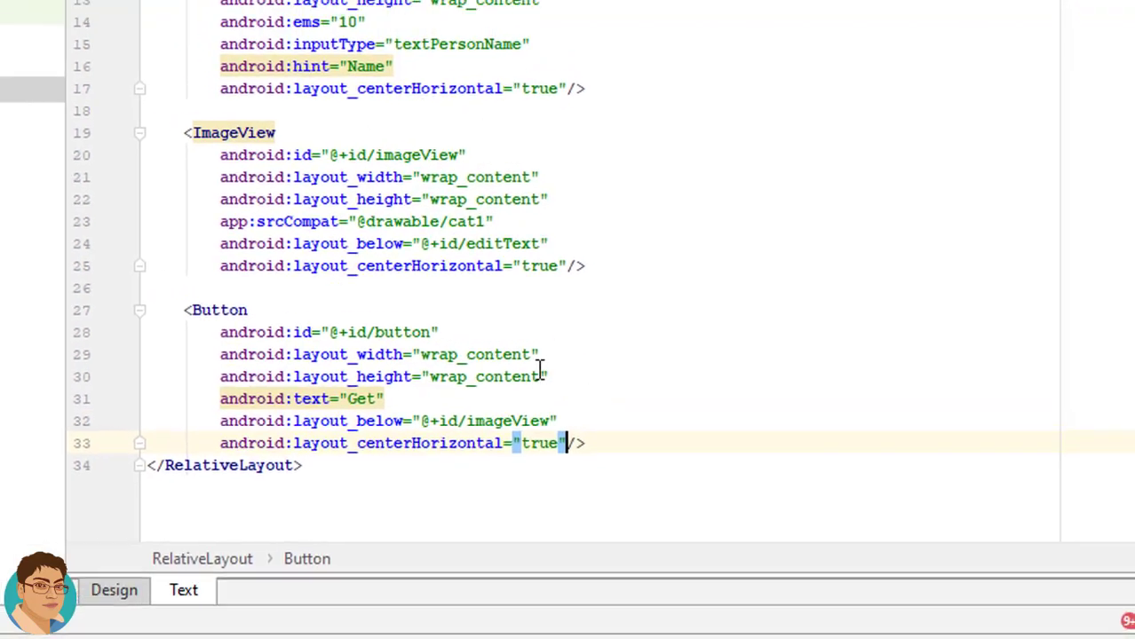
pyautogui.click(411, 560)
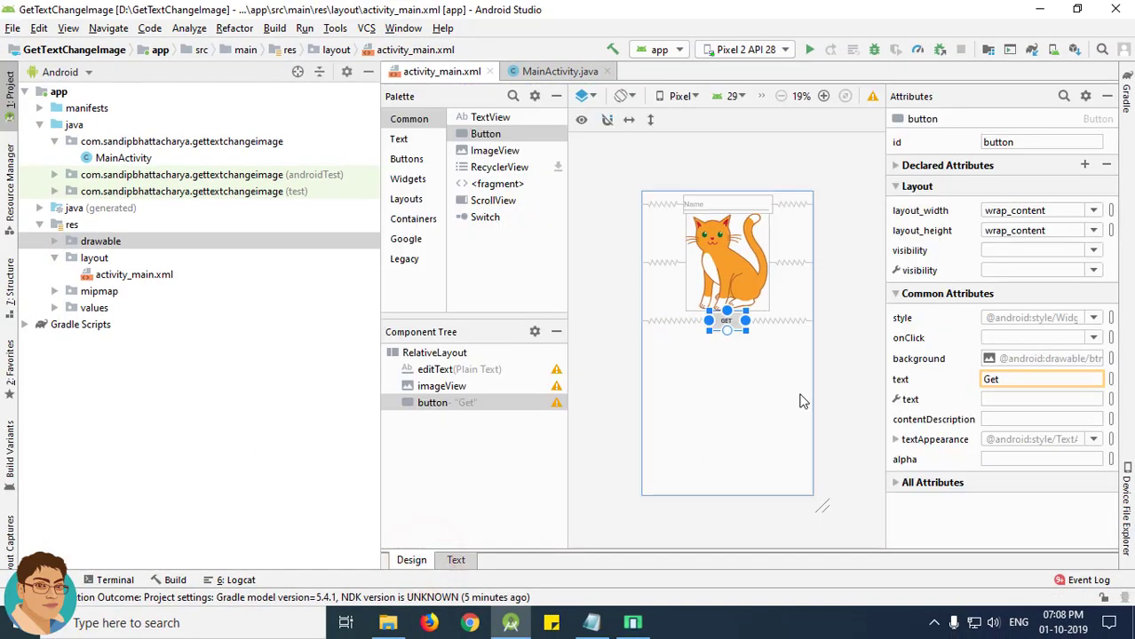
pyautogui.moveTo(802, 399)
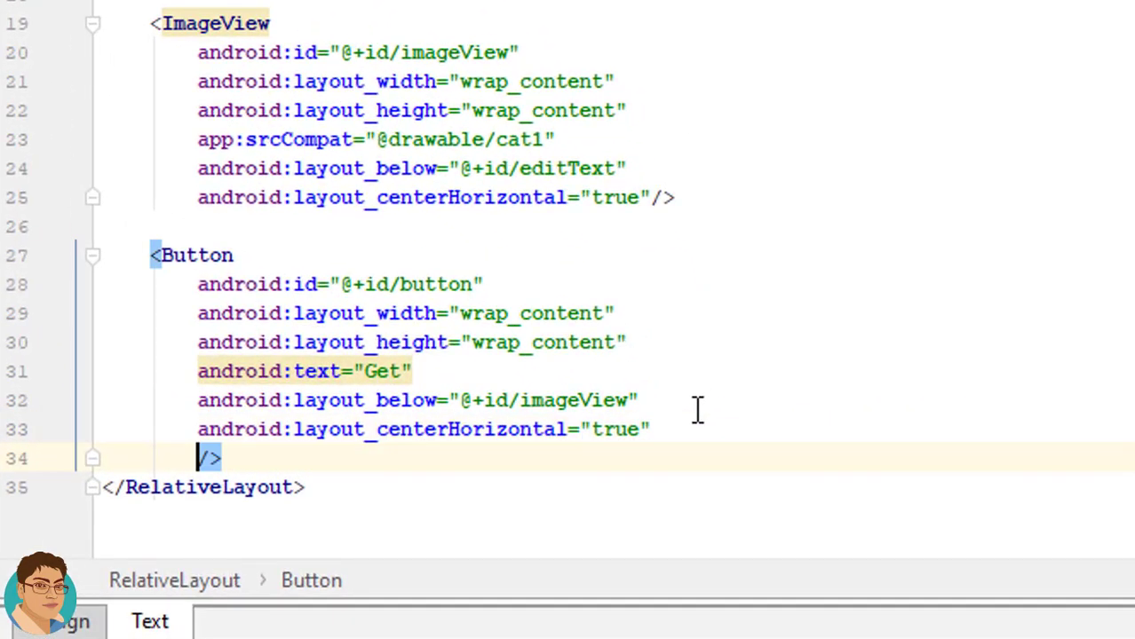
# - Set the Button's onClick to start and generate an empty start(View) method in MainActivity
pyautogui.write('onc')
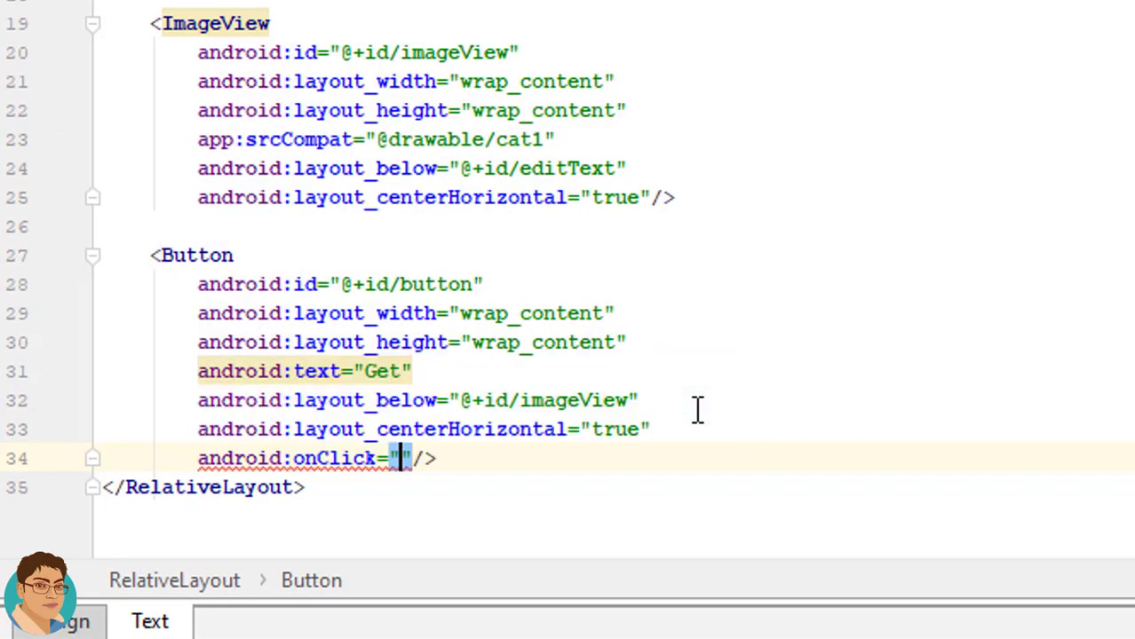
pyautogui.write('start')
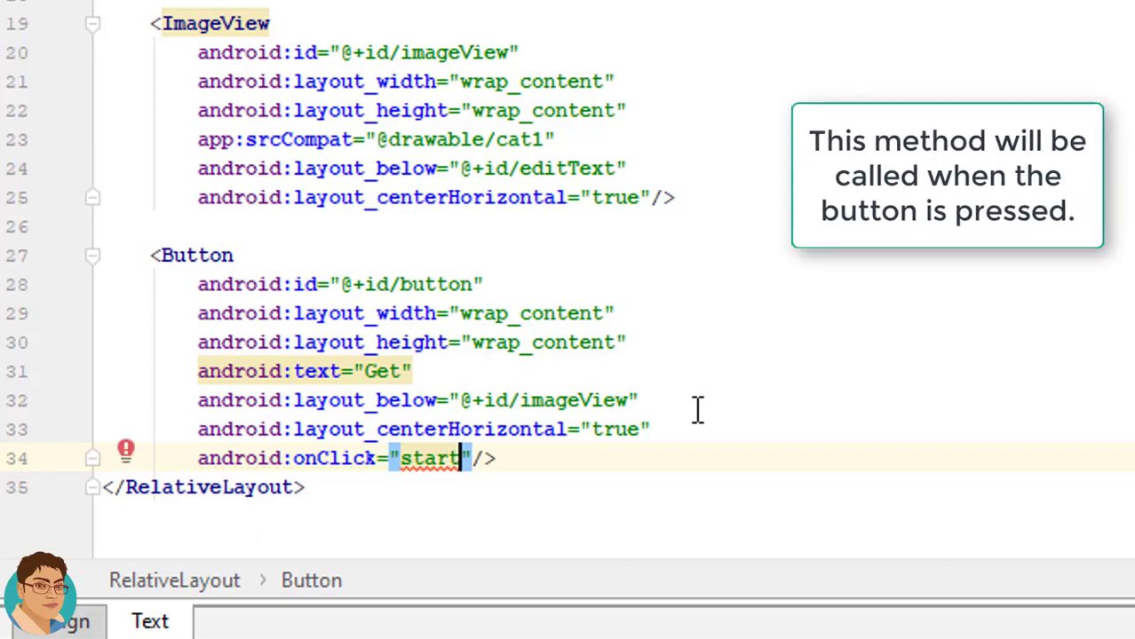
pyautogui.moveTo(463, 494)
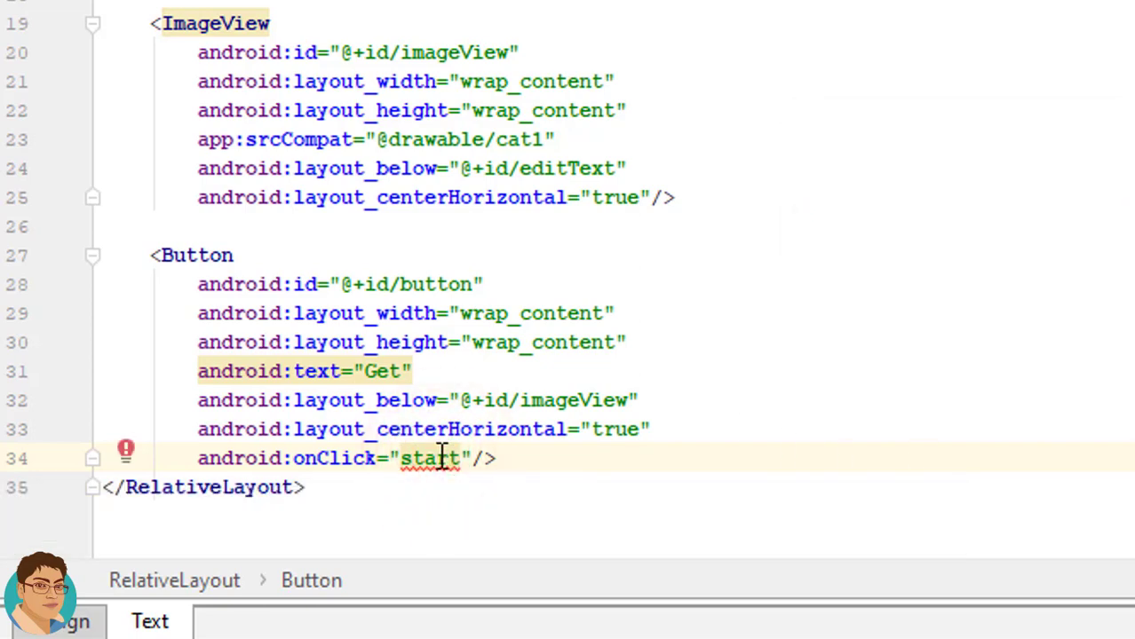
pyautogui.press('alt+Return')
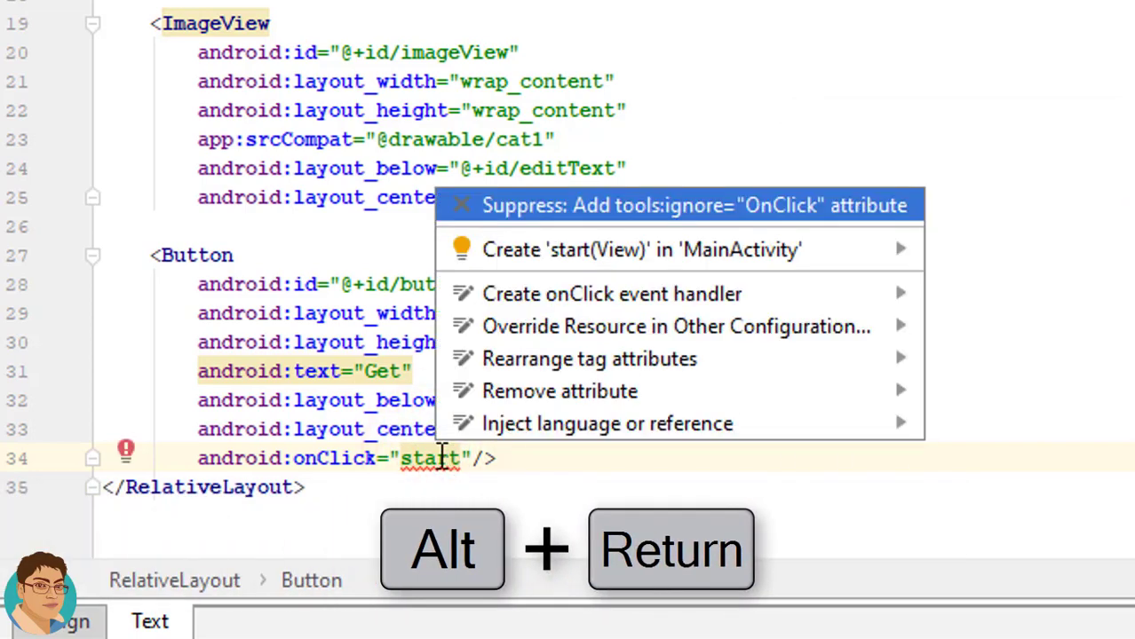
pyautogui.moveTo(764, 250)
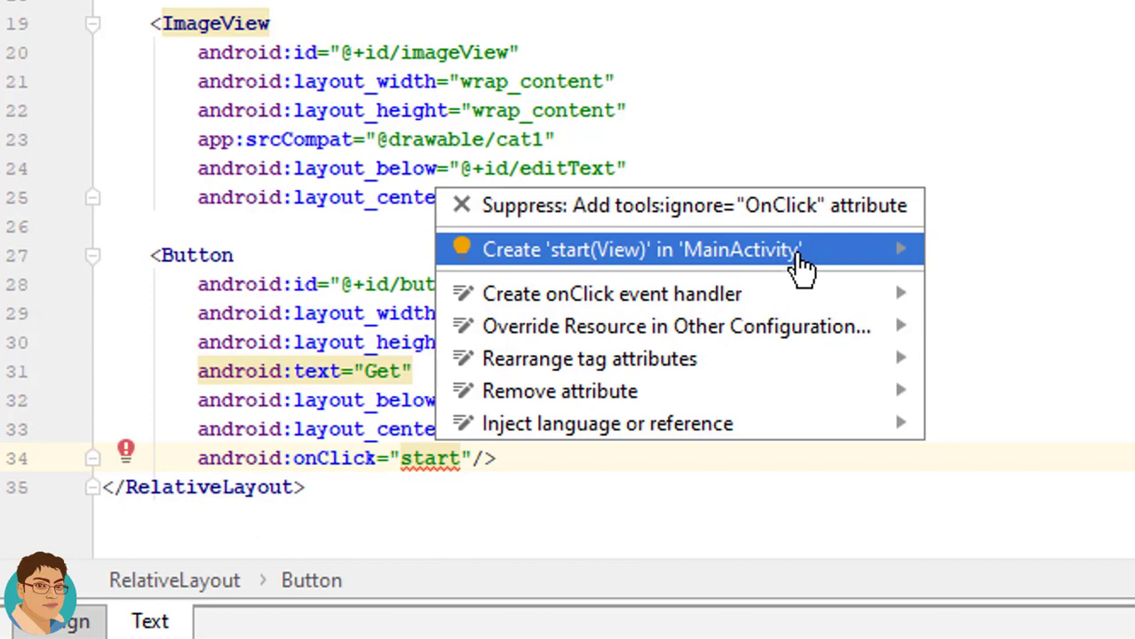
pyautogui.click(641, 249)
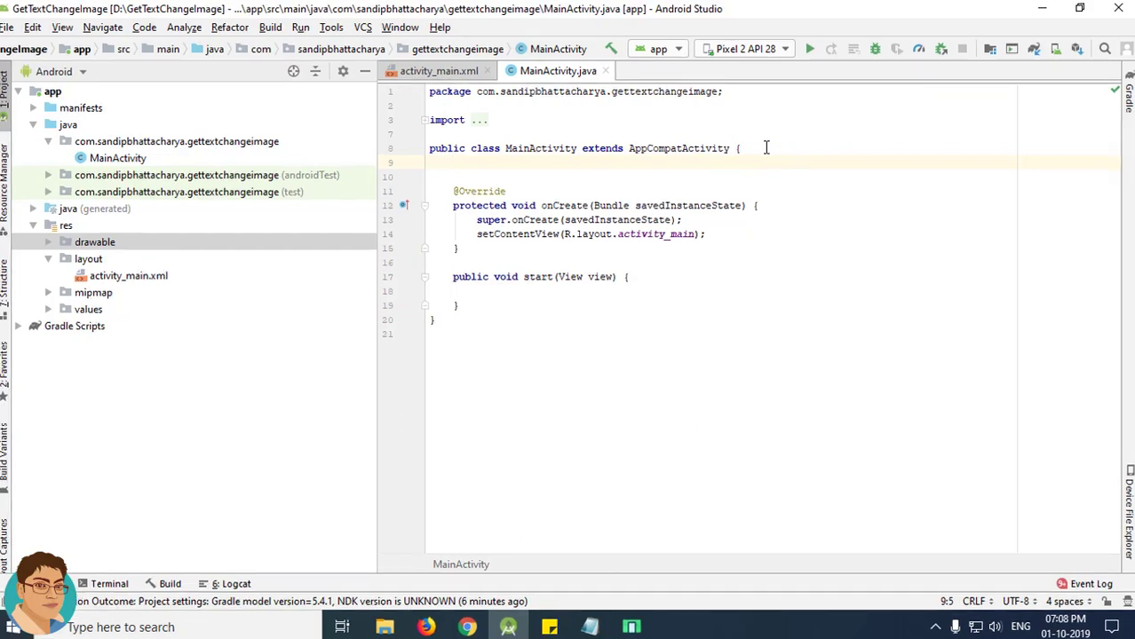
# - Declare fields EditText etName and ImageView ivCat in MainActivity
pyautogui.write('Edi')
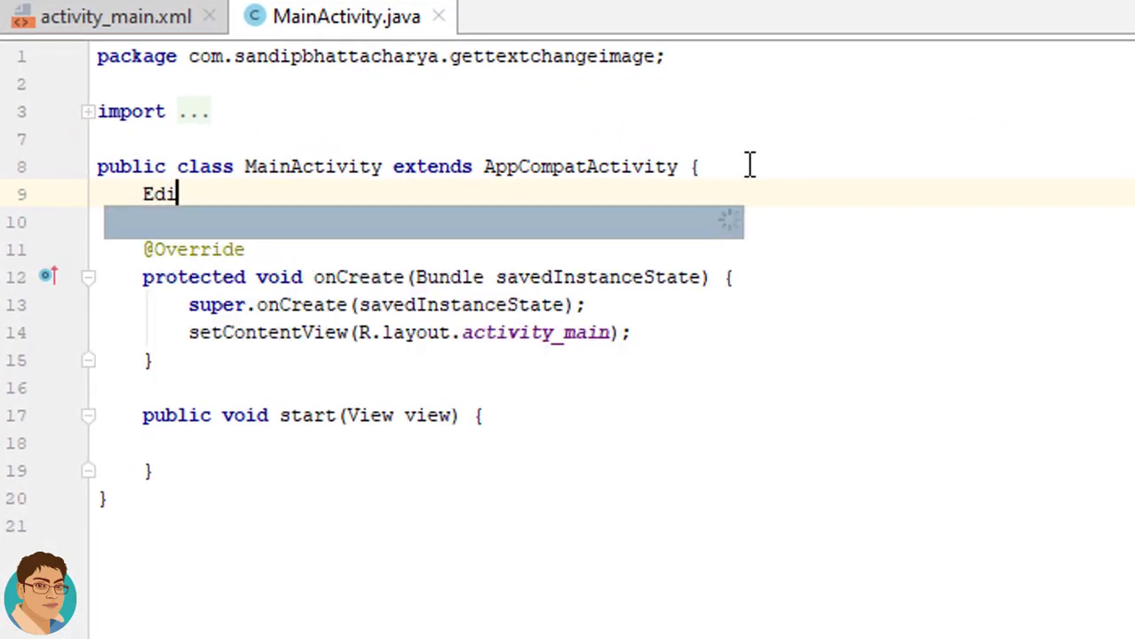
pyautogui.write('tText et')
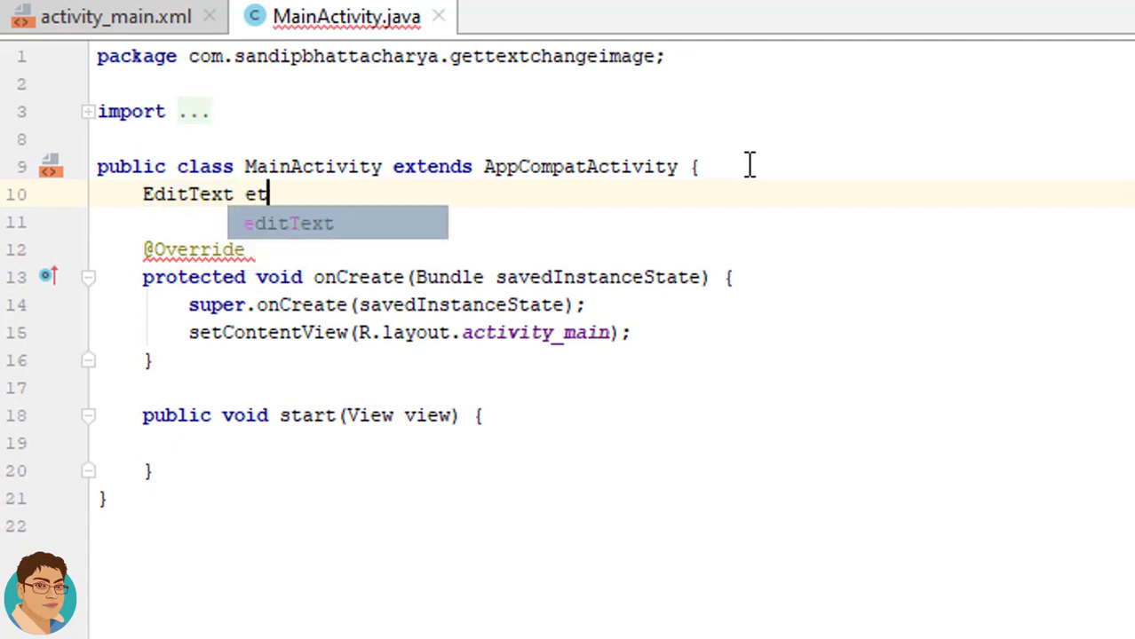
pyautogui.write('Name')
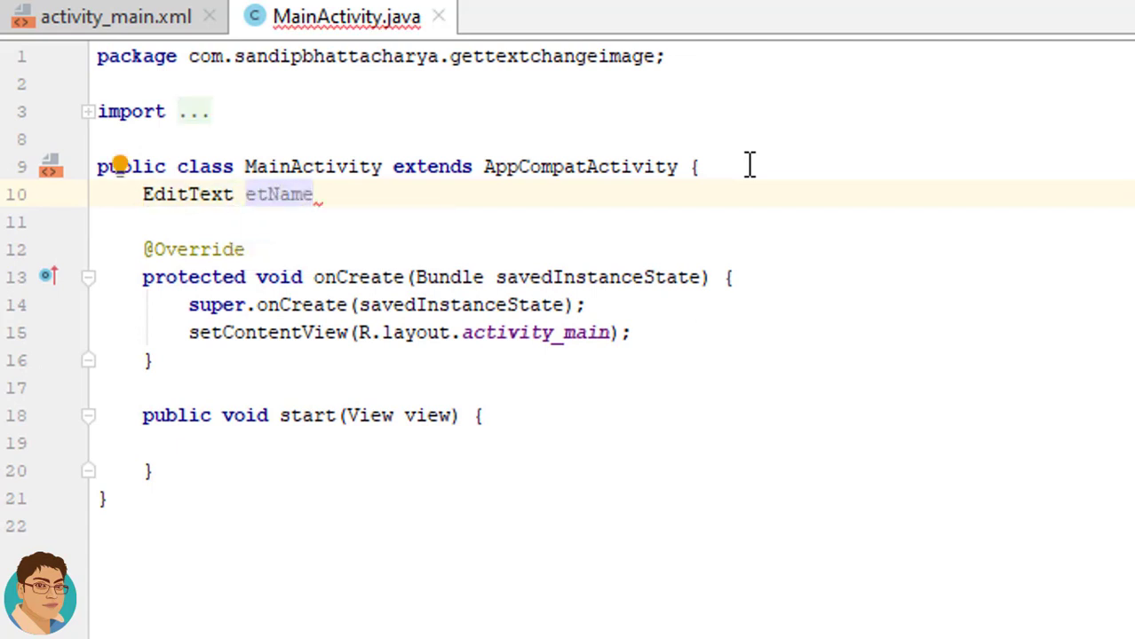
pyautogui.write(';')
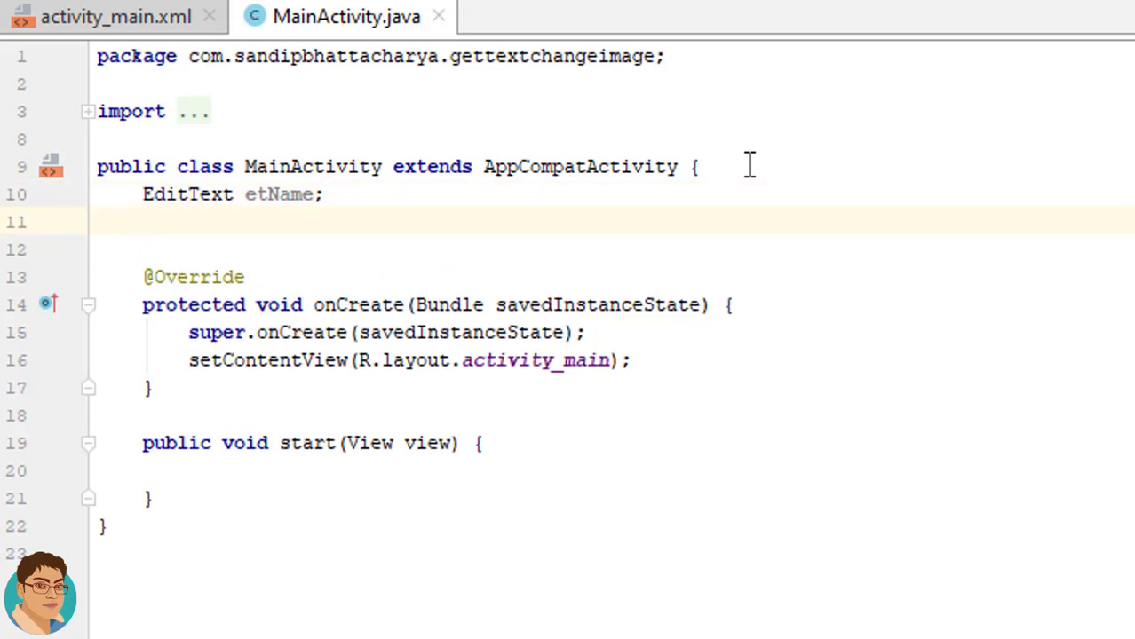
pyautogui.write('ImageV')
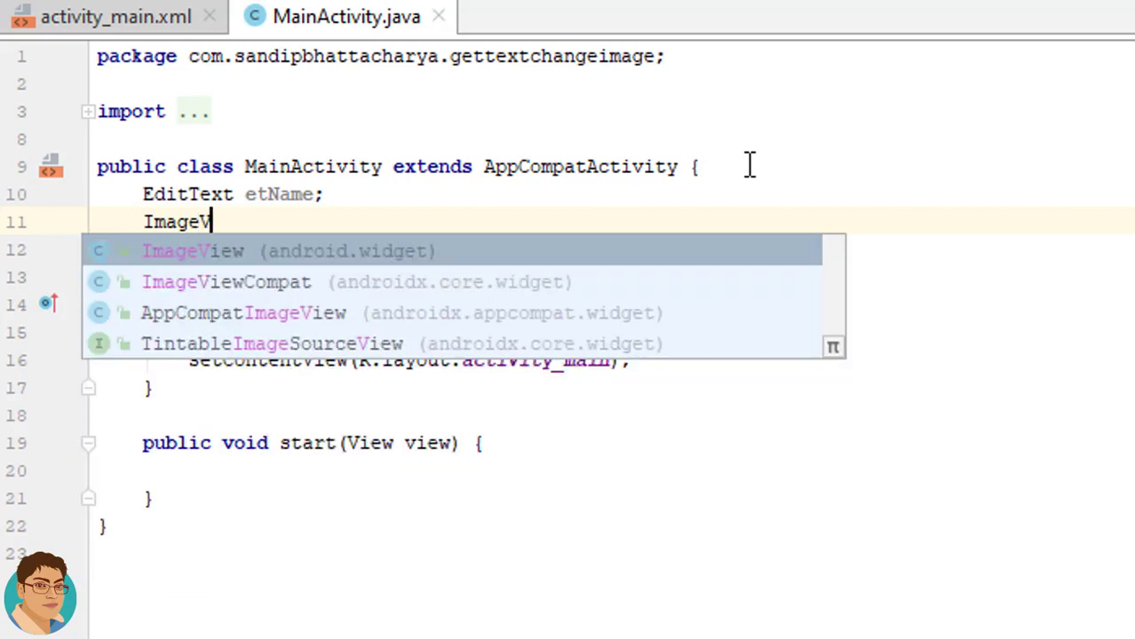
pyautogui.click(193, 250)
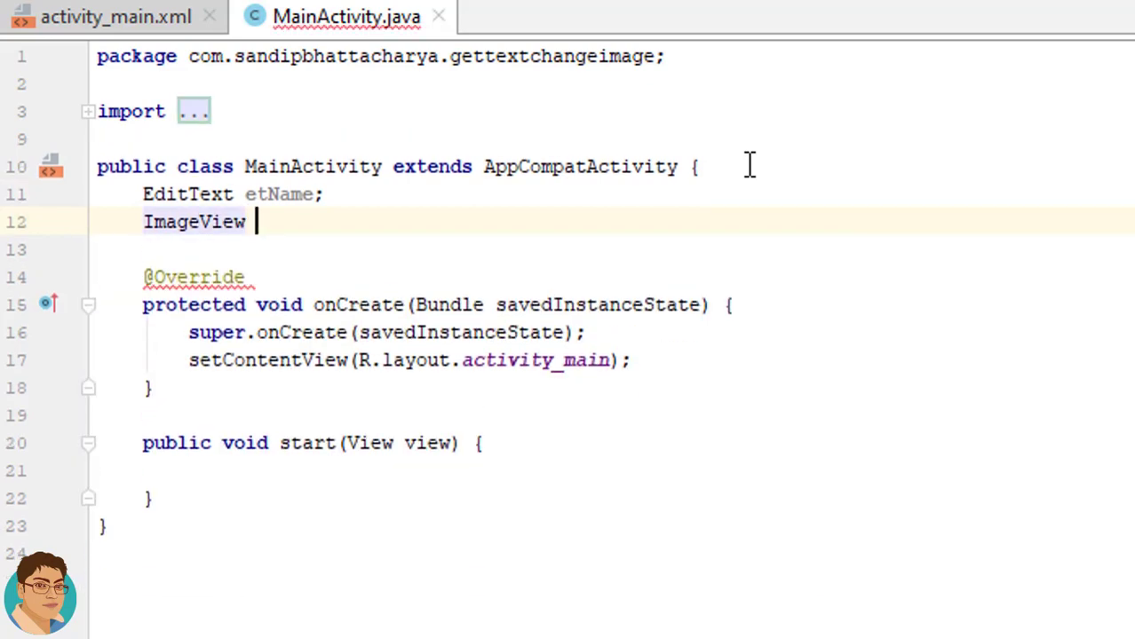
pyautogui.write('iv')
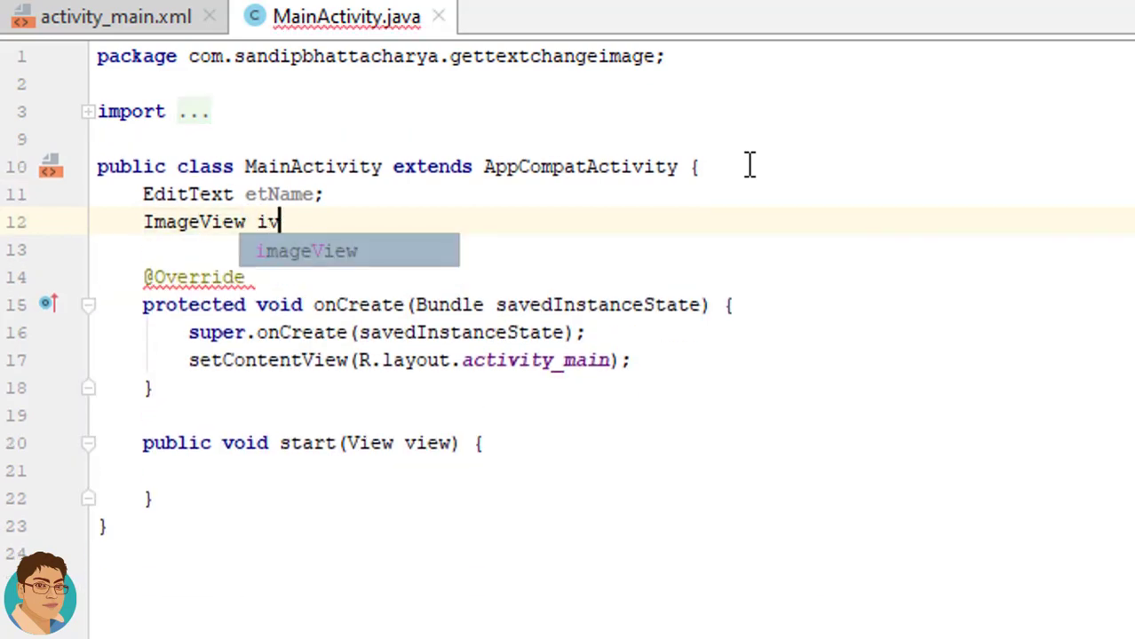
pyautogui.write('Cat;')
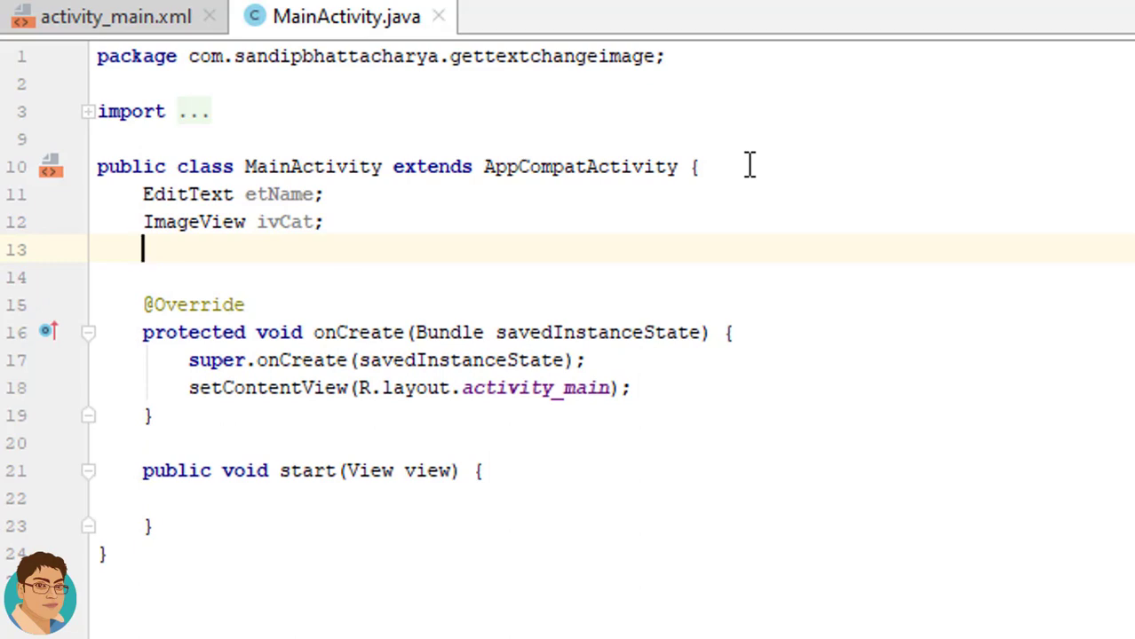
# - Declare a Button btnGet field beneath them
pyautogui.write('Bu')
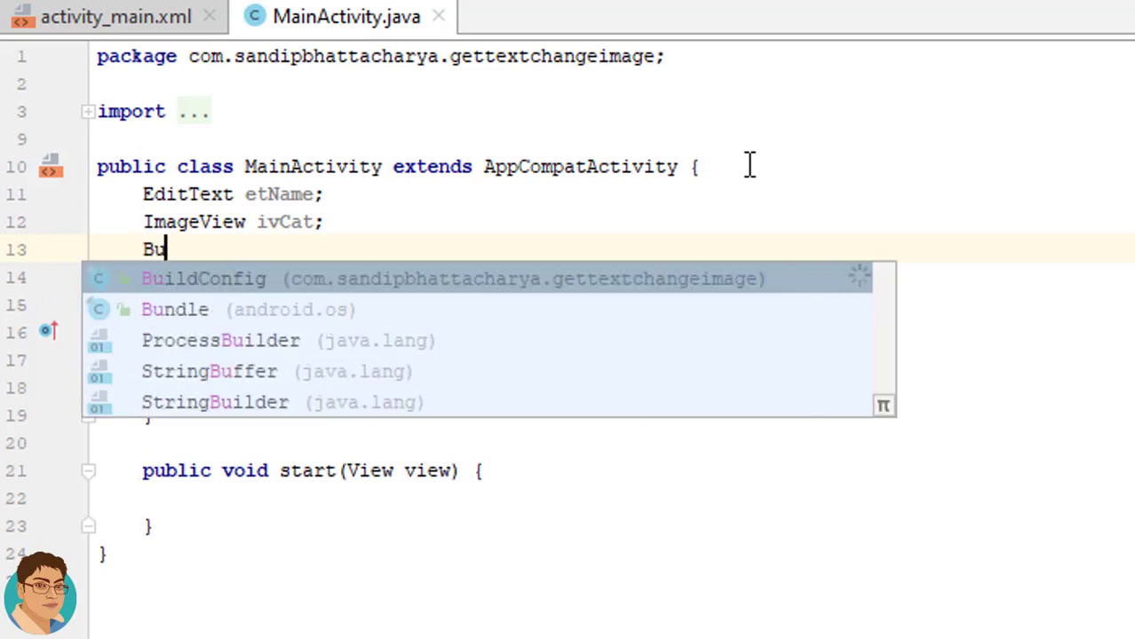
pyautogui.write('tton')
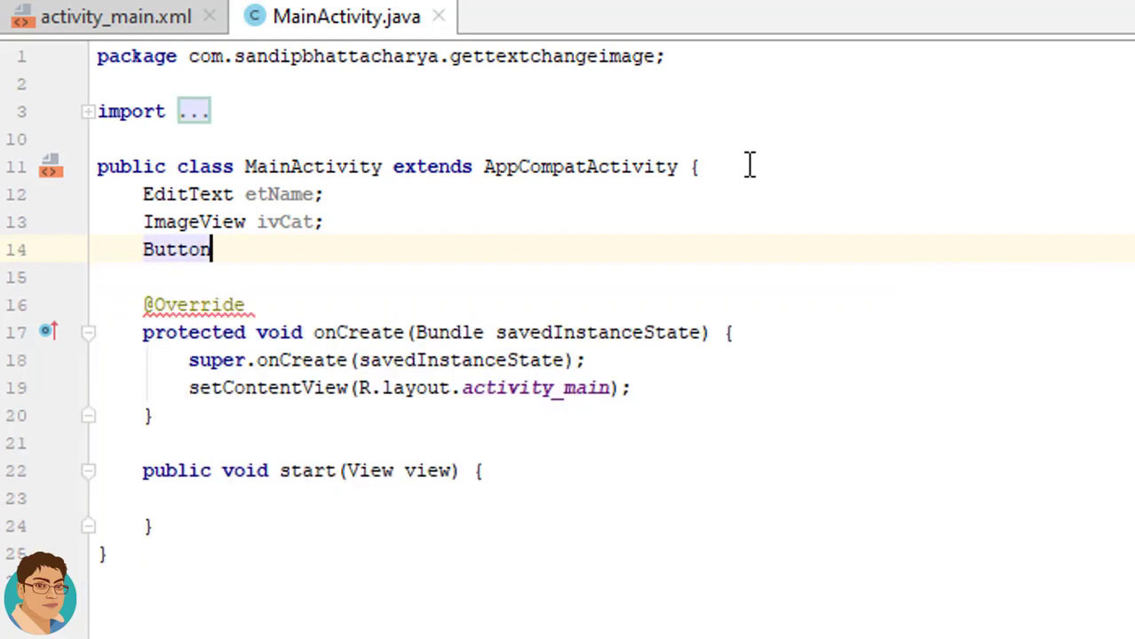
pyautogui.write('btn')
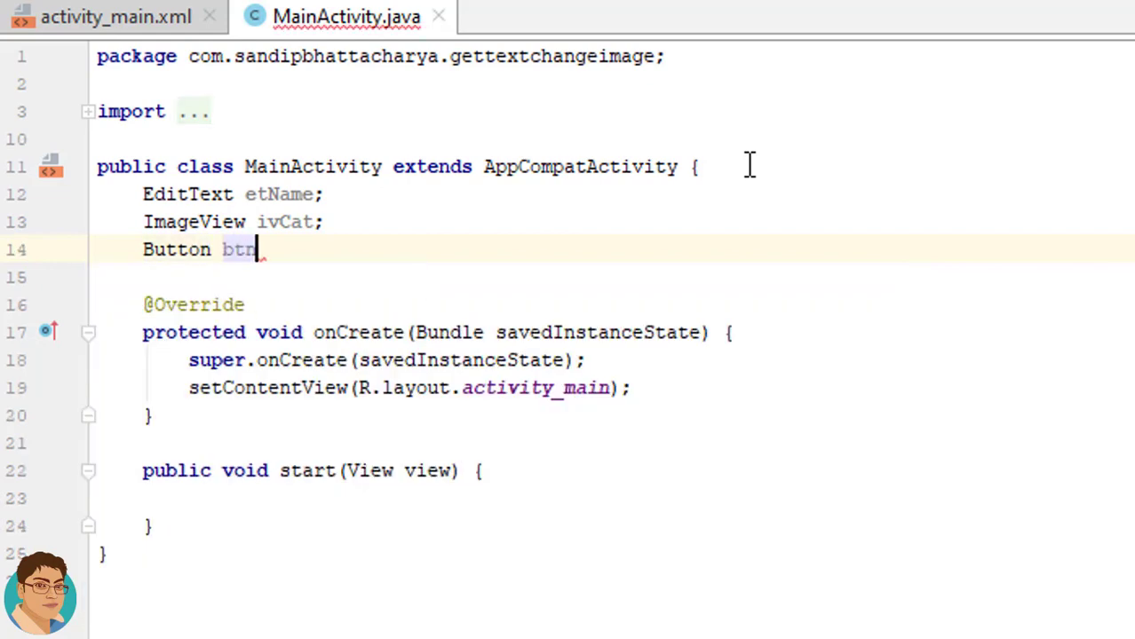
pyautogui.write('Get')
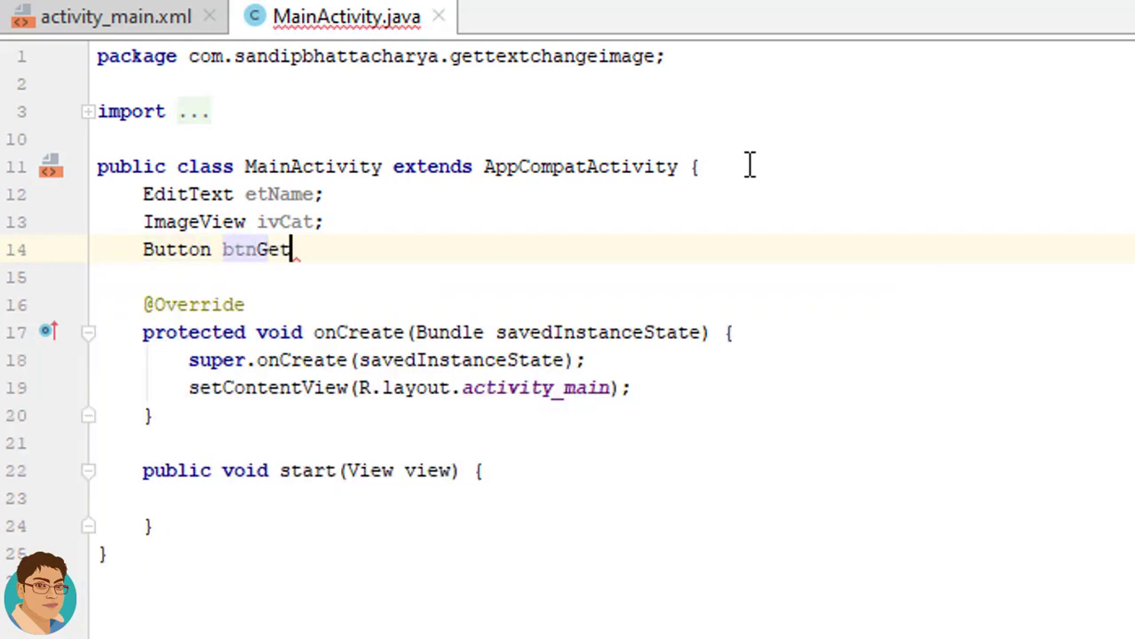
pyautogui.write(';')
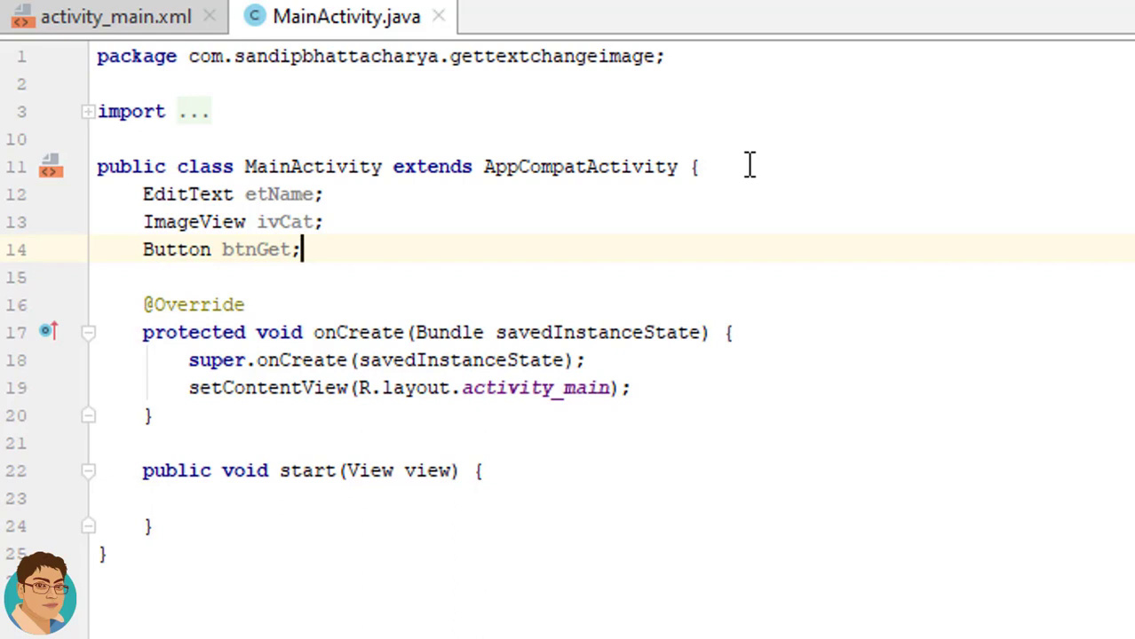
pyautogui.moveTo(256, 522)
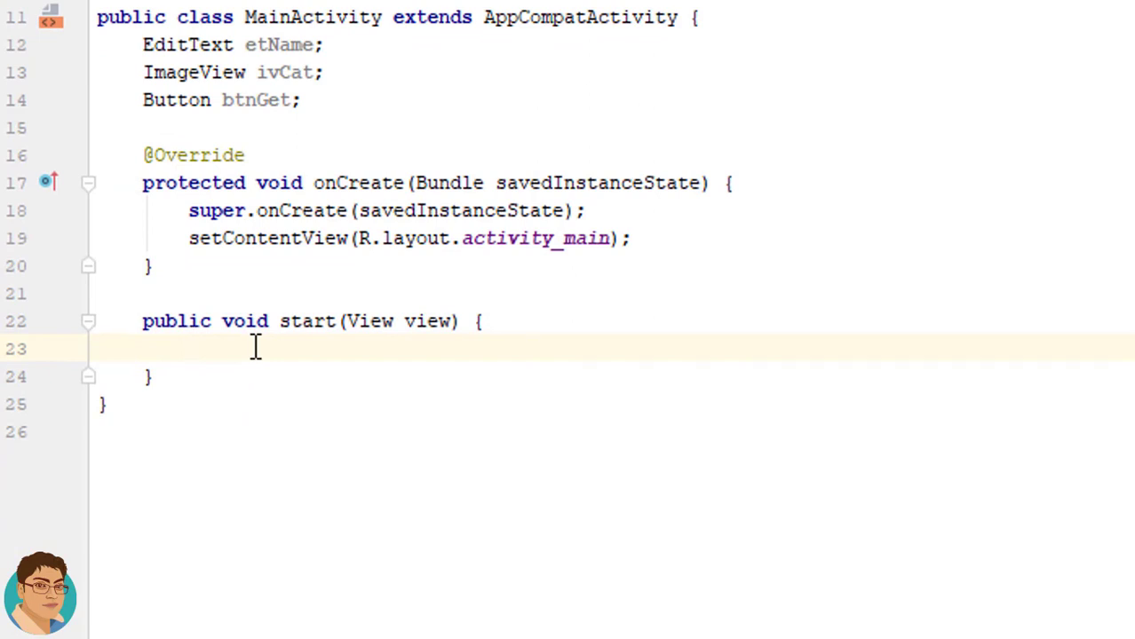
# - Begin 'String name =' in start, then assign etName = findViewById(R.id.editText) in onCreate
pyautogui.write('String na')
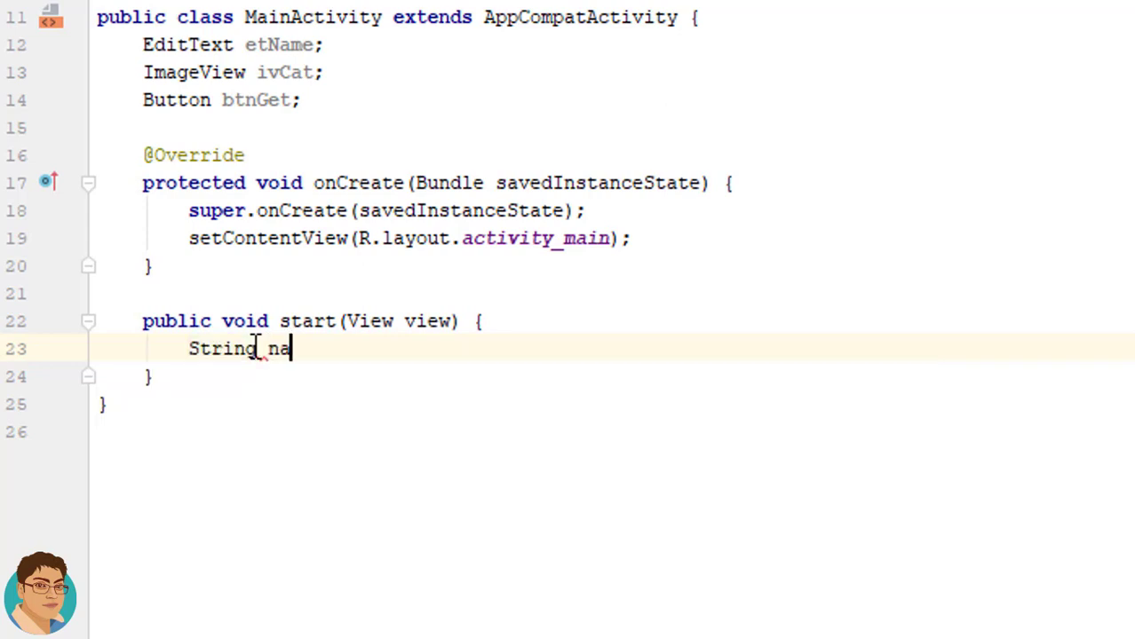
pyautogui.write('me =')
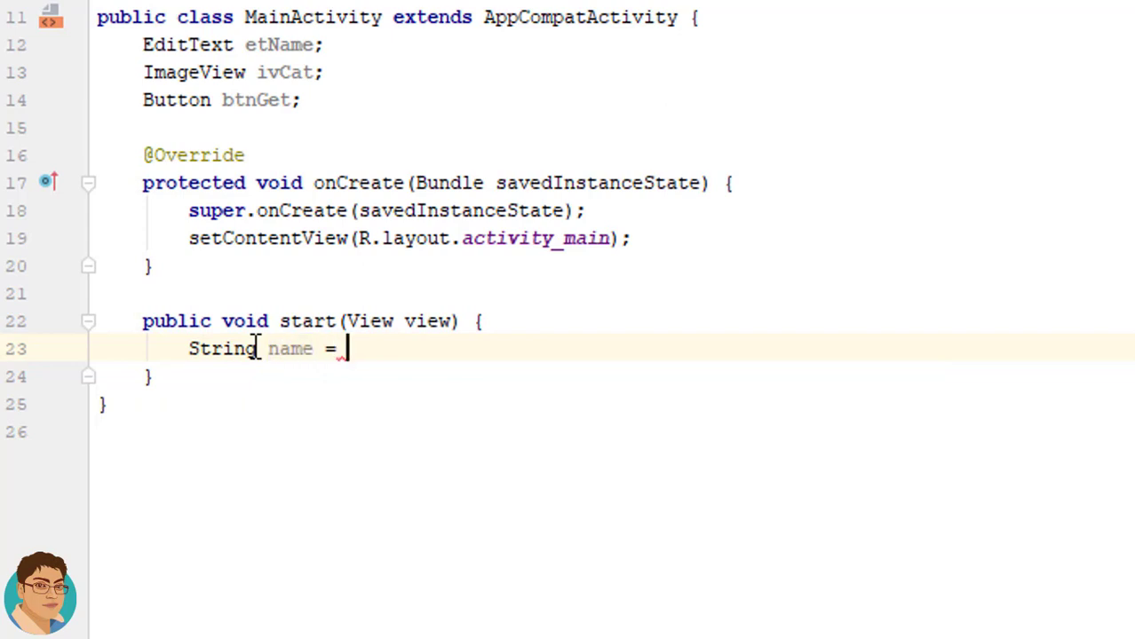
pyautogui.moveTo(457, 244)
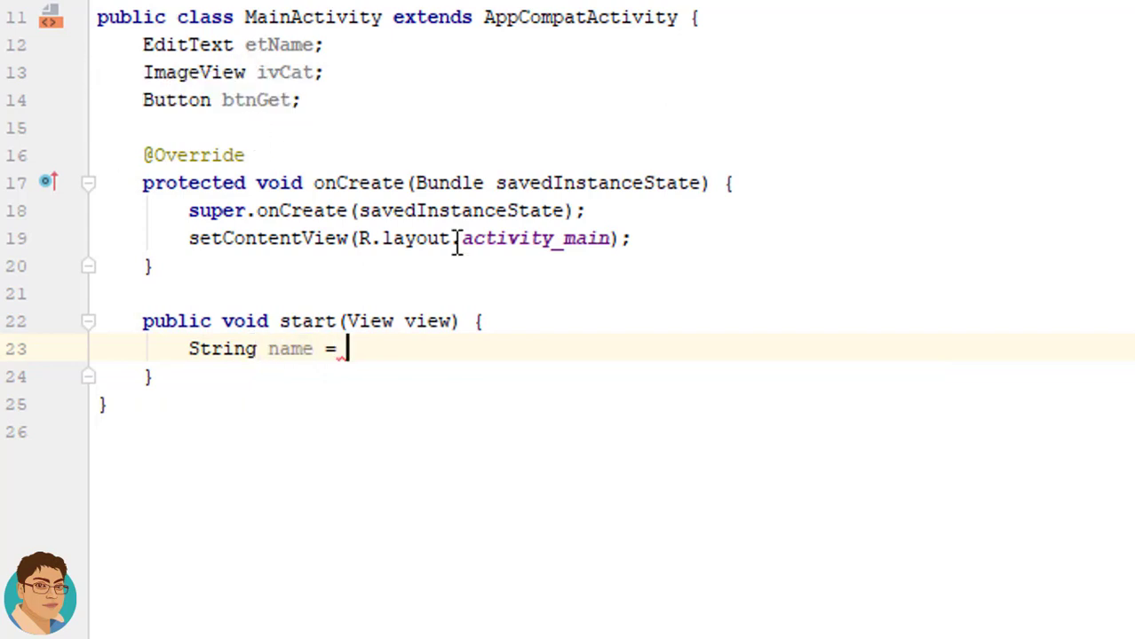
pyautogui.click(661, 238)
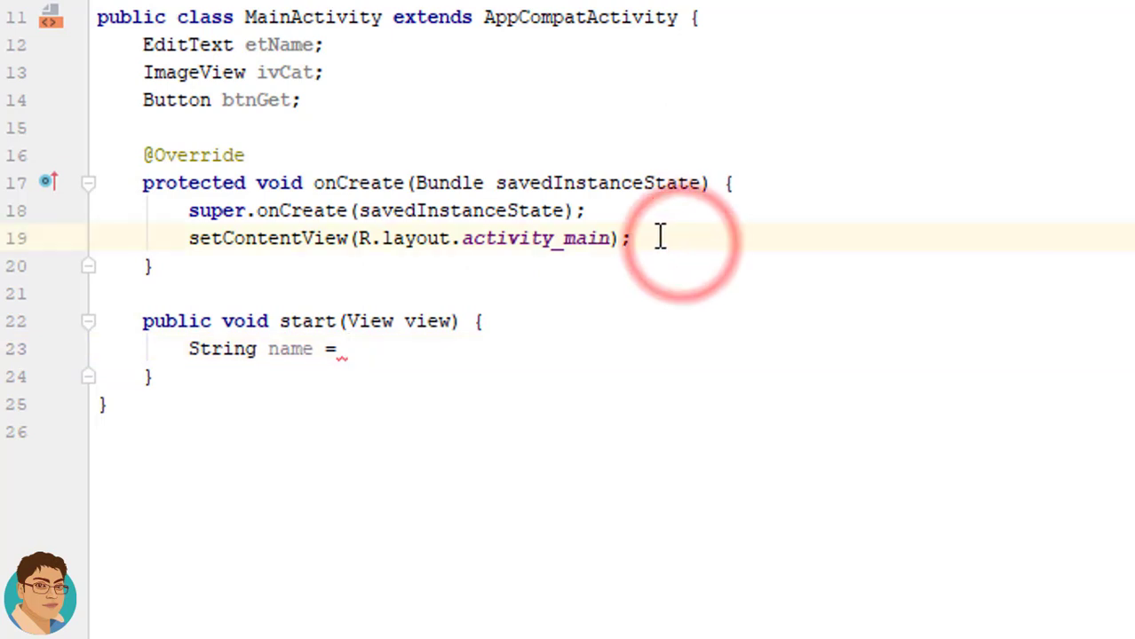
pyautogui.press('enter')
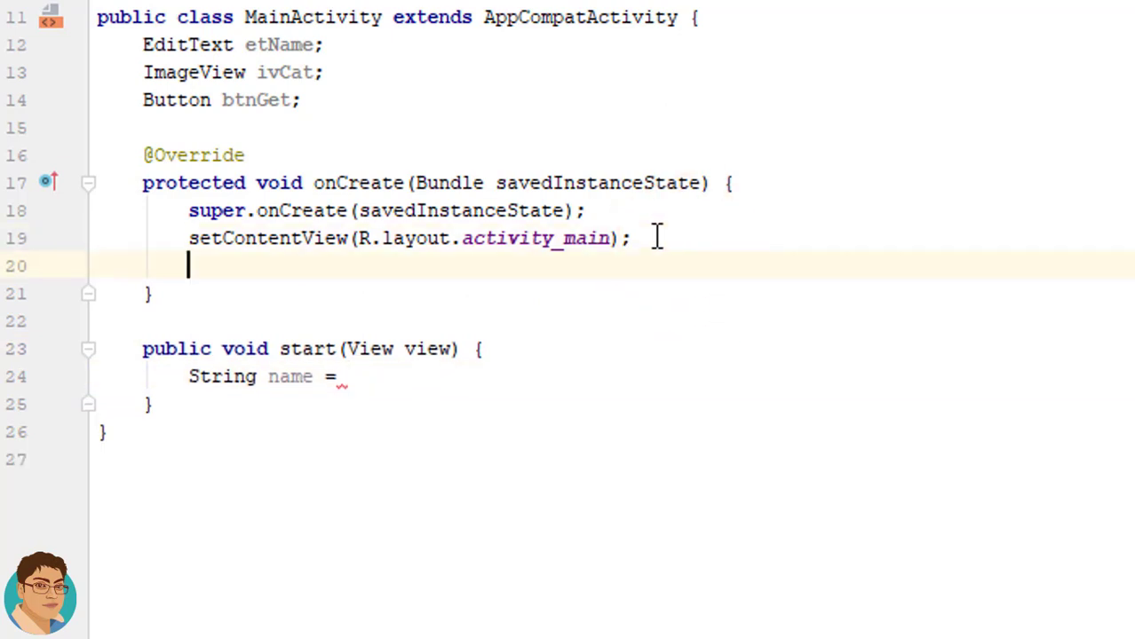
pyautogui.write('etn')
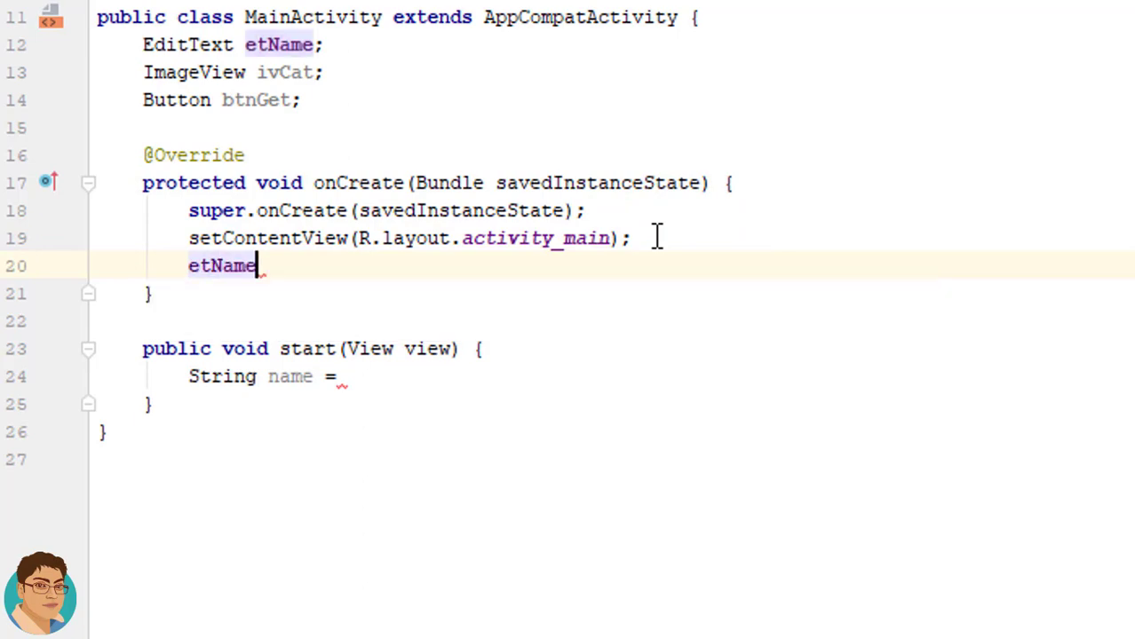
pyautogui.write('= find')
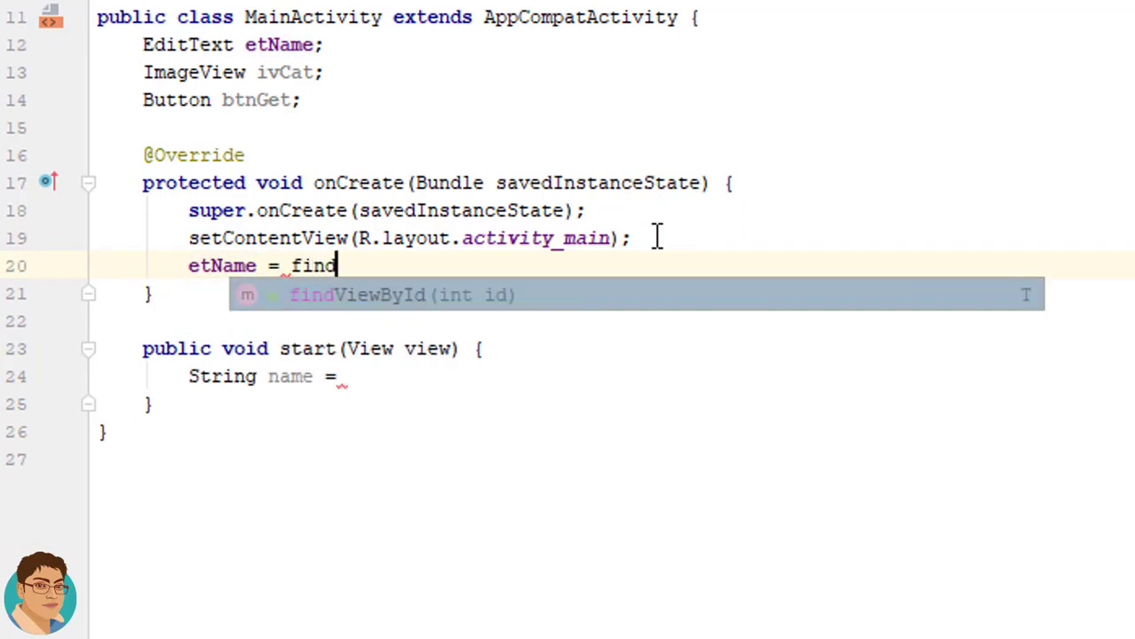
pyautogui.write('v')
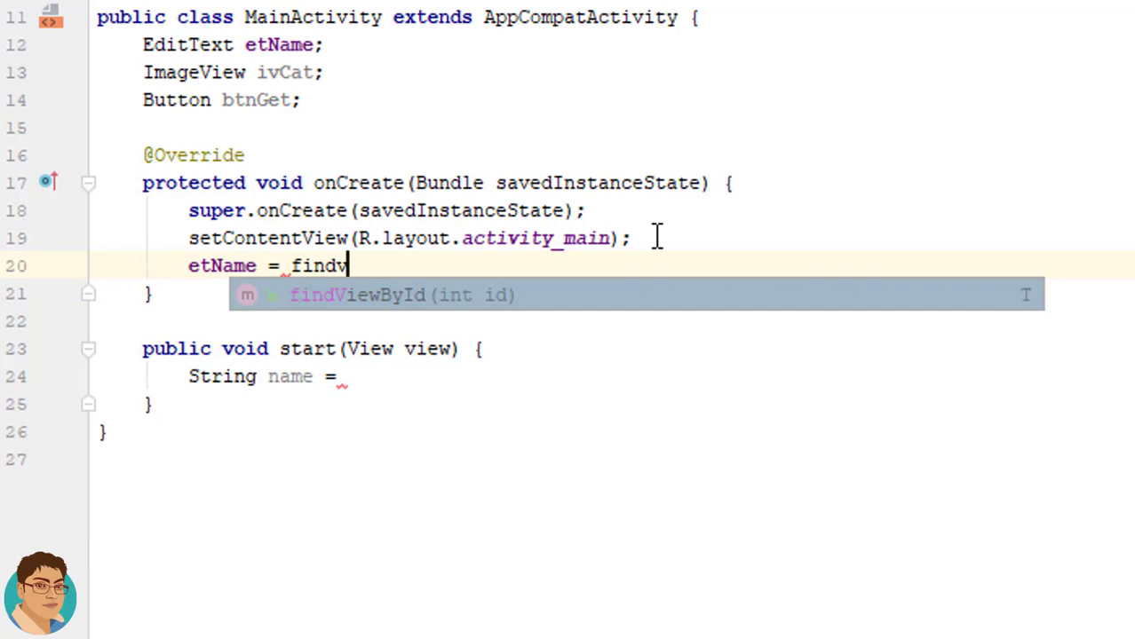
pyautogui.press('Tab')
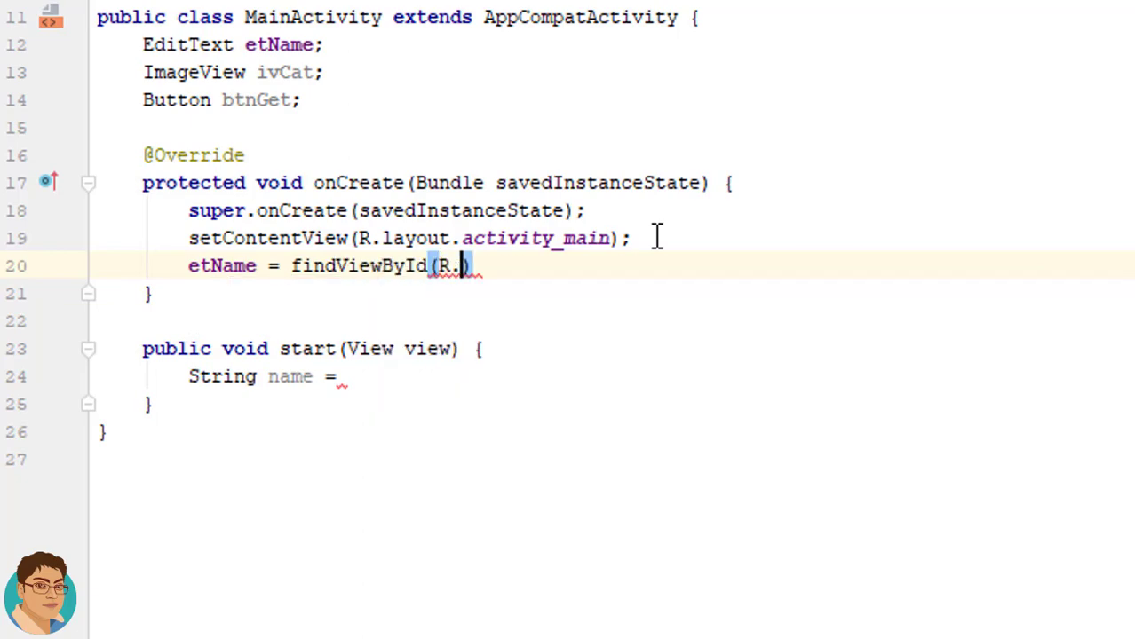
pyautogui.write('id.')
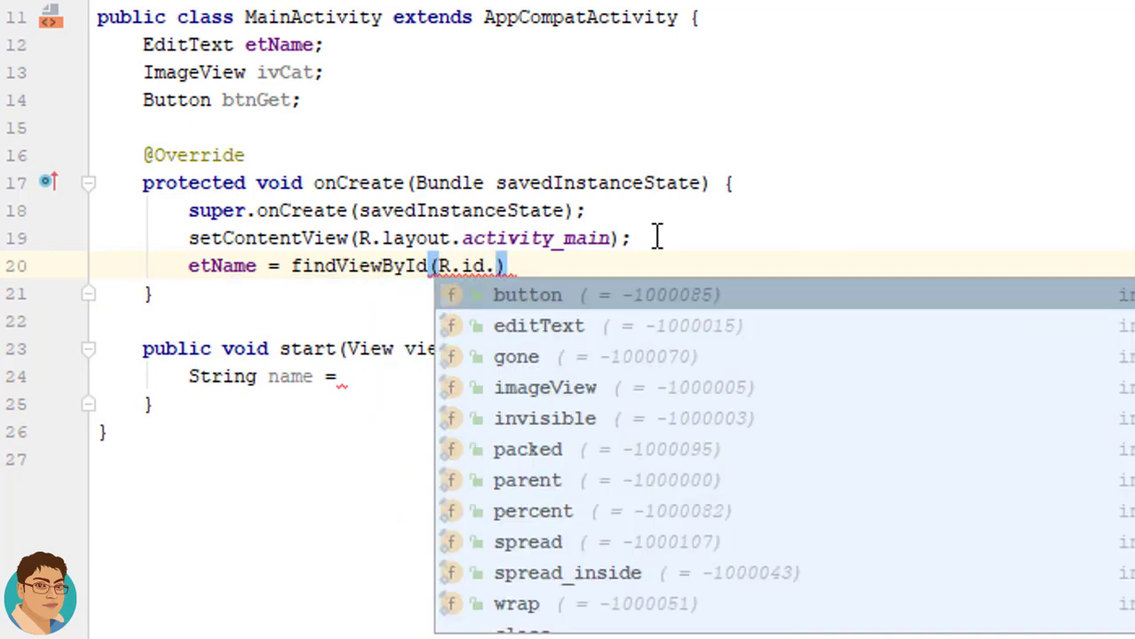
pyautogui.write('editText')
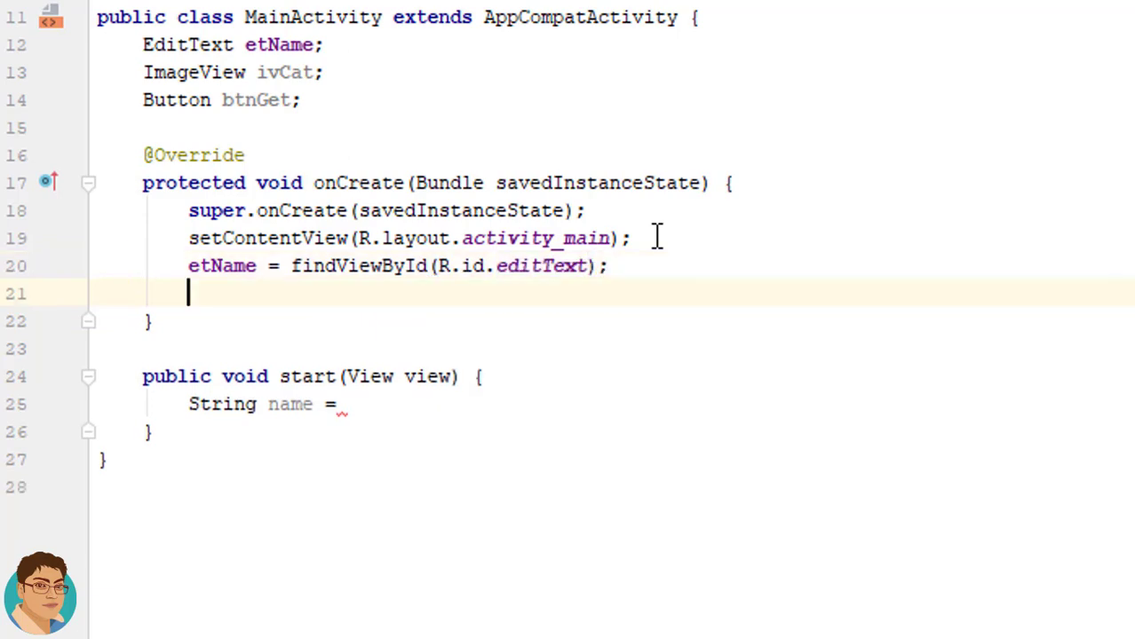
# - Assign ivCat = findViewById(R.id.imageView) and begin the btnGet assignment
pyautogui.write('iv')
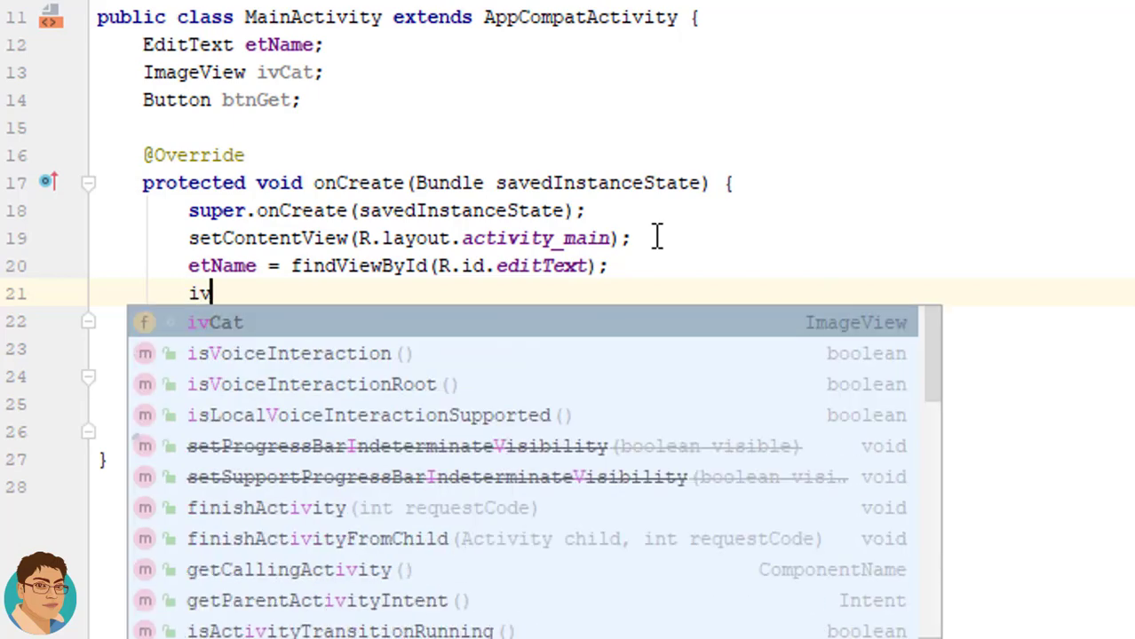
pyautogui.press('Tab')
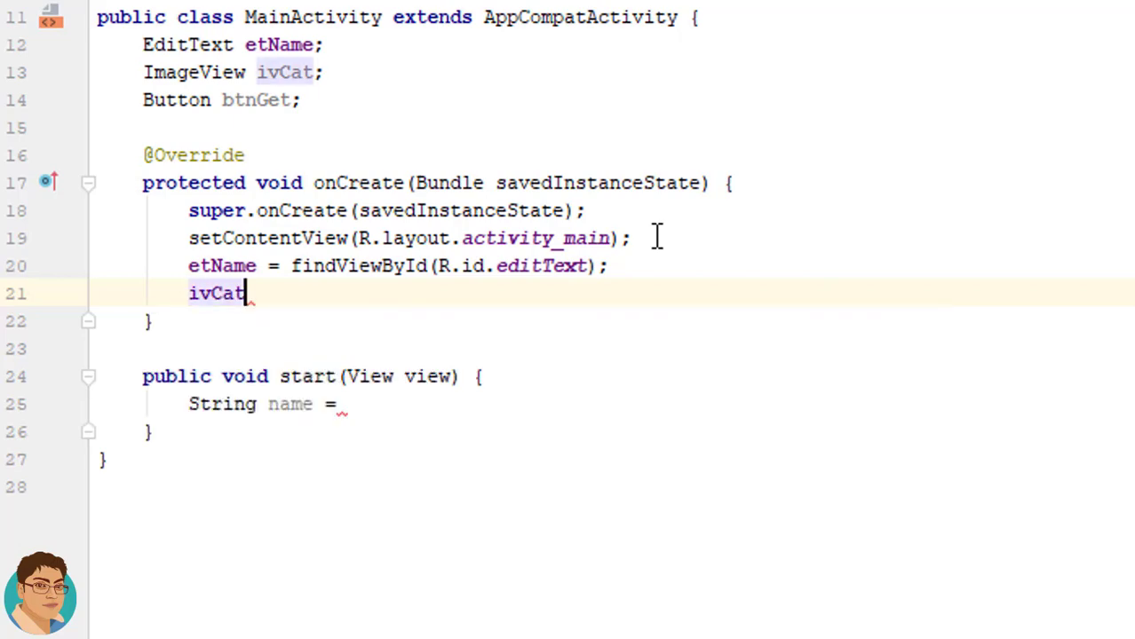
pyautogui.write('= findViewById(')
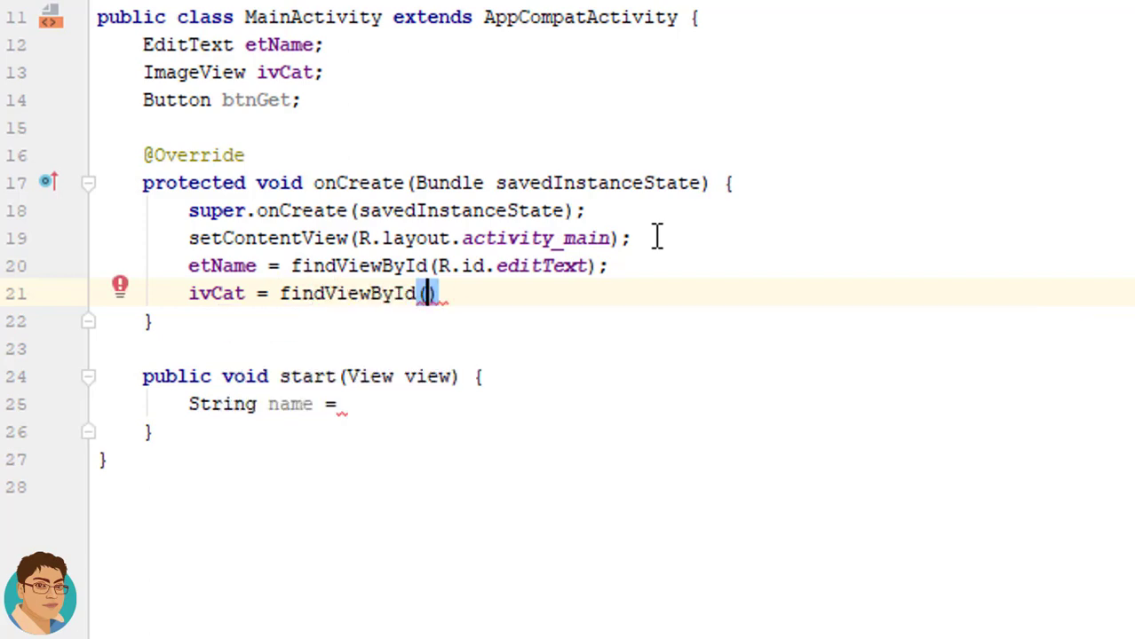
pyautogui.write('R.id.')
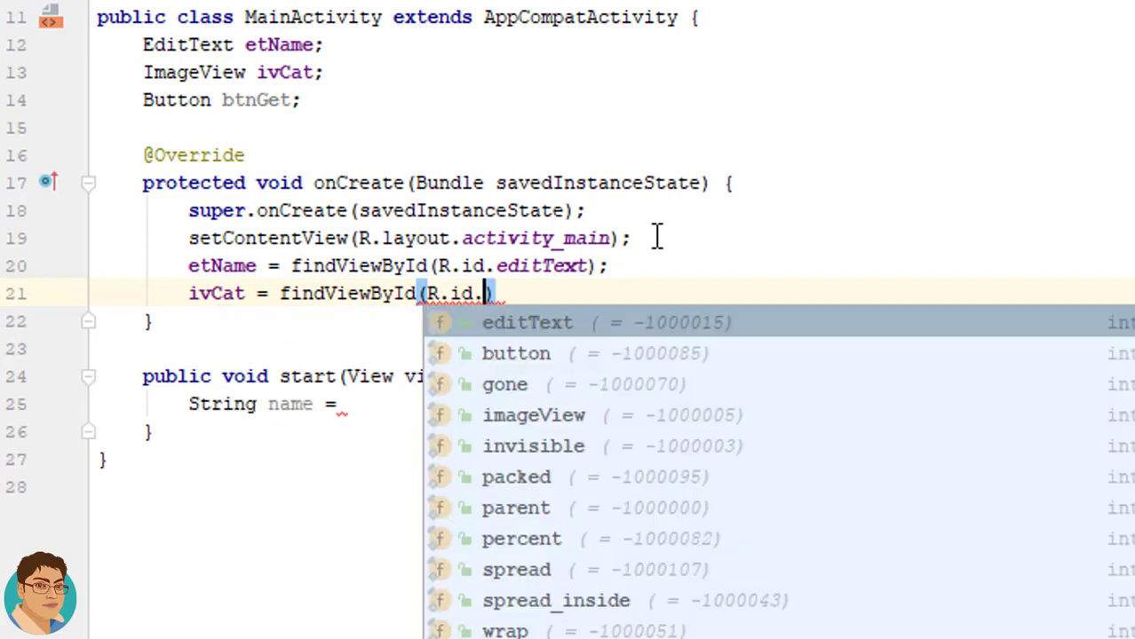
pyautogui.write('i')
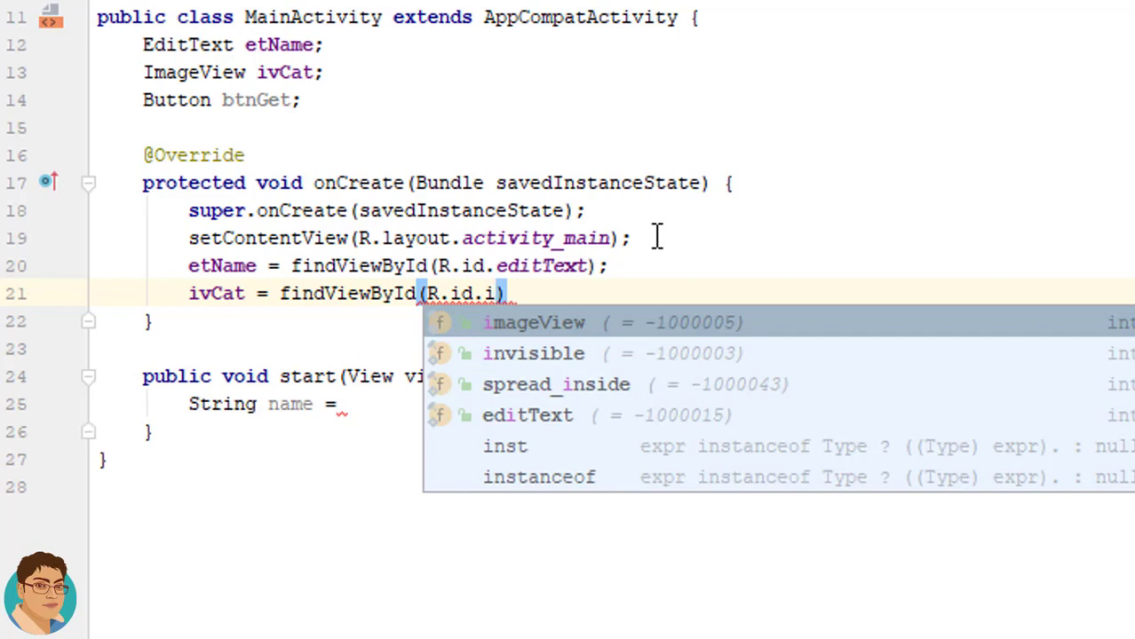
pyautogui.click(534, 322)
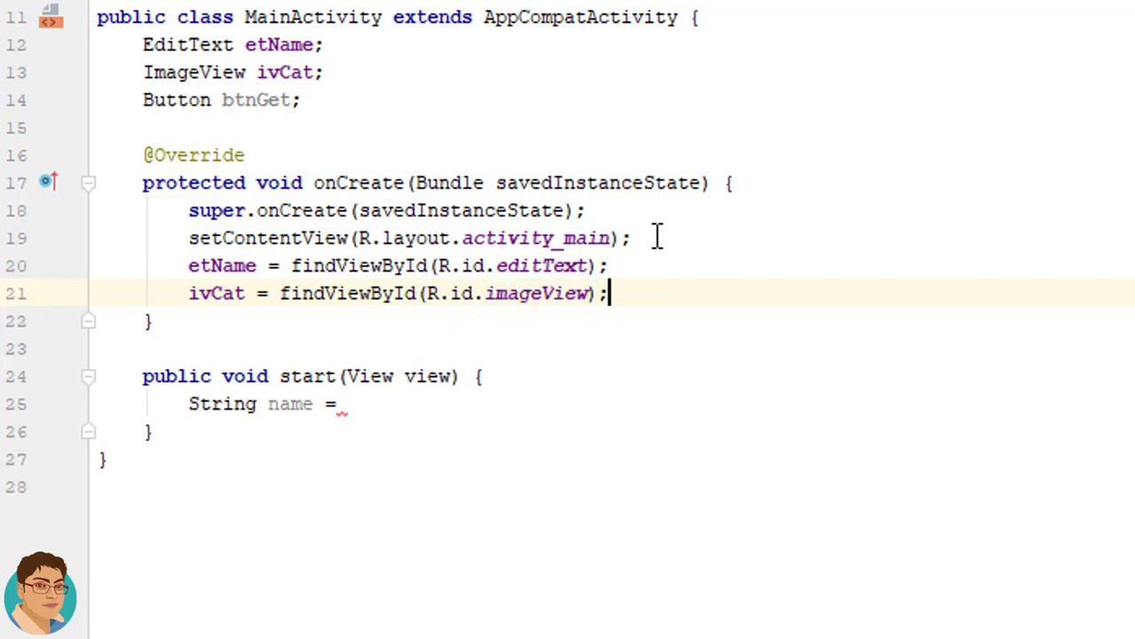
pyautogui.write('btnGet')
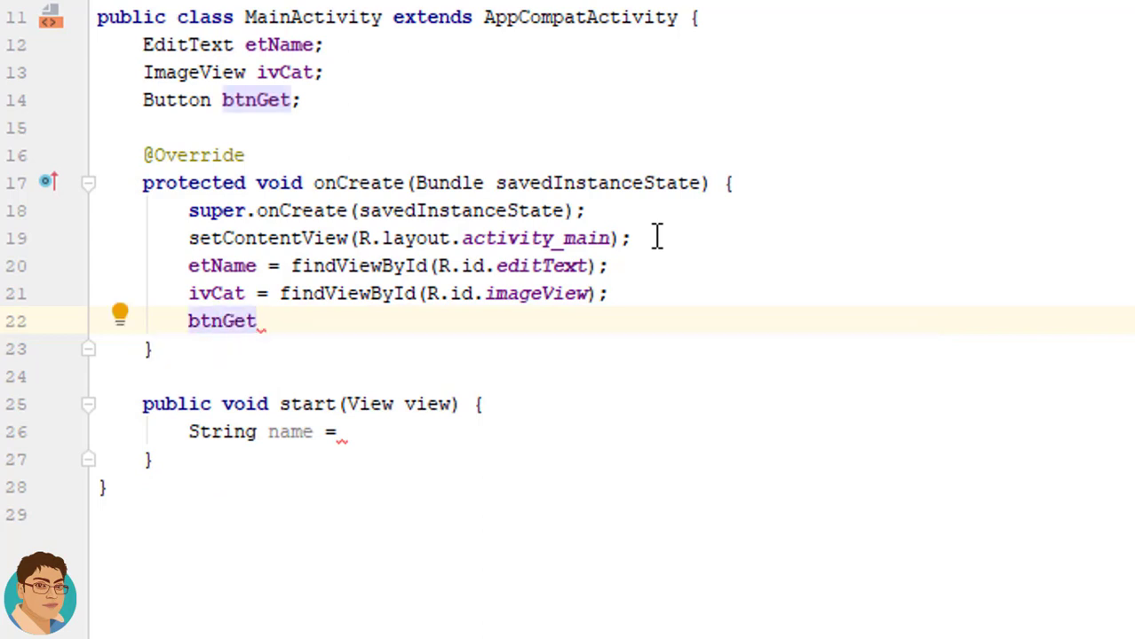
pyautogui.moveTo(184, 333)
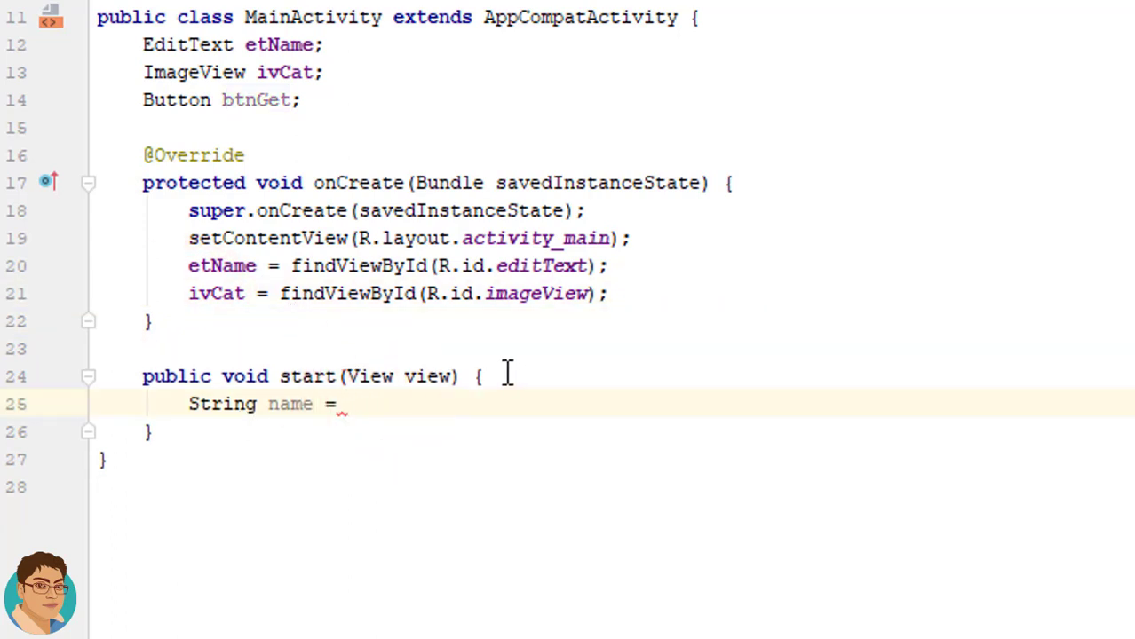
# - Complete String name = etName.getText().toString().trim(); and start a new line
pyautogui.write('etn')
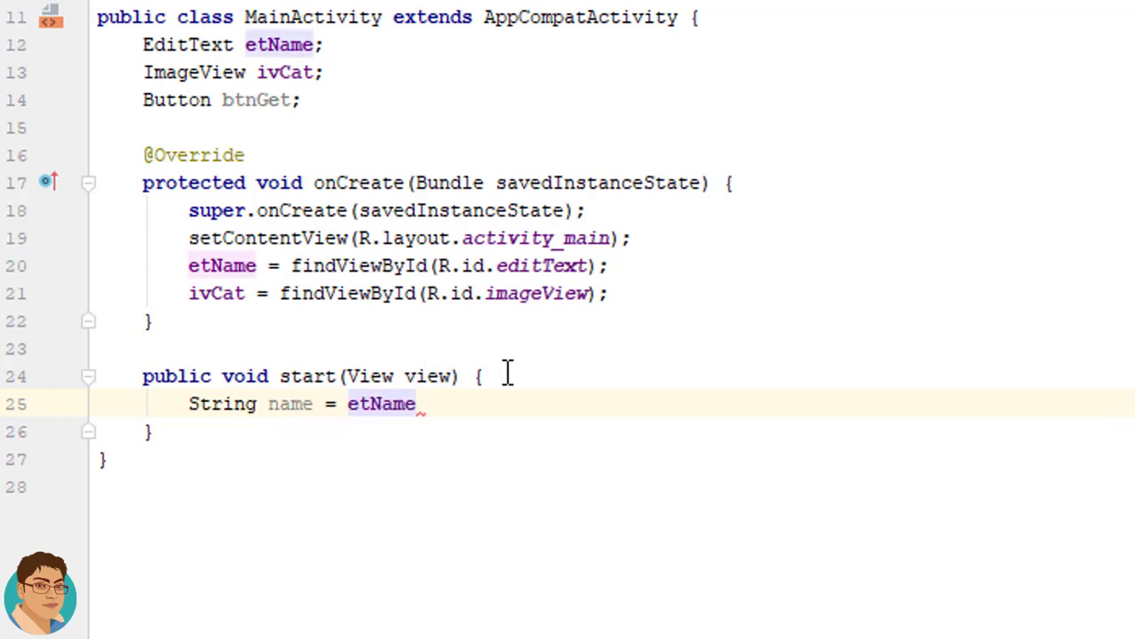
pyautogui.write('.getText(')
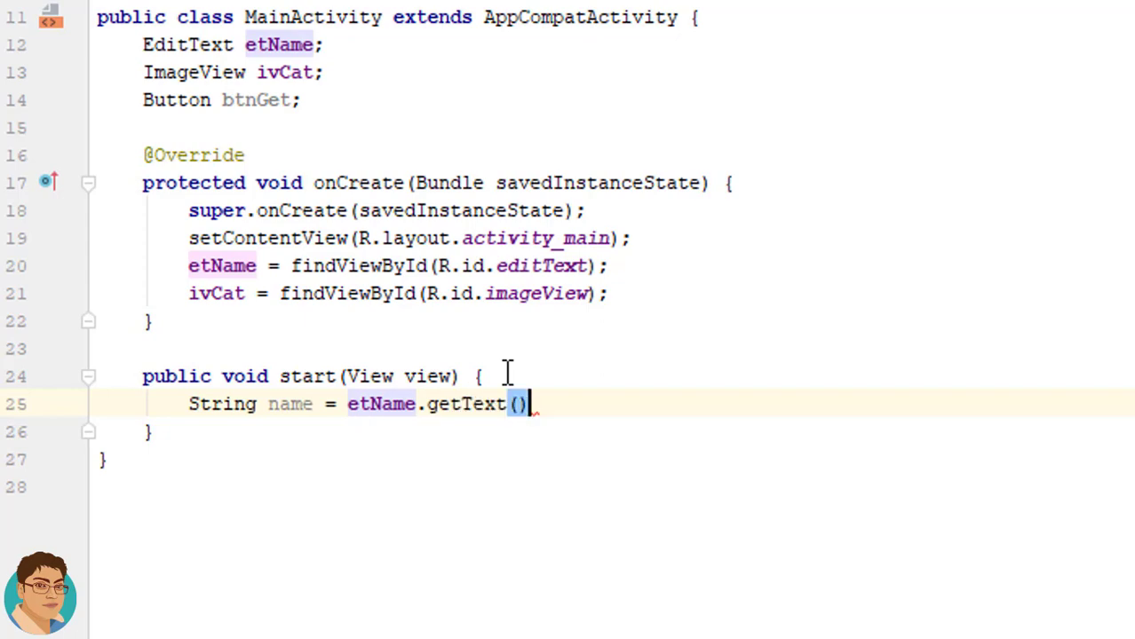
pyautogui.write('.toString().trim(')
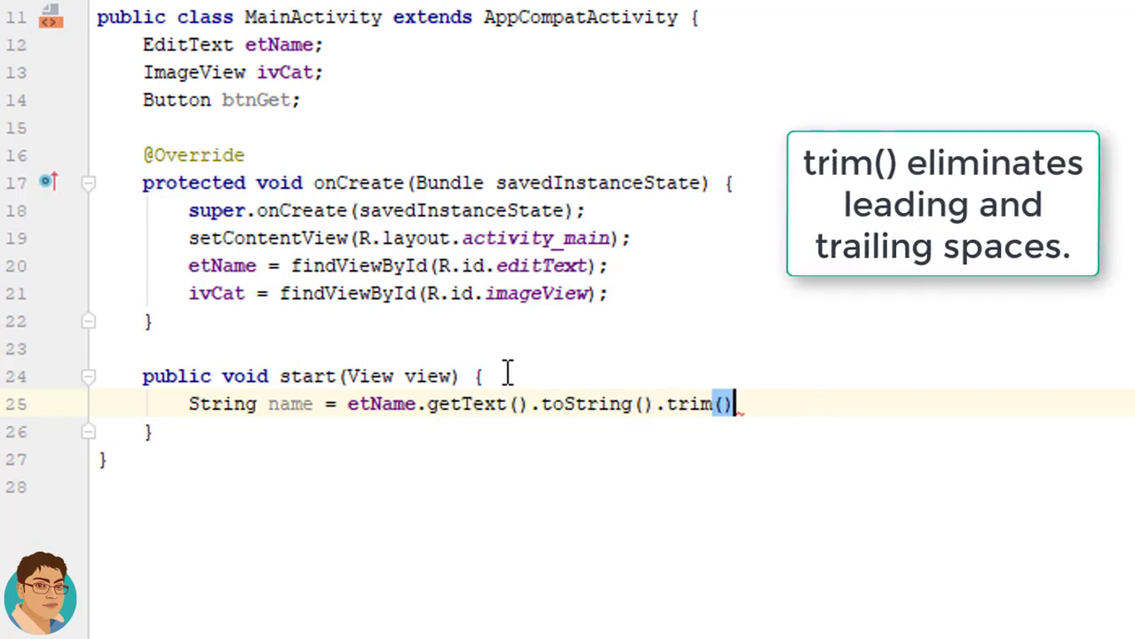
pyautogui.write(';')
pyautogui.press('enter')
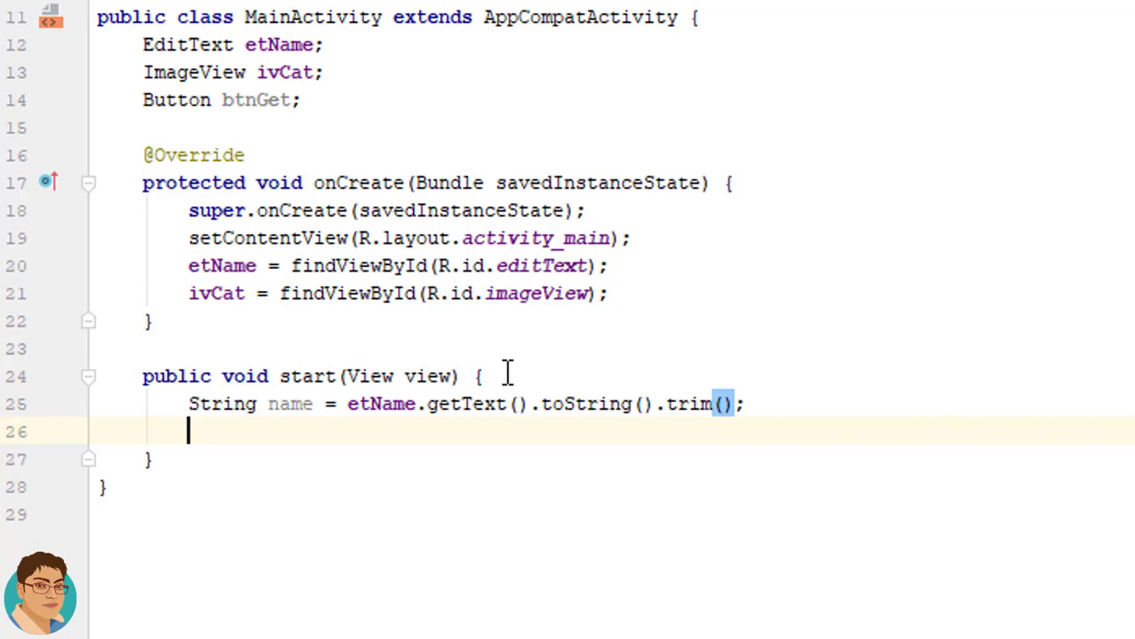
# - Write Toast.makeText(this, "Welcome, "+name, Toast.LENGTH_SHORT).show(); and begin an ivCat line
pyautogui.write('Toast.makeText(this,')
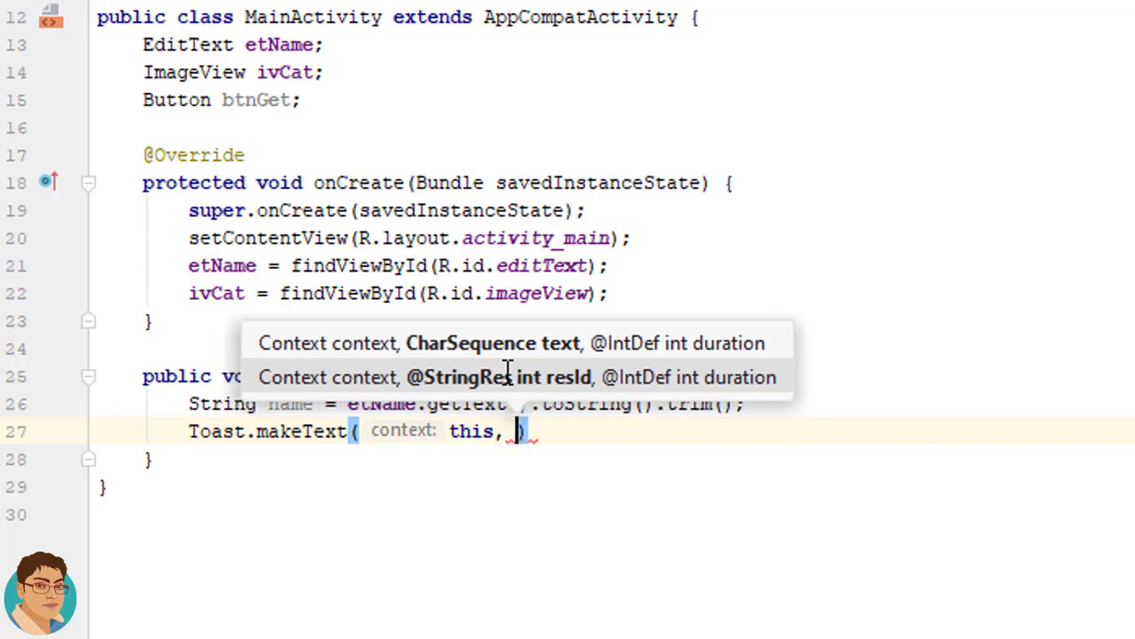
pyautogui.write('We"')
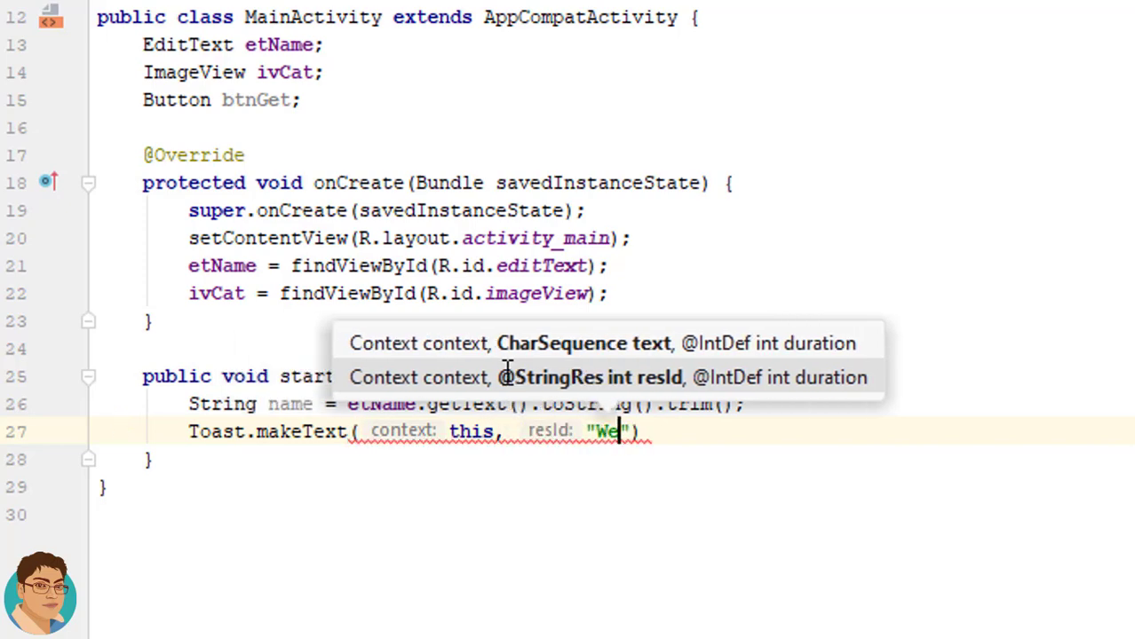
pyautogui.write('lcome')
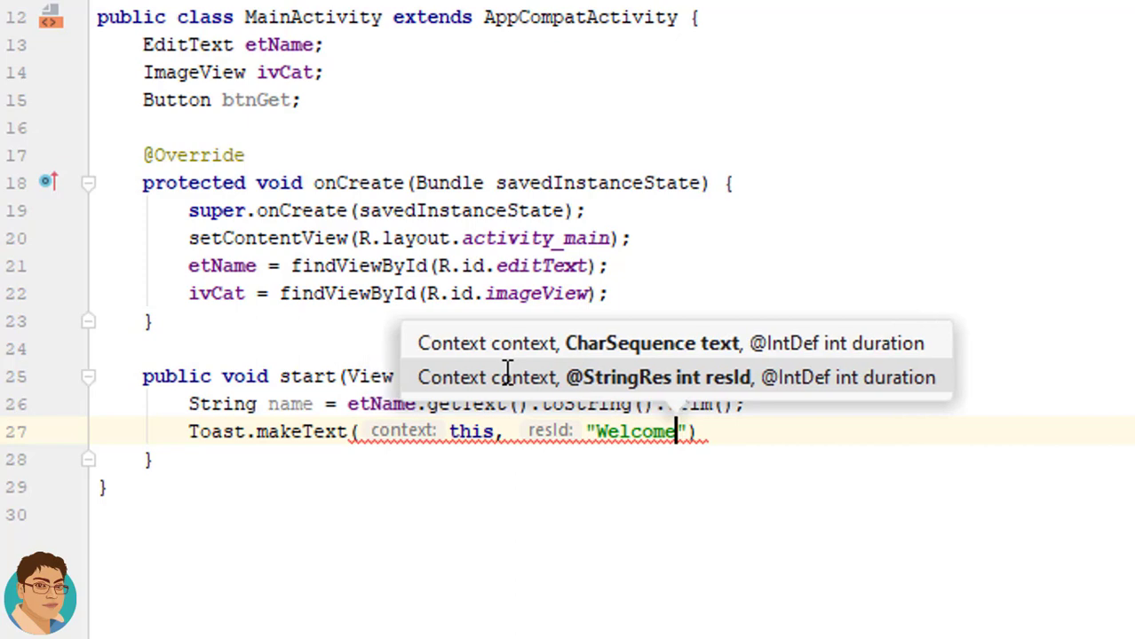
pyautogui.write(',')
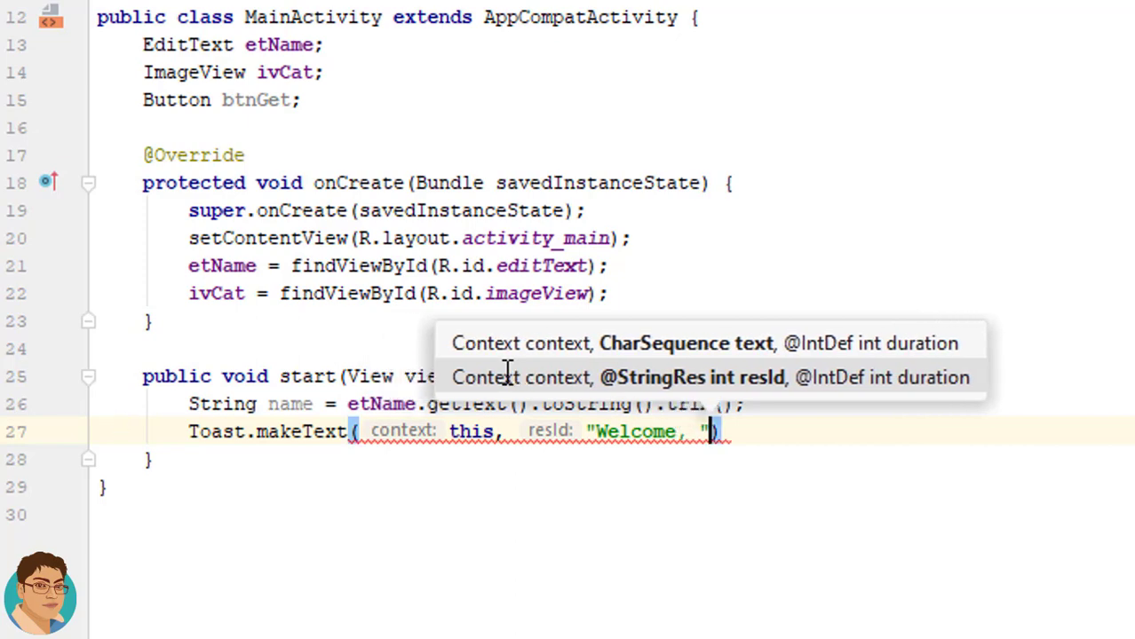
pyautogui.write('+')
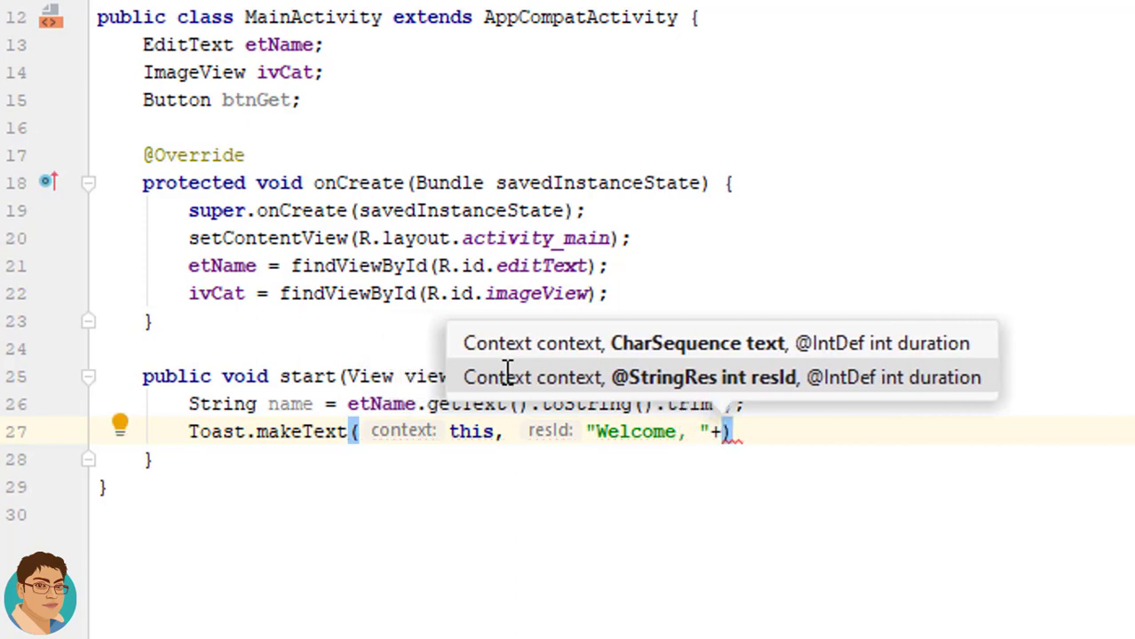
pyautogui.write('name,')
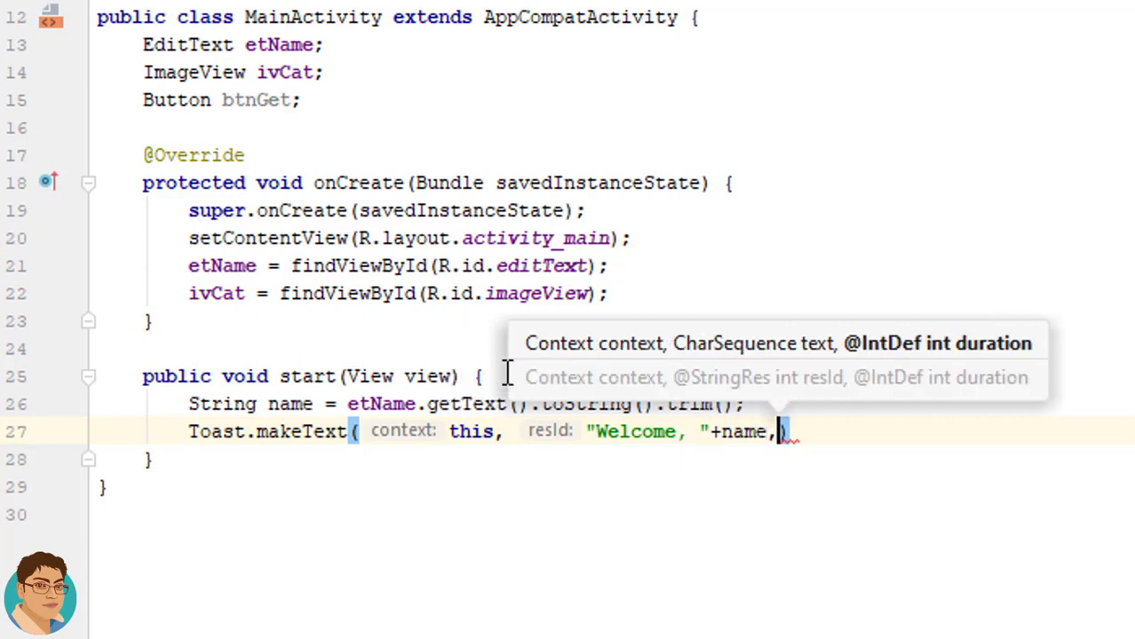
pyautogui.write('T')
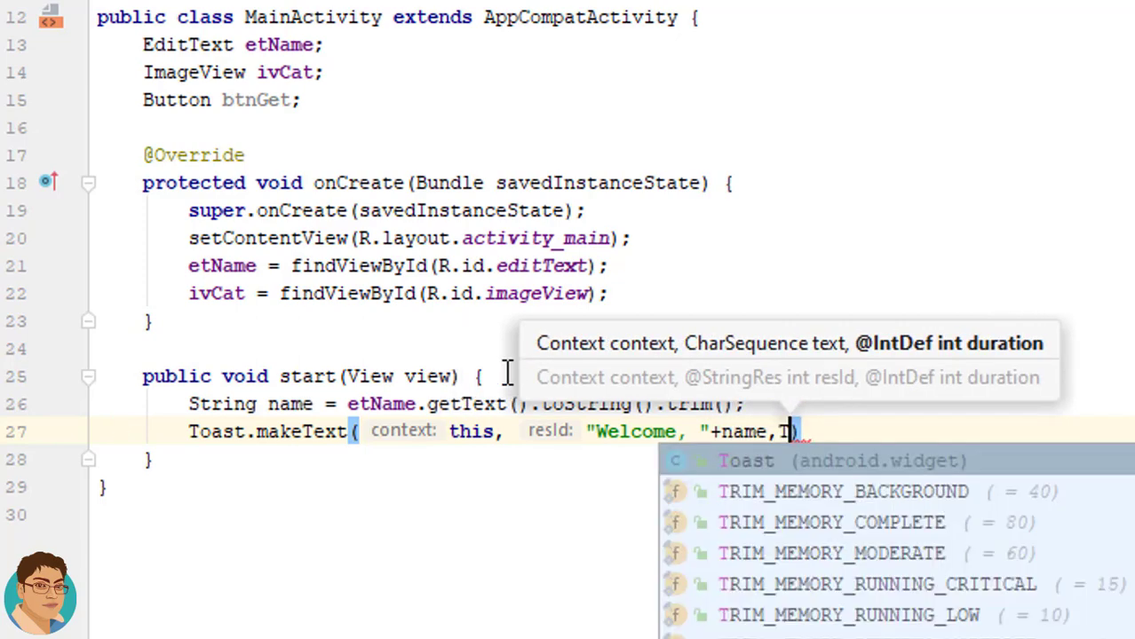
pyautogui.write('oast')
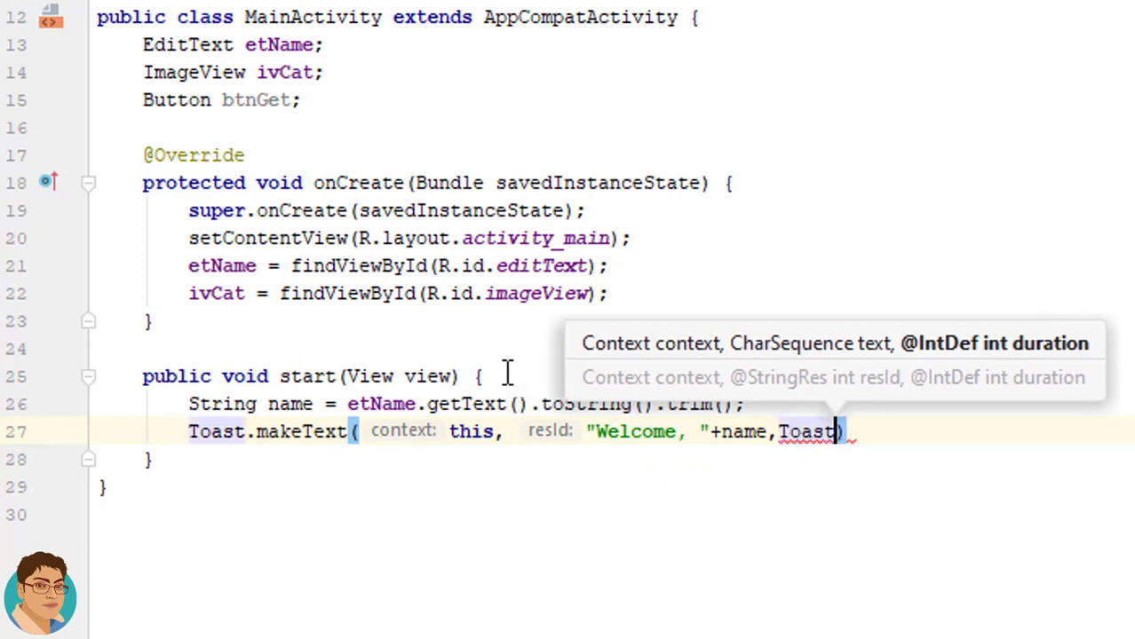
pyautogui.write('.LENGTH_SHORT')
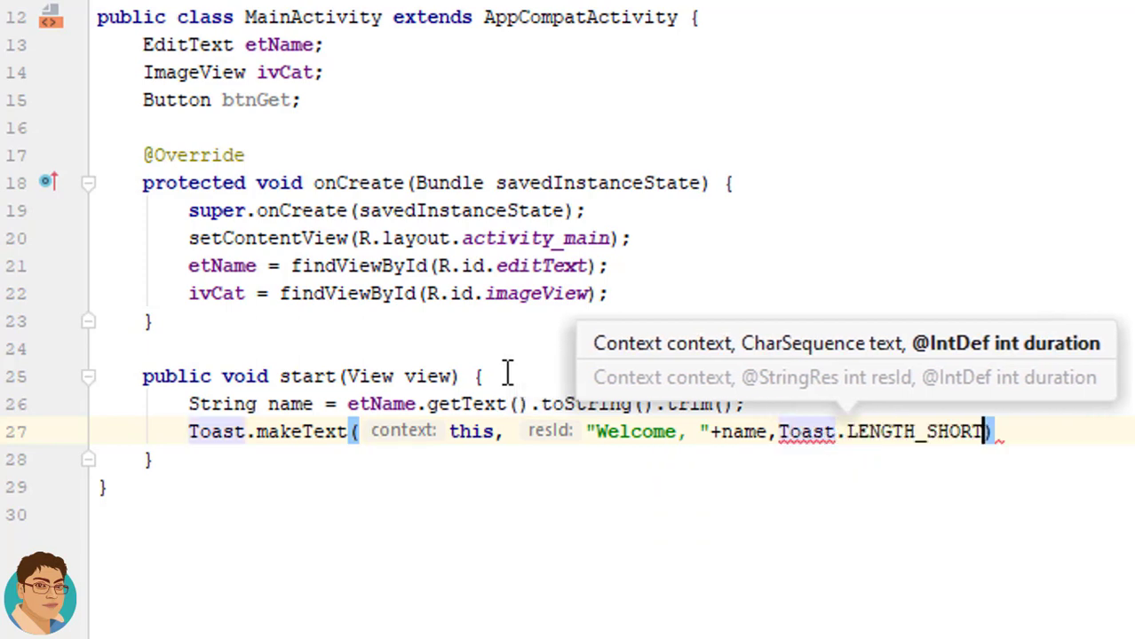
pyautogui.write(').show();')
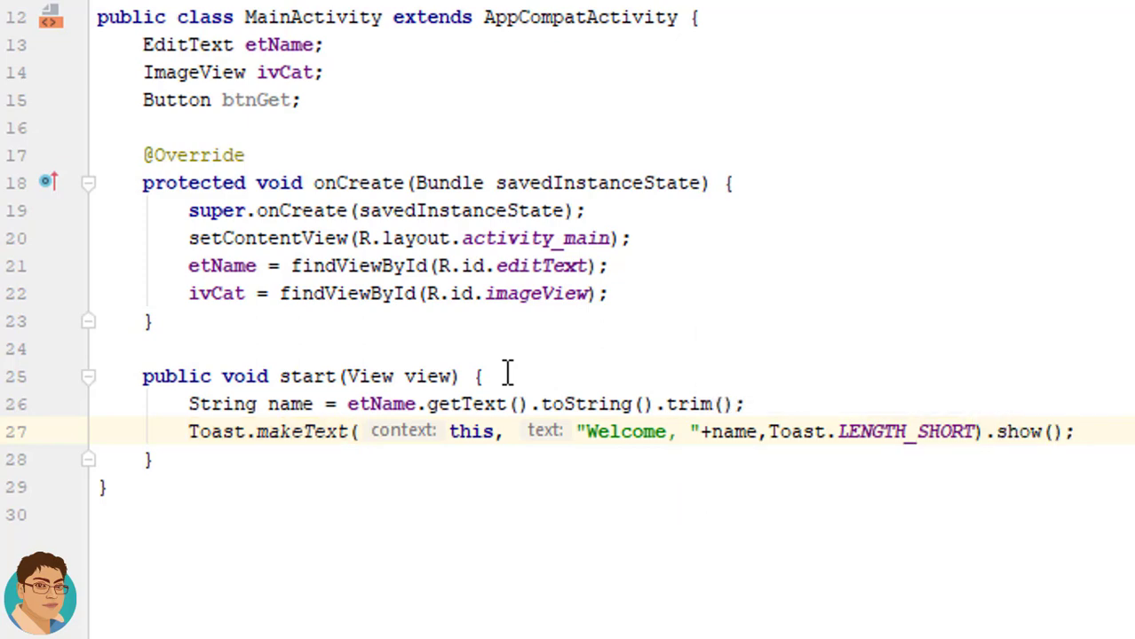
pyautogui.write('ivCat')
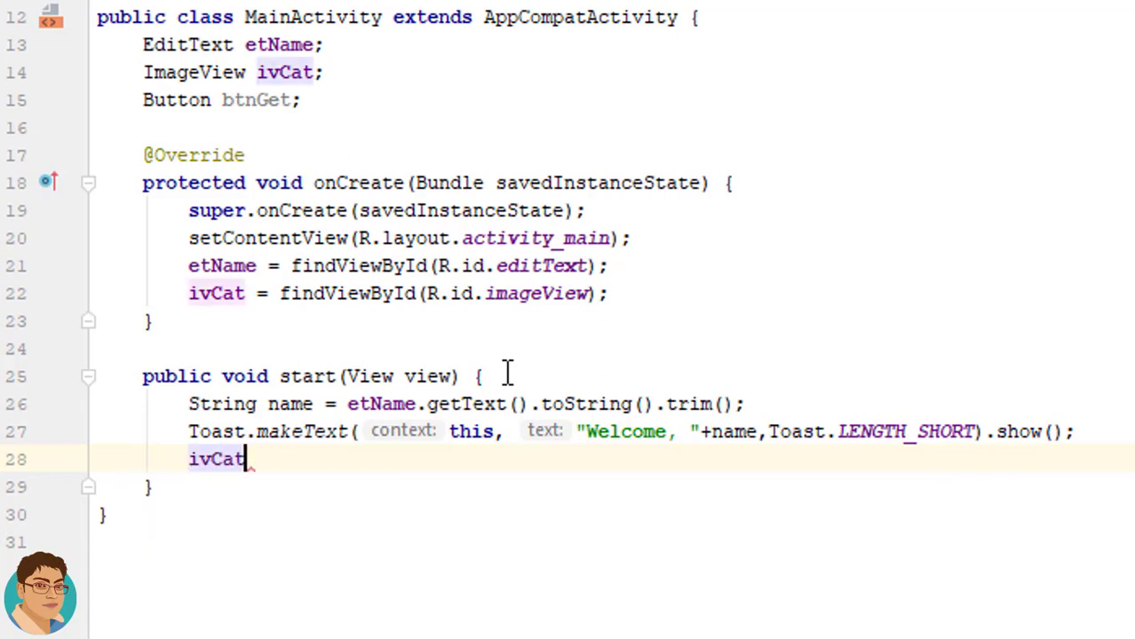
# - Set ivCat.setImageResource(R.drawable.cat2) and delete the unused Button btnGet line
pyautogui.write('.')
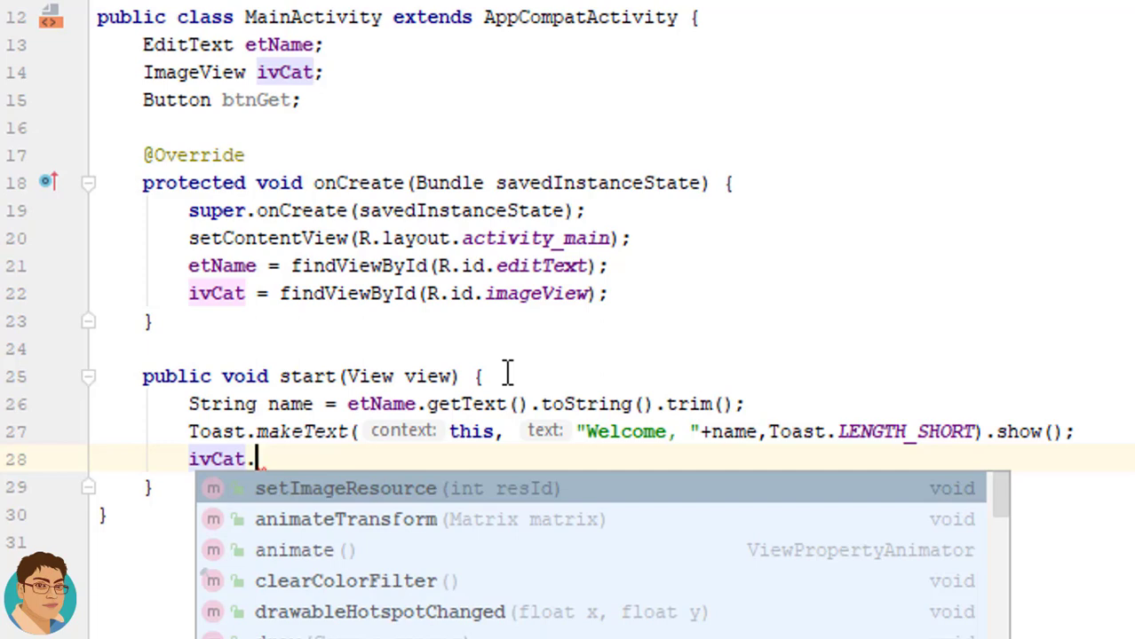
pyautogui.click(345, 487)
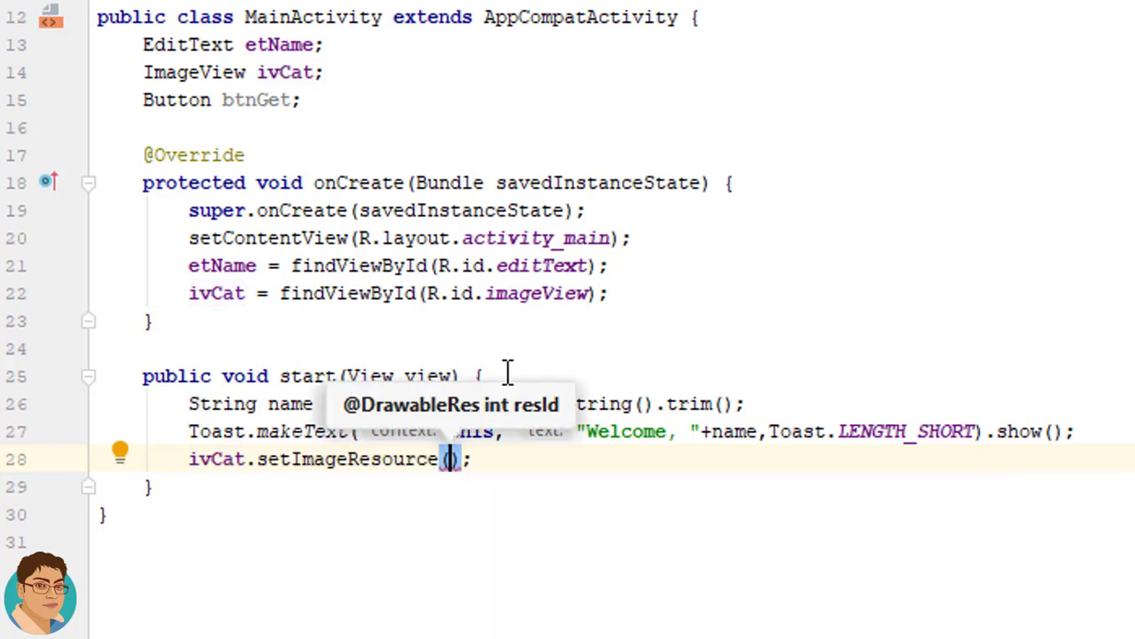
pyautogui.write('R.drawable.ca')
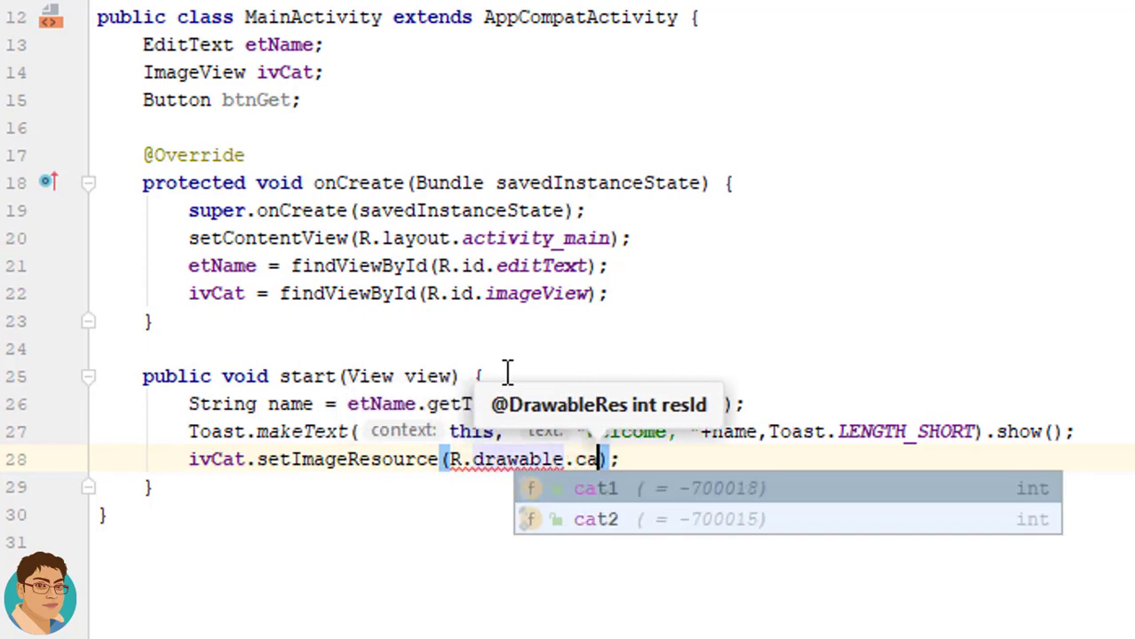
pyautogui.click(596, 519)
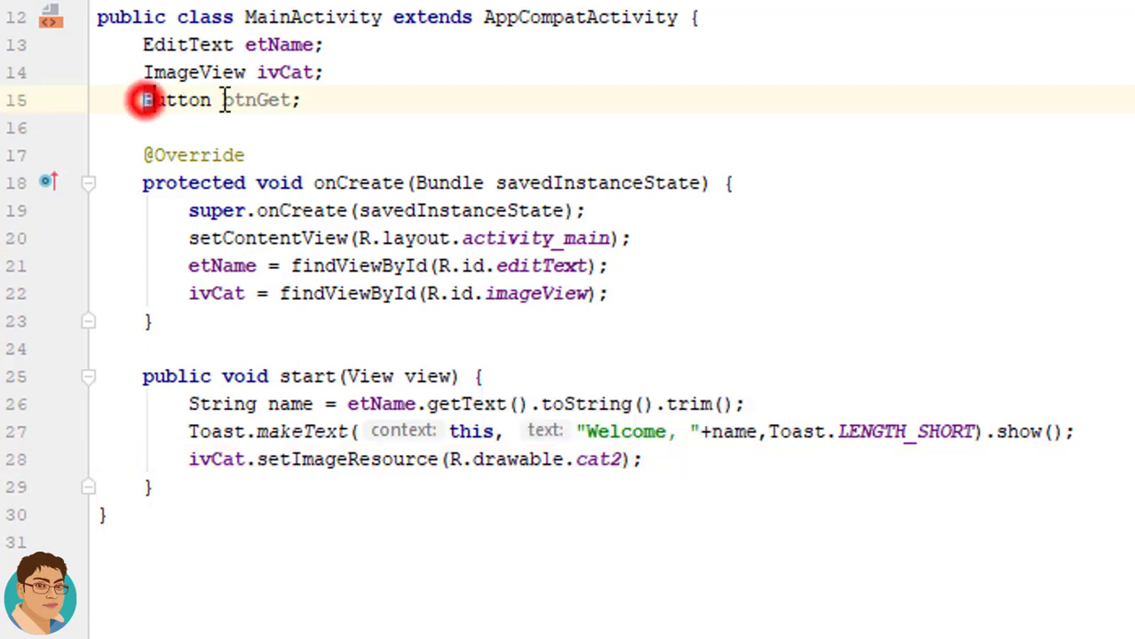
pyautogui.press('Ctrl+Shift+K')
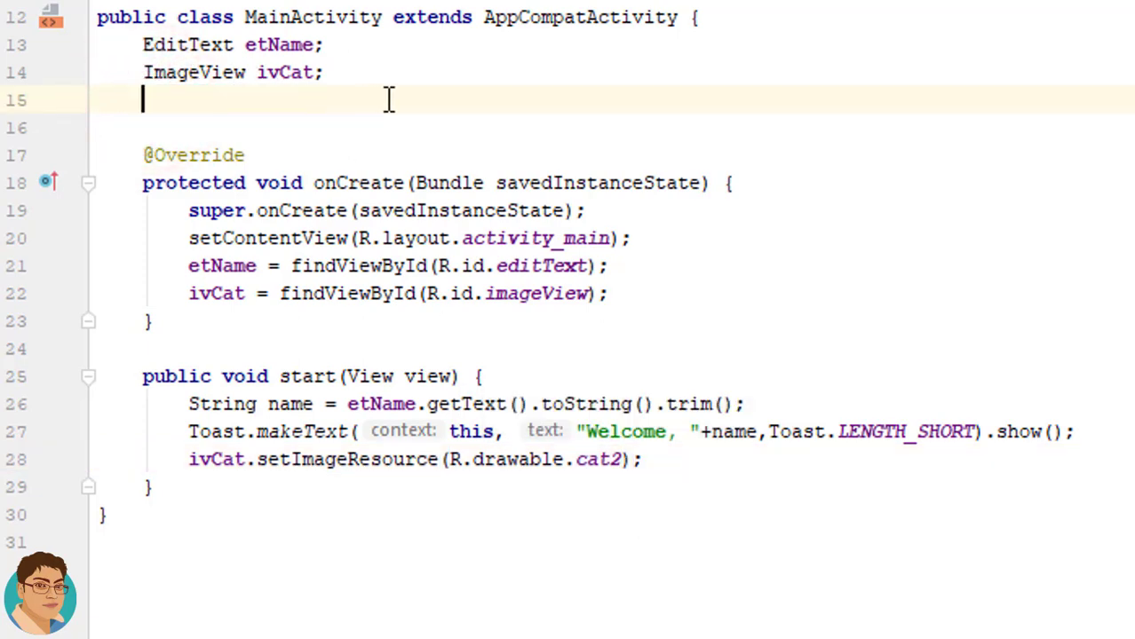
pyautogui.press('Backspace')
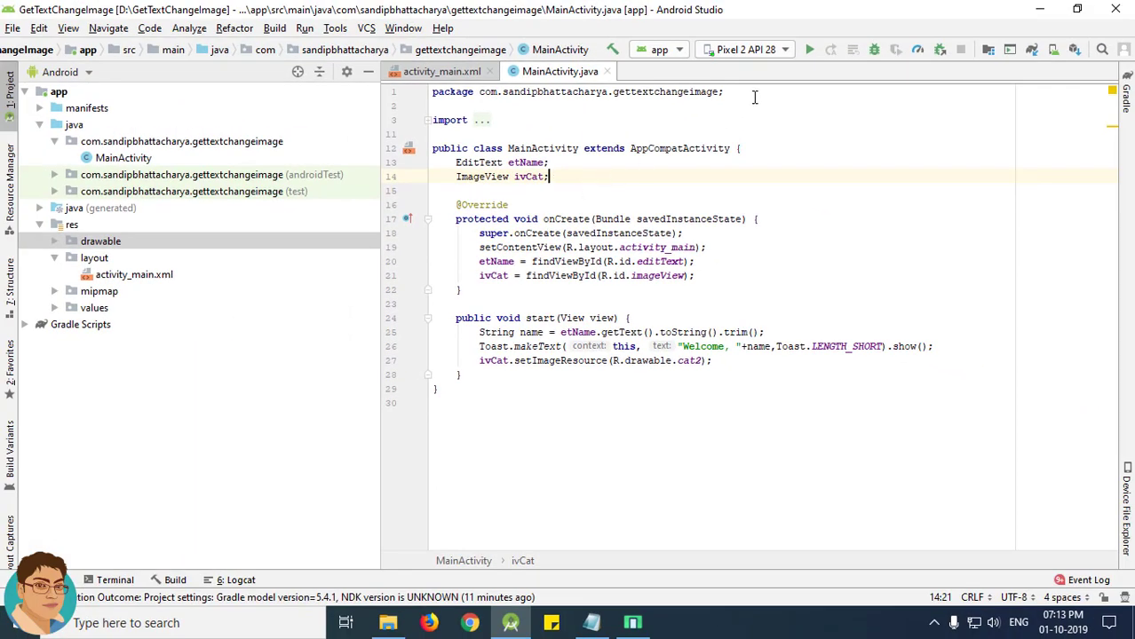
# - Run the app onto the Pixel 2 emulator, showing the Name field, cat image and Get button
pyautogui.click(809, 48)
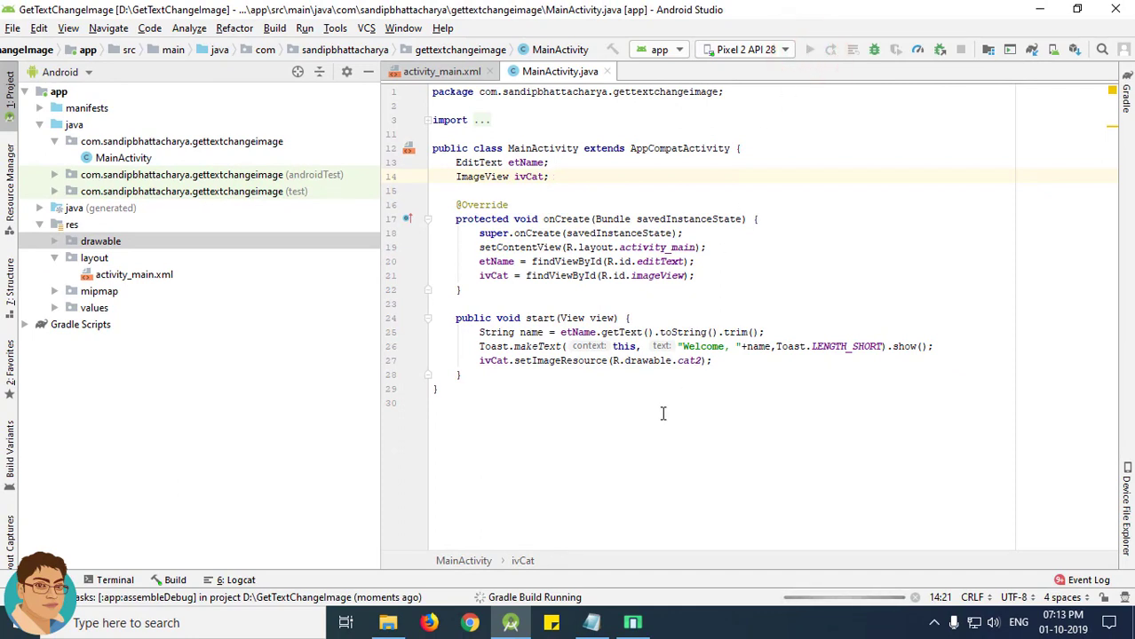
pyautogui.click(548, 176)
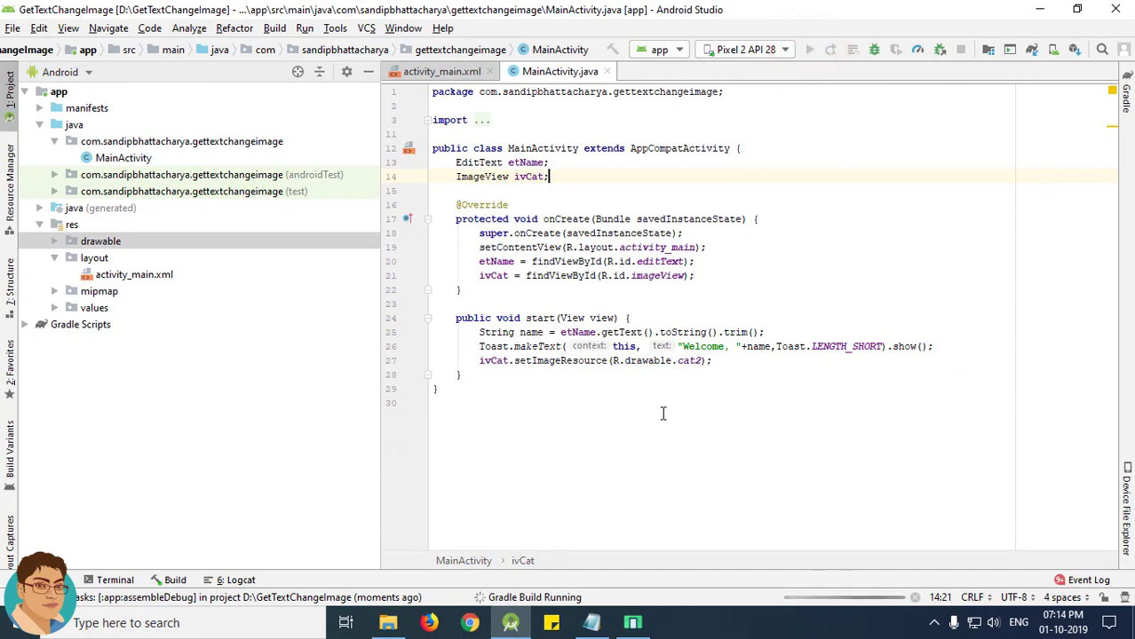
pyautogui.click(633, 623)
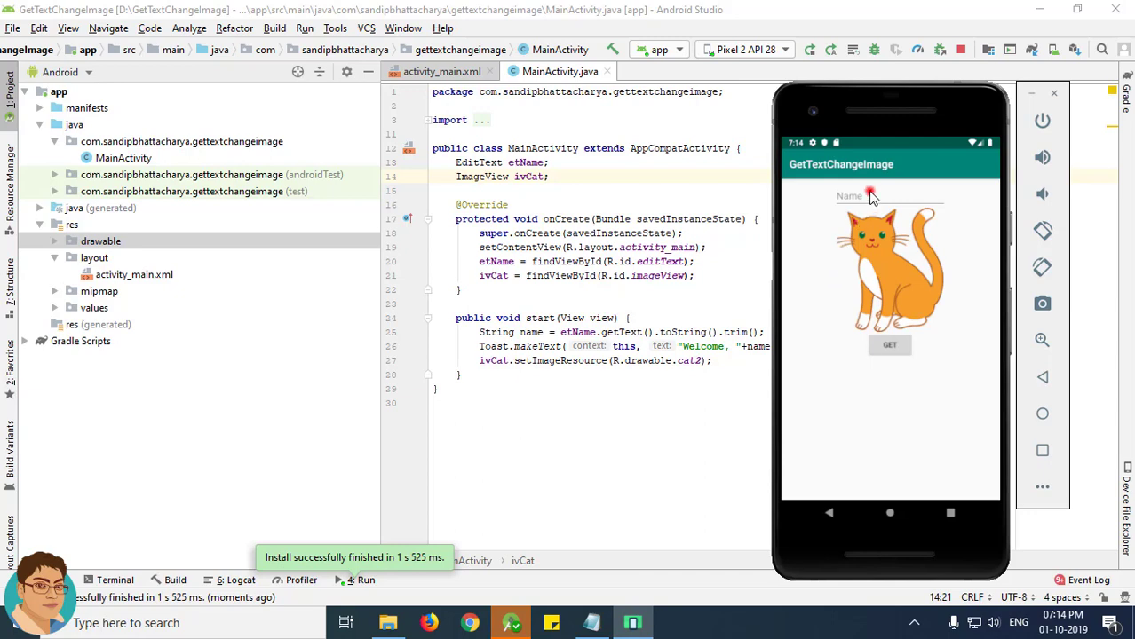
# - Enter Sandip, tap GET and confirm the 'Welcome, Sandip' toast and the striped cat2 image
pyautogui.click(888, 196)
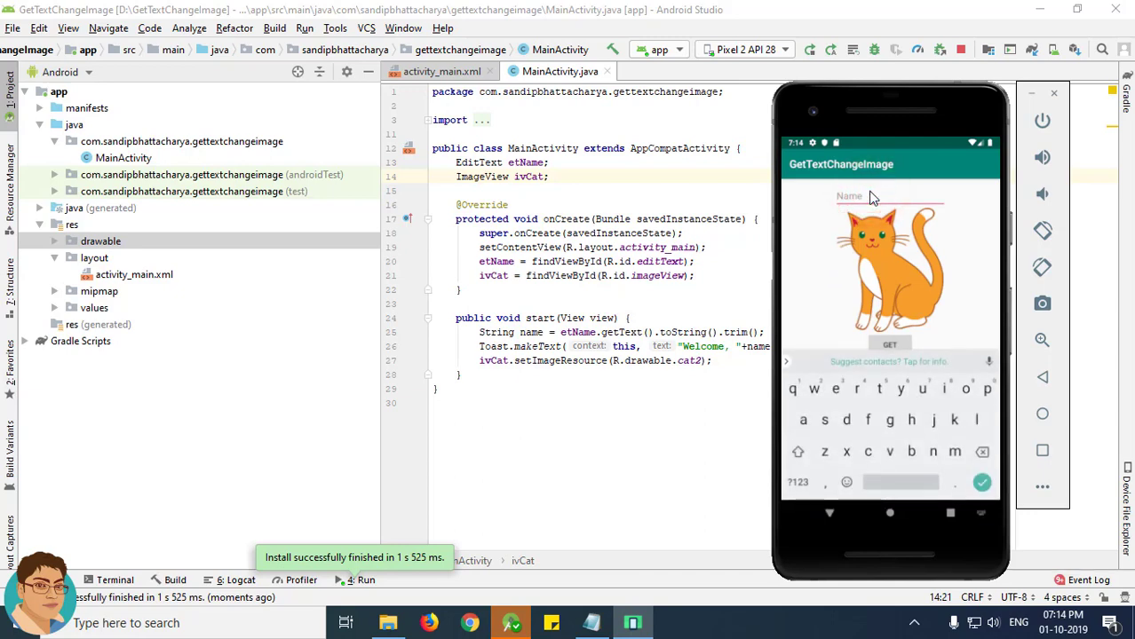
pyautogui.write('Sandip')
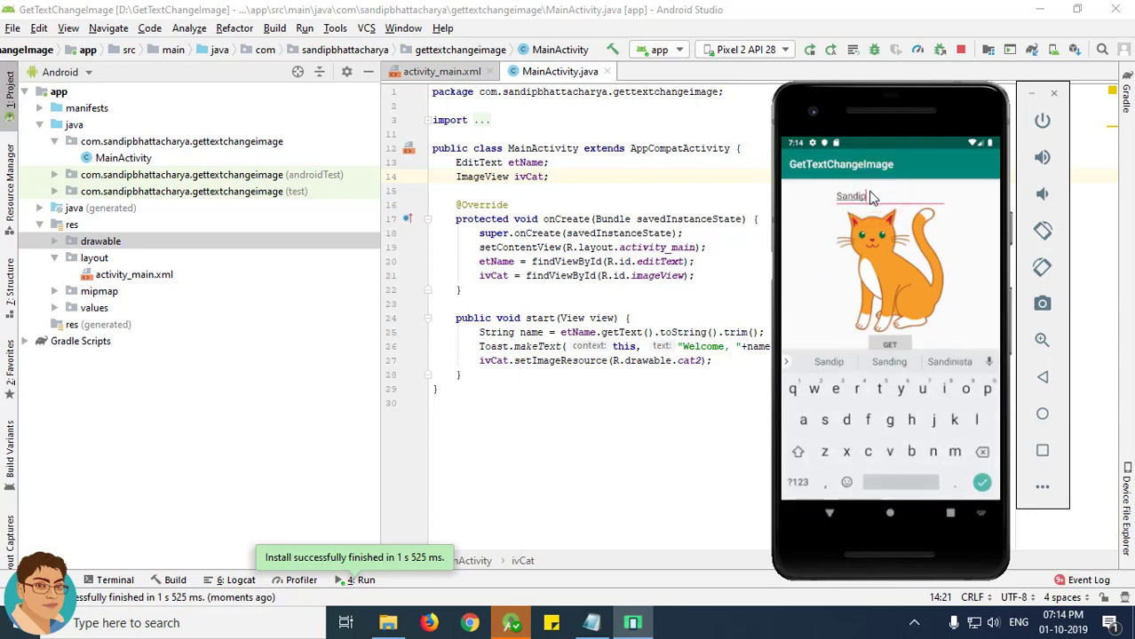
pyautogui.click(831, 513)
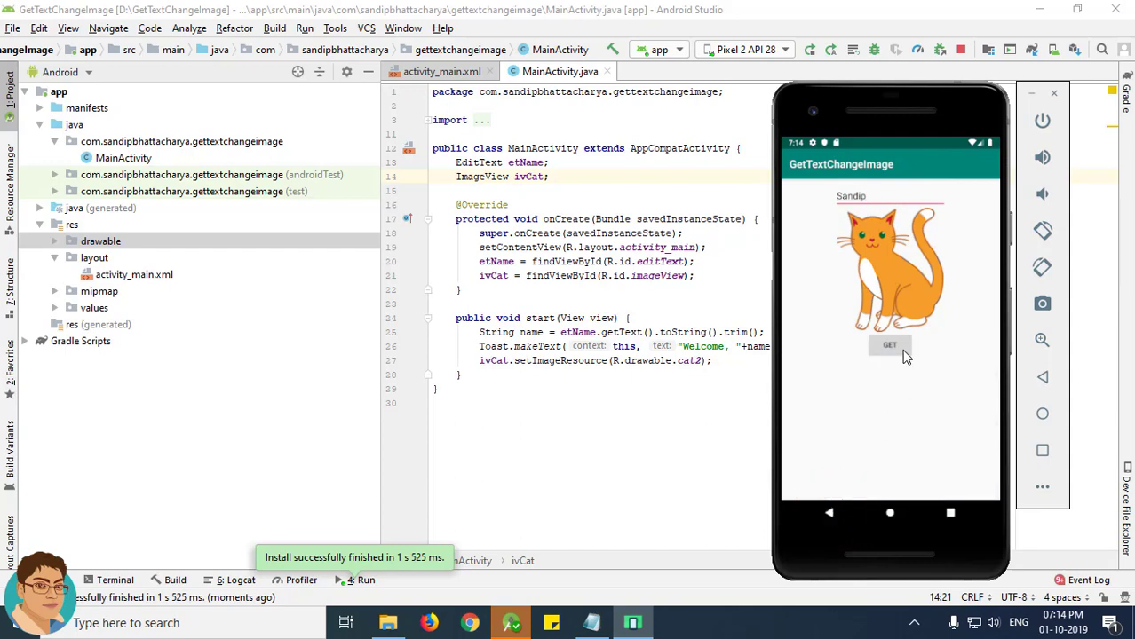
pyautogui.click(889, 346)
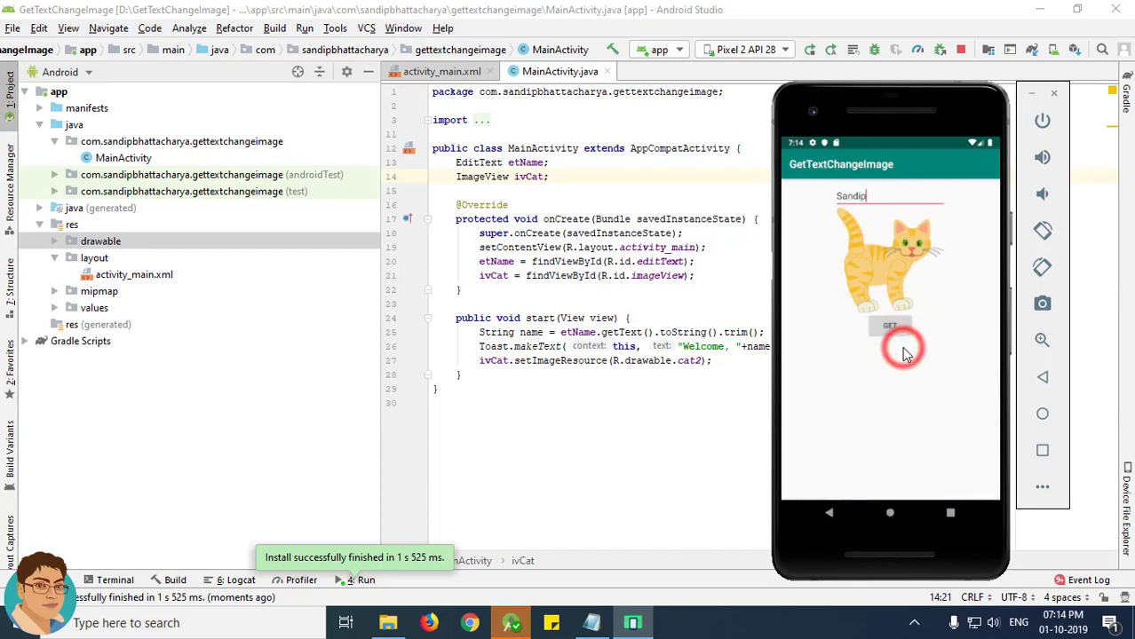
pyautogui.click(888, 326)
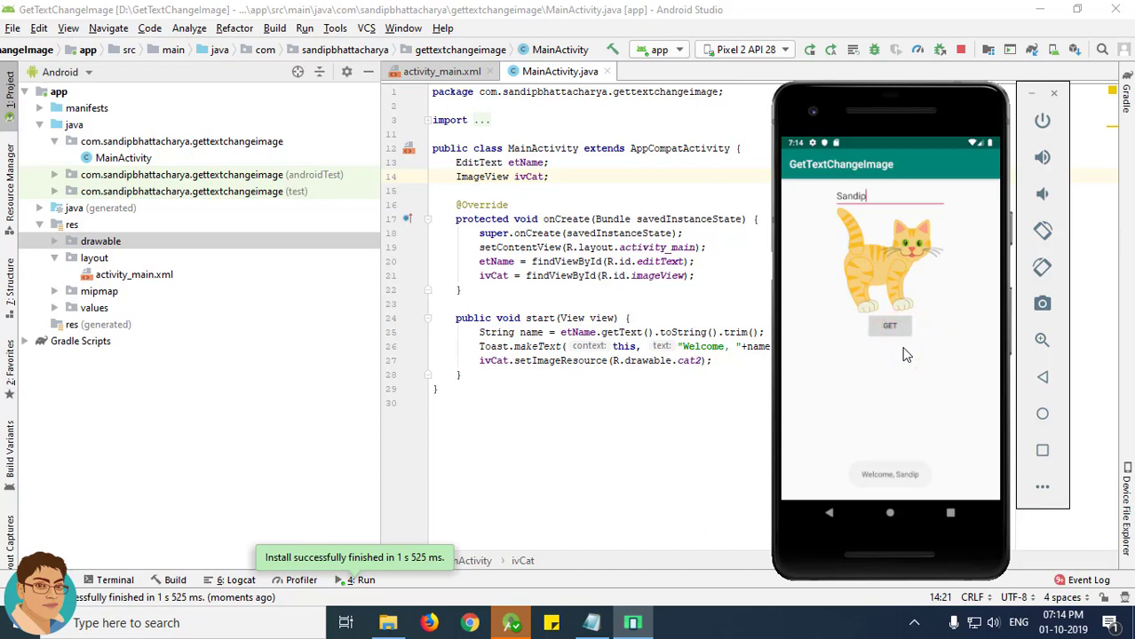